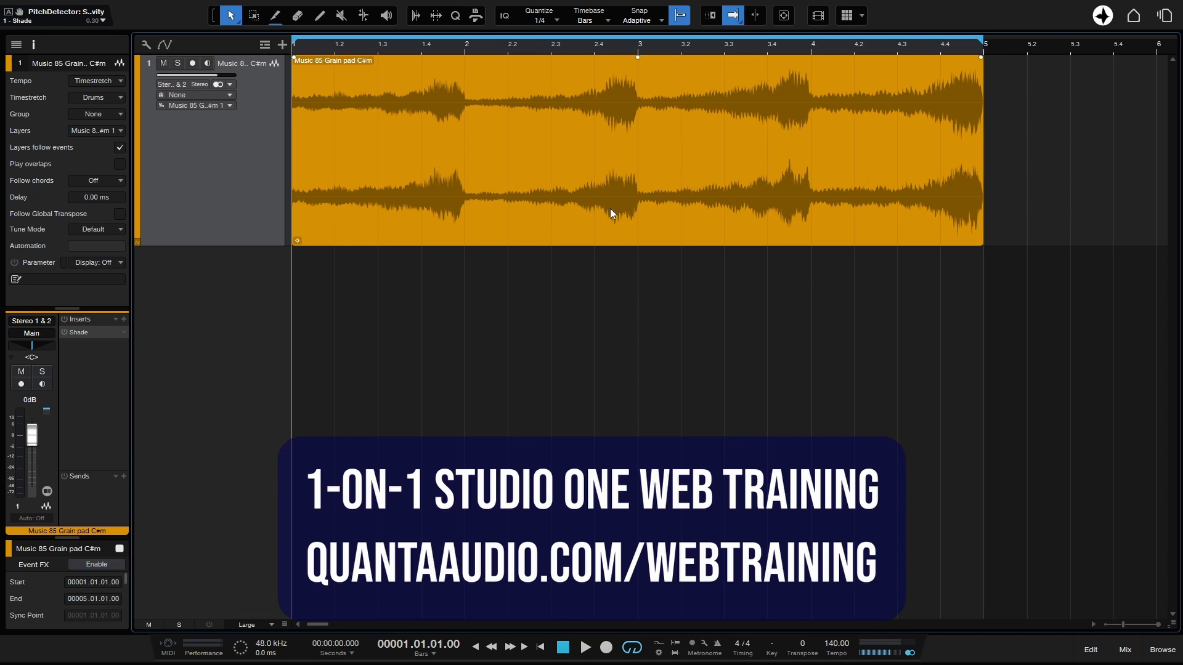
mouse_move(611, 216)
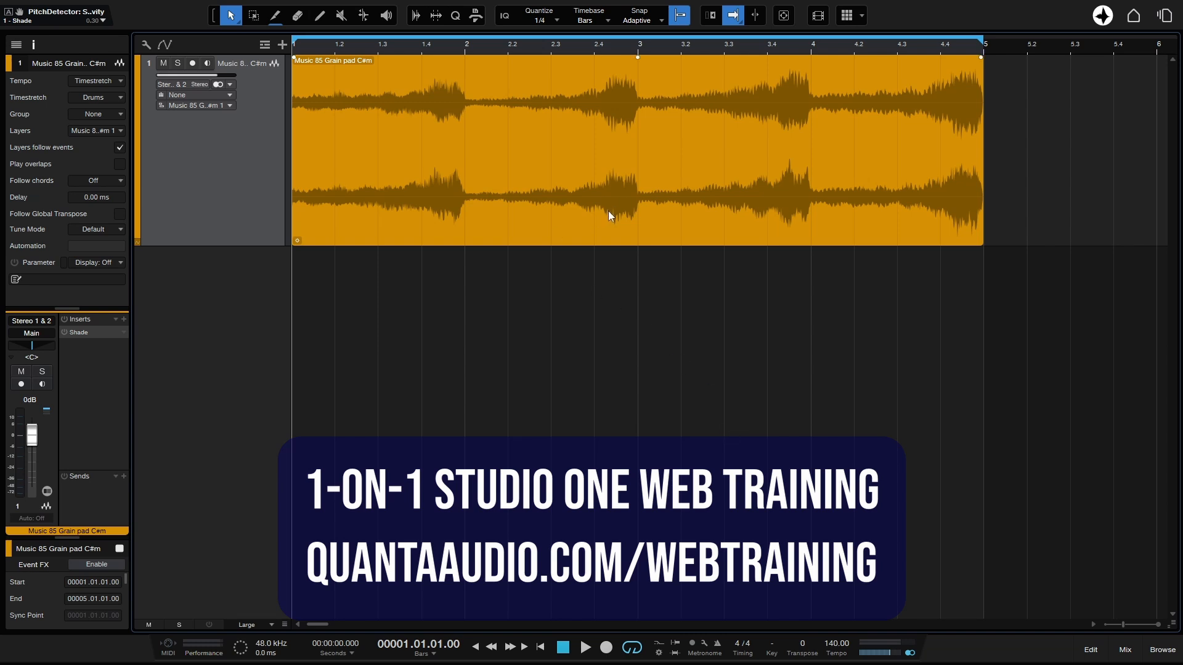
- Audition the Grain pad event, then close the Shade filter window
click(585, 647)
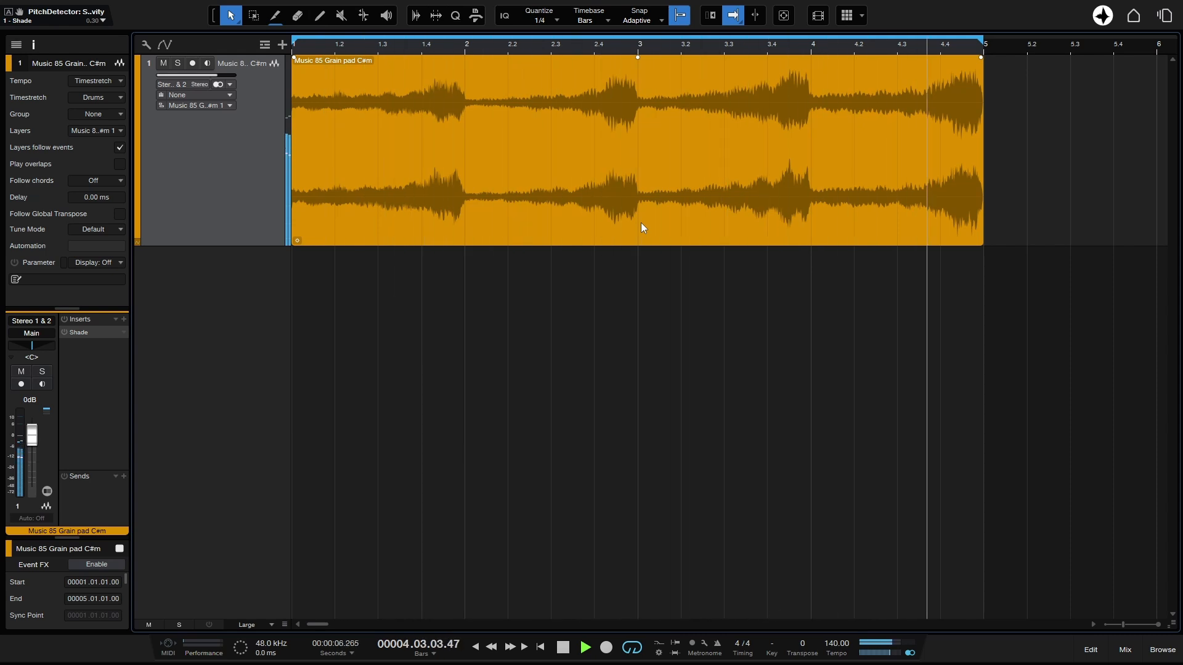
click(561, 647)
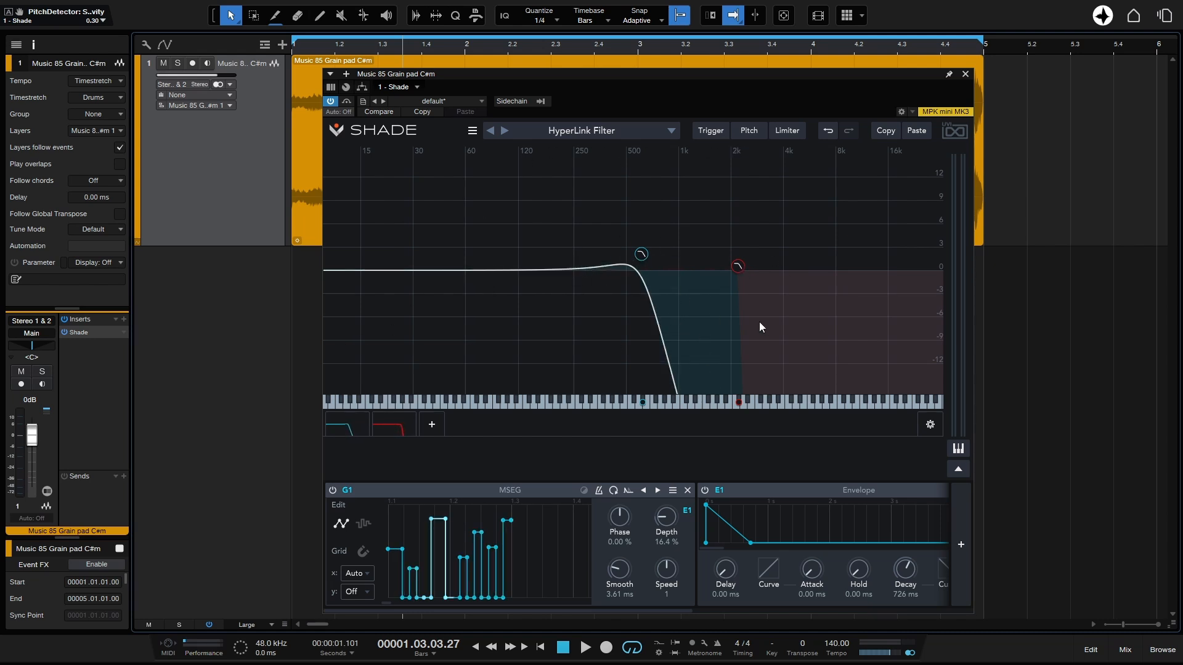
click(586, 648)
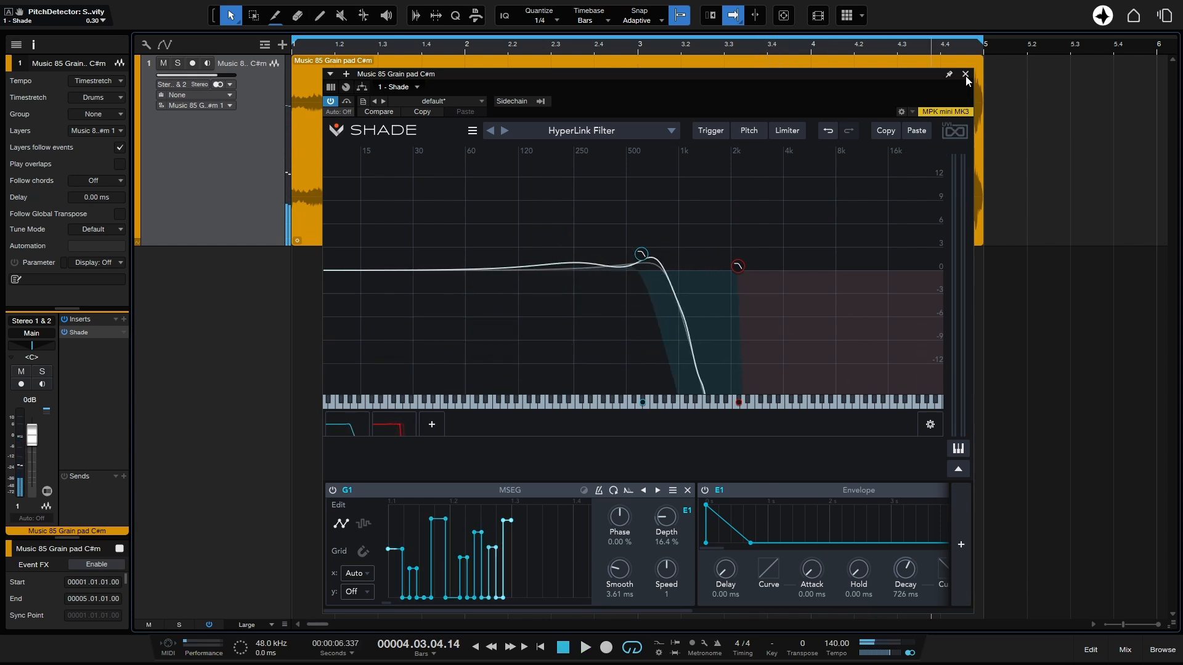
click(965, 74)
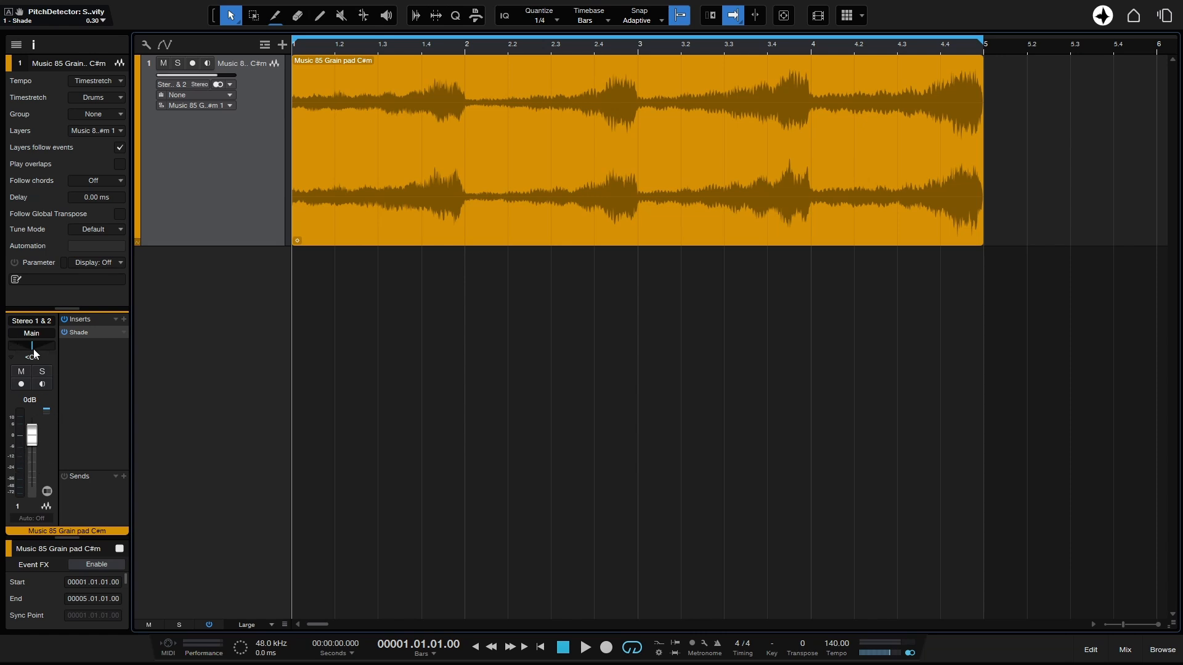
mouse_move(115, 370)
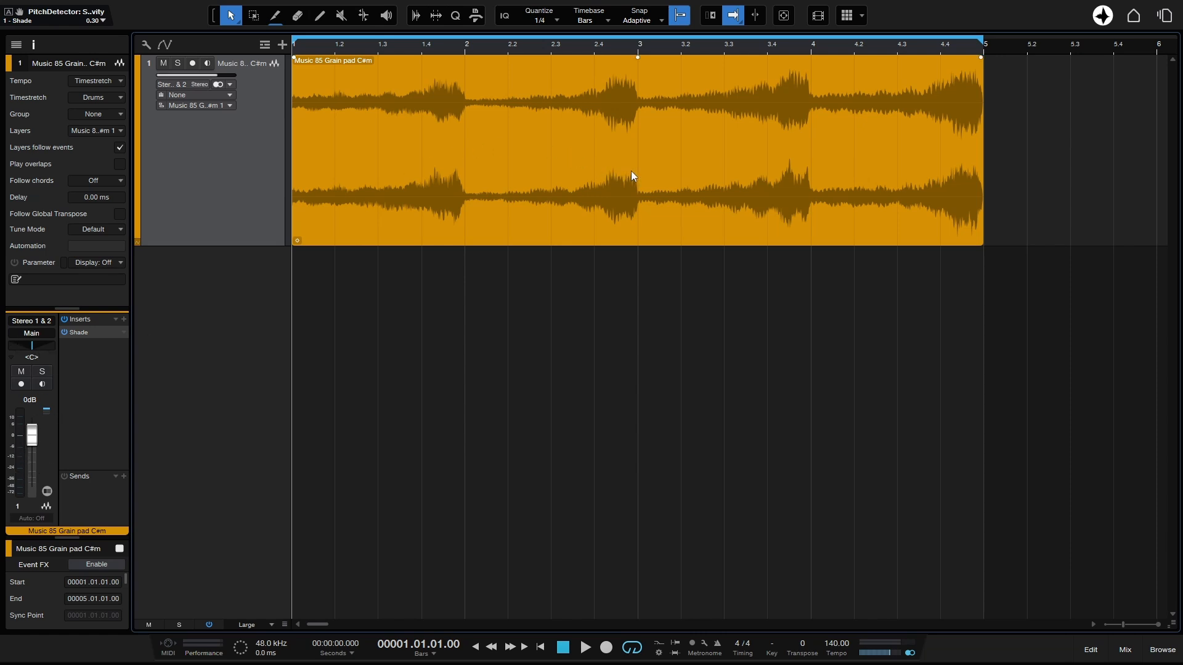
mouse_move(603, 204)
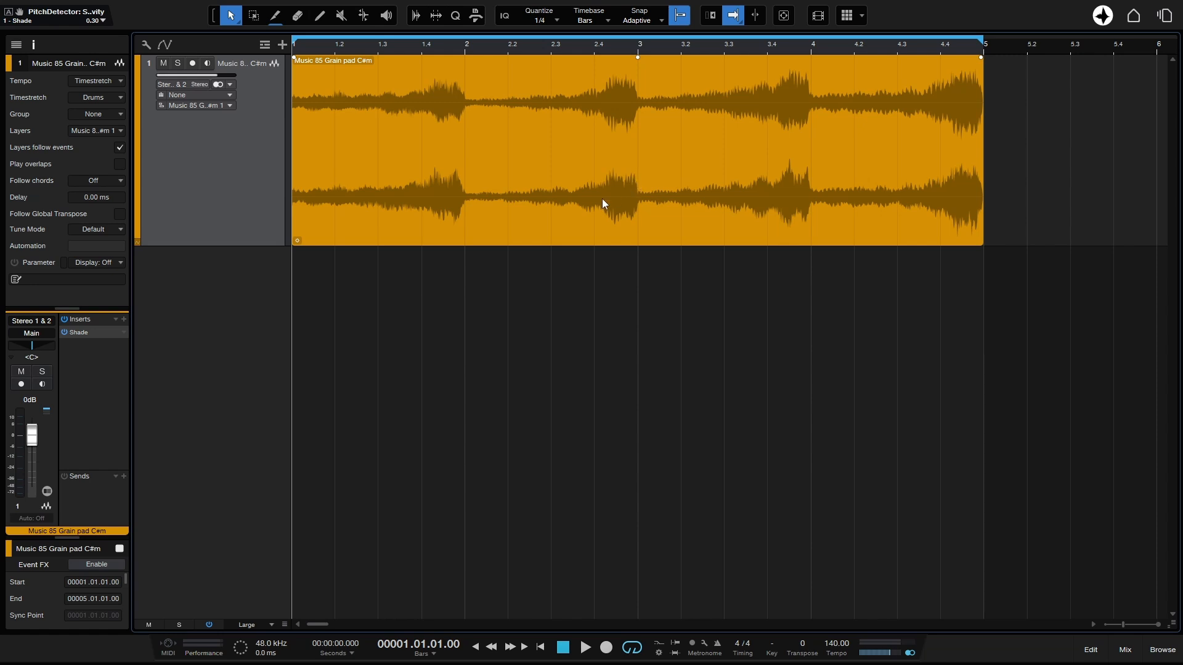
mouse_move(619, 212)
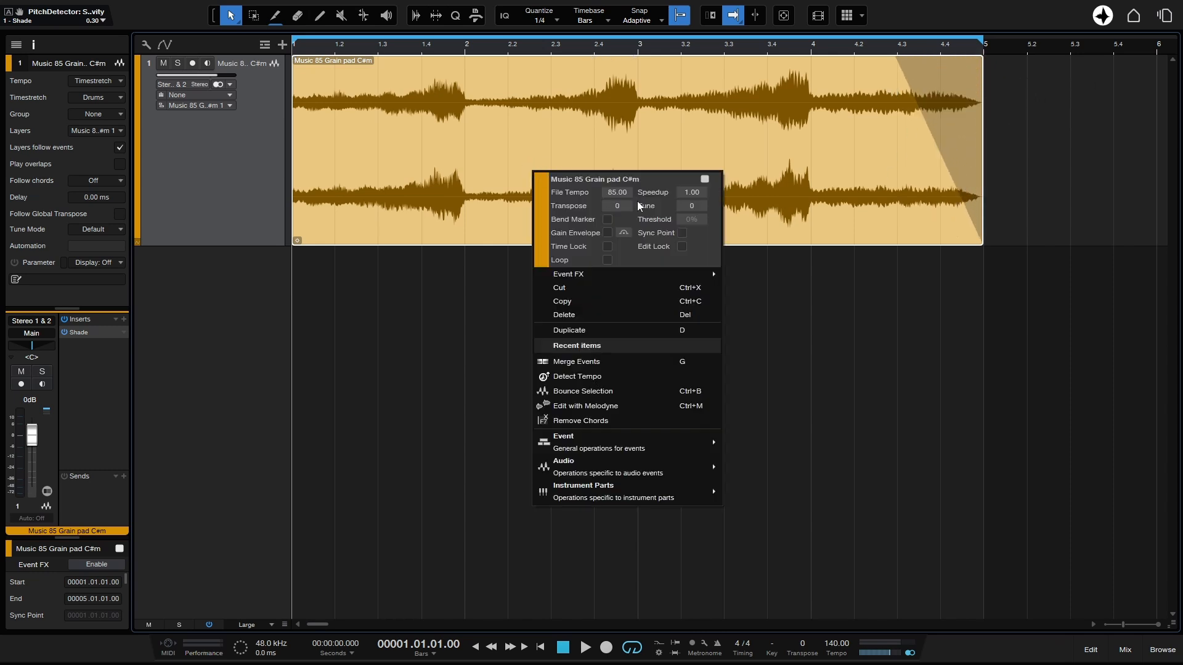
- Transpose the Grain pad event up by 2 semitones
click(616, 205)
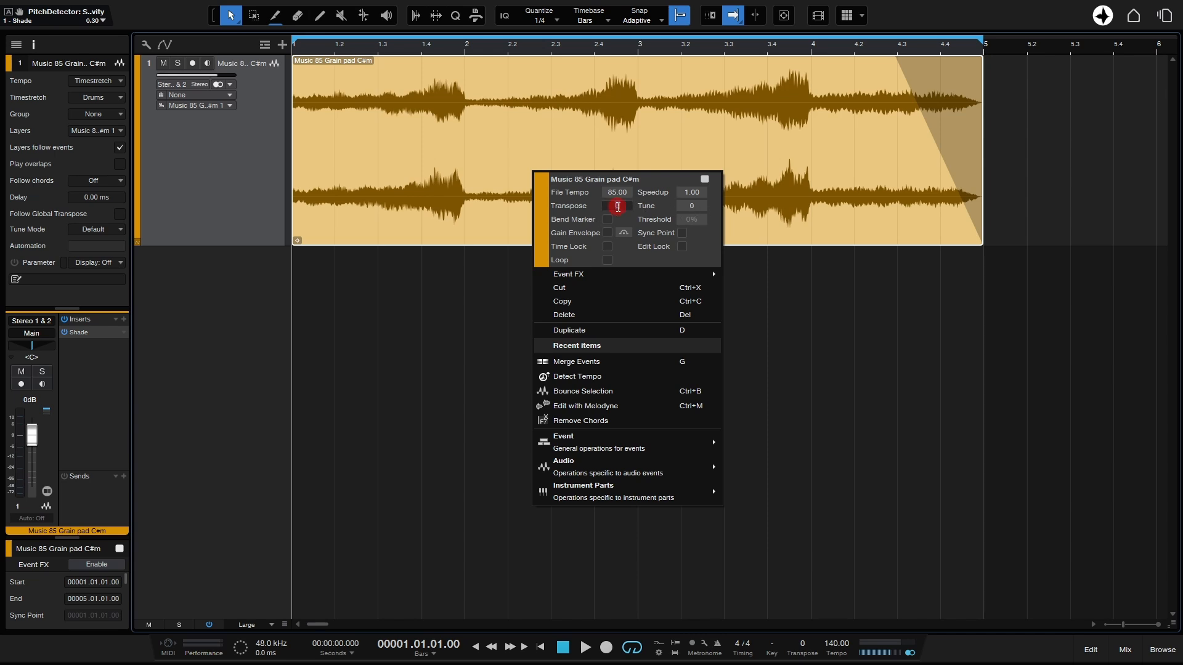
text(2)
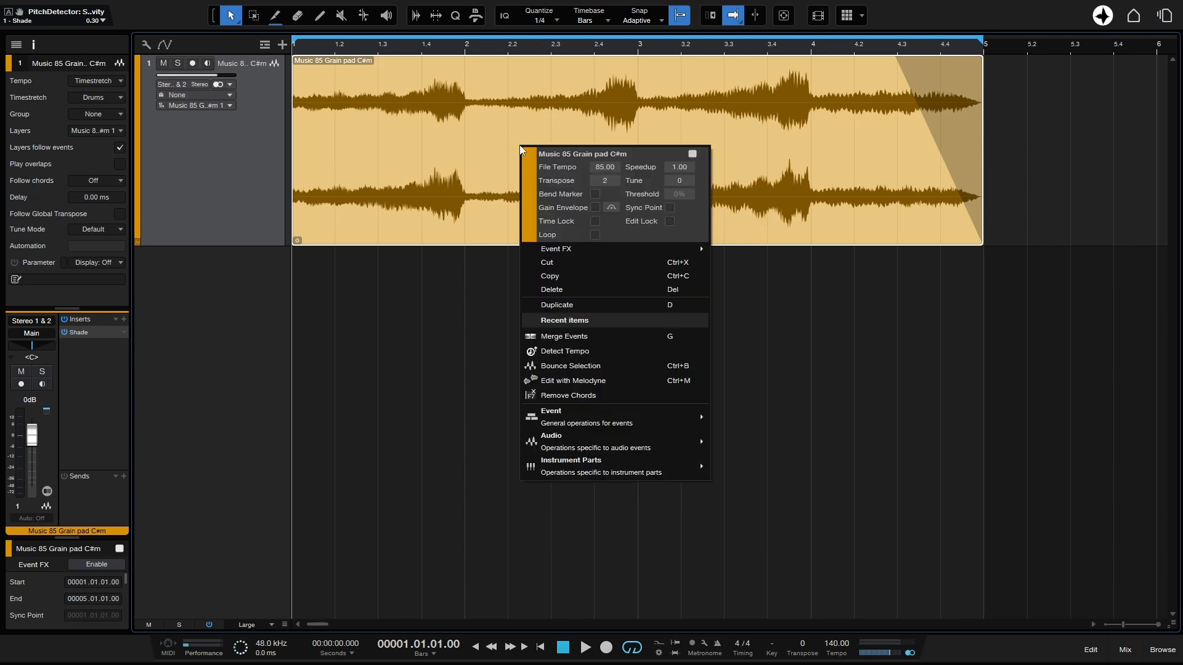
click(595, 207)
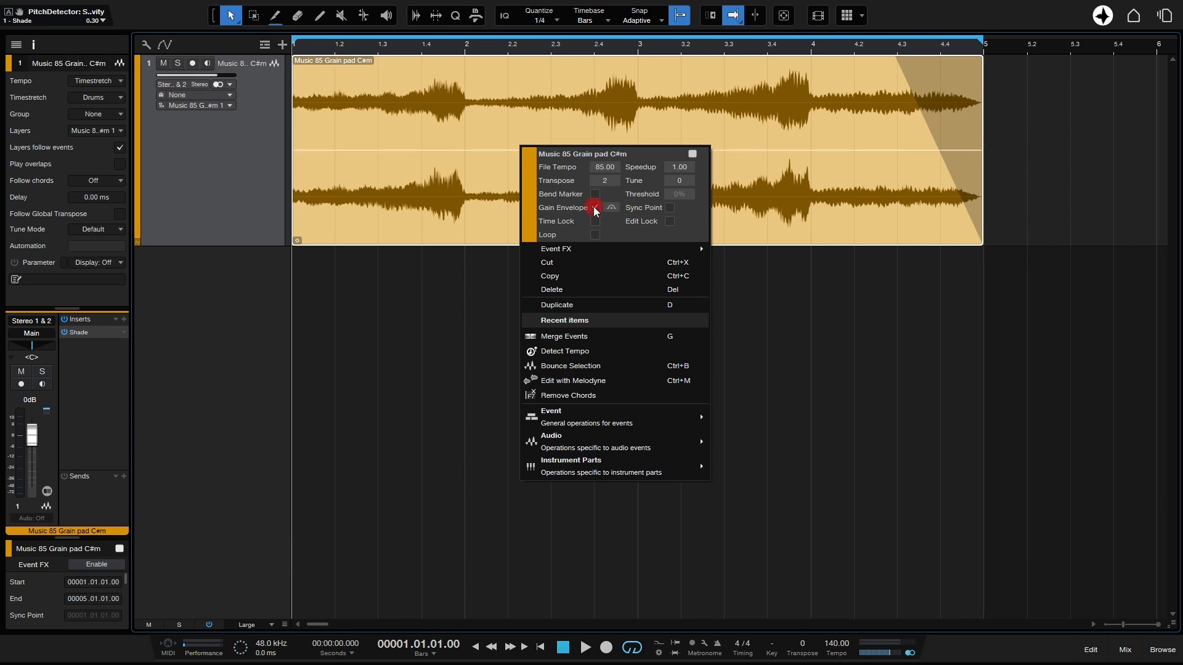
- Enable the gain envelope and pull the point at bar 2.4 down to -6.2 dB
click(456, 153)
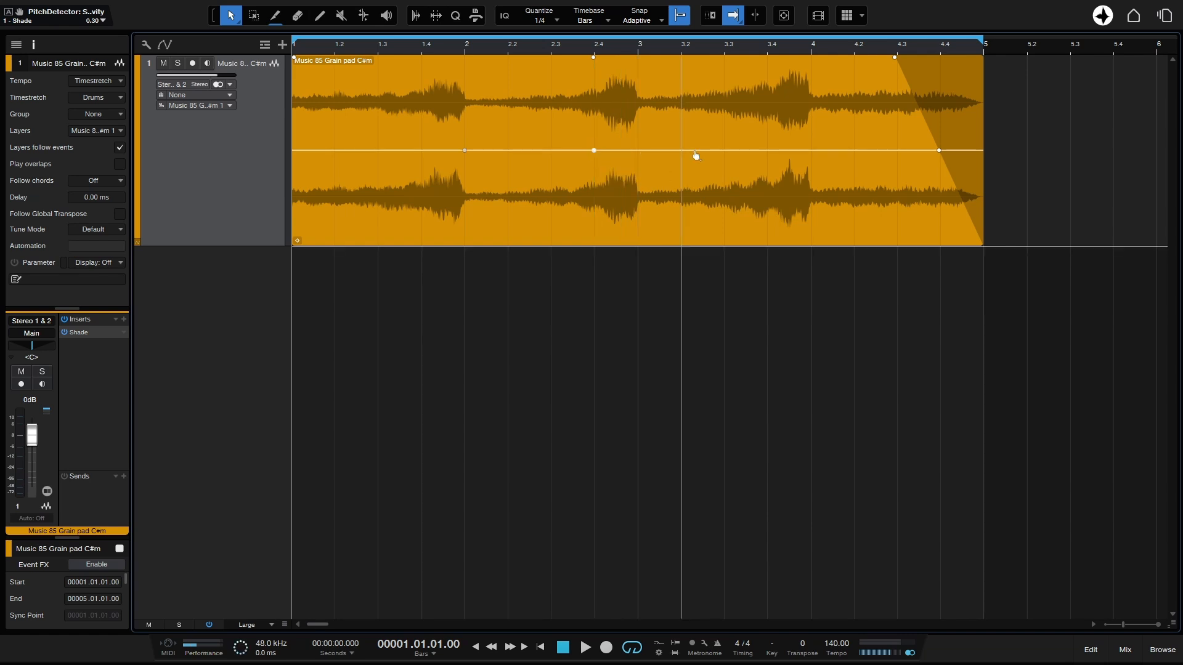
drag(594, 151, 594, 180)
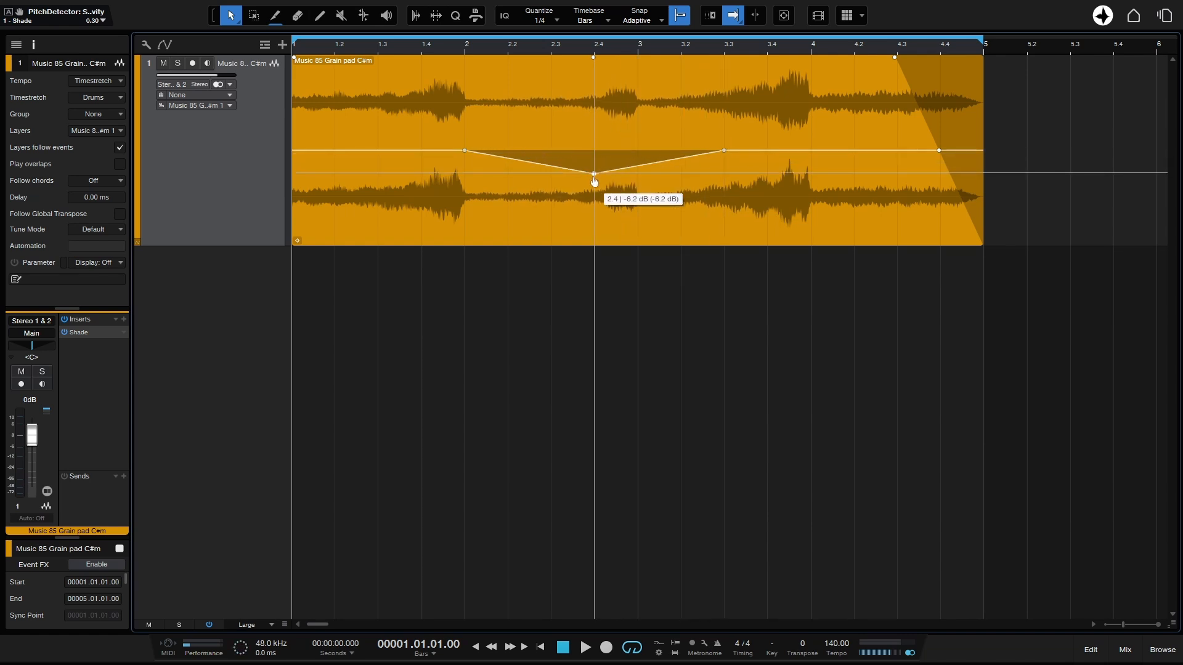
drag(594, 181, 594, 221)
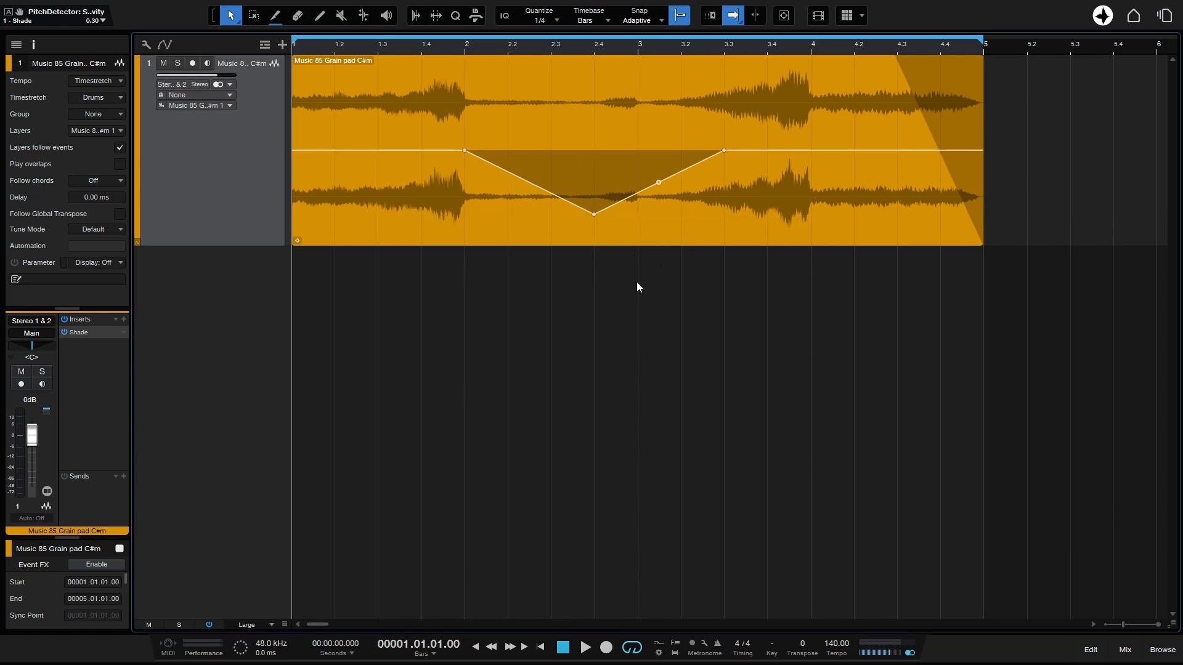
click(721, 216)
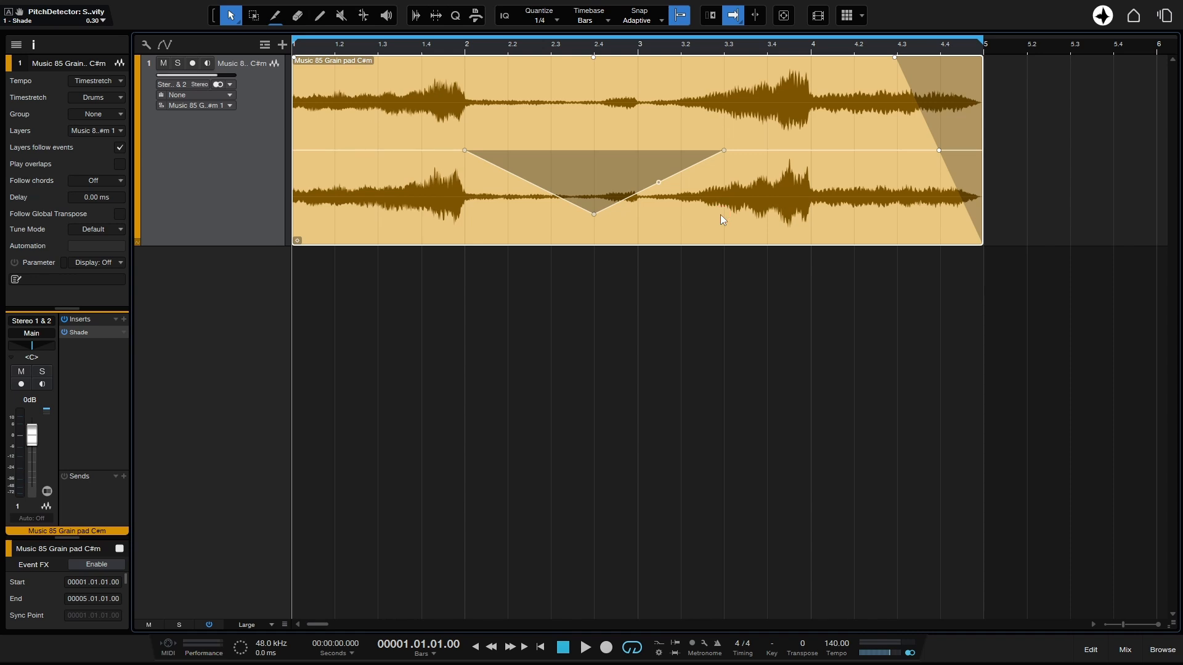
- Bounce the Grain pad event in place, rendering its transpose and gain dip
right_click(720, 218)
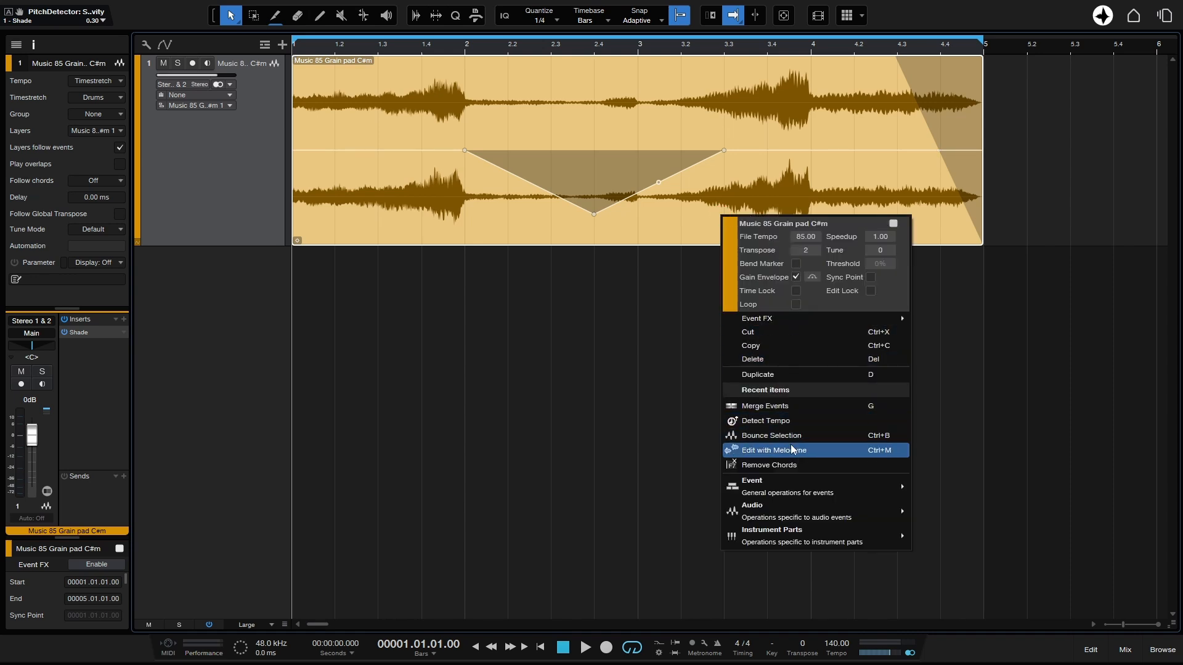
mouse_move(752, 481)
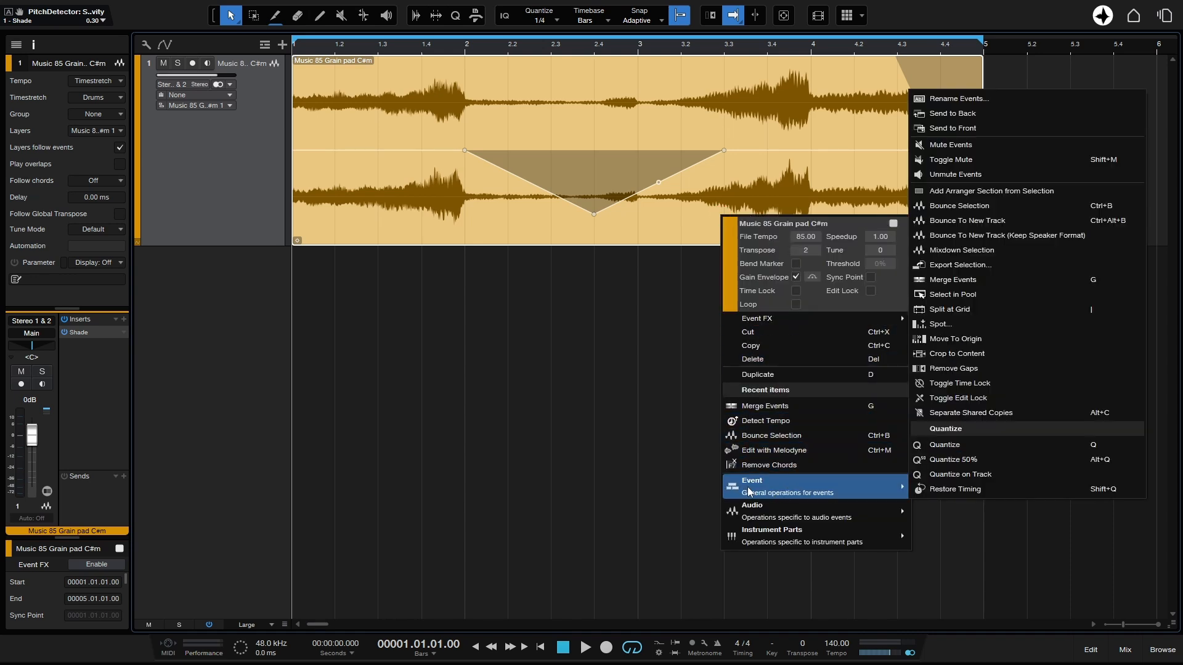
mouse_move(985, 220)
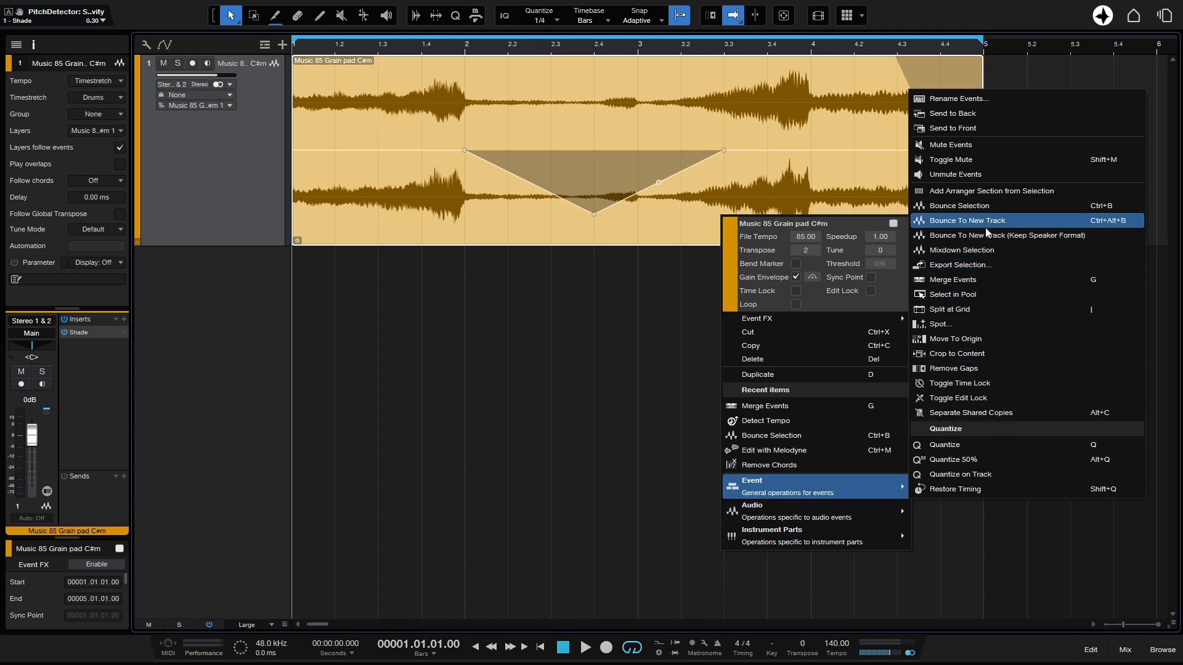
mouse_move(973, 205)
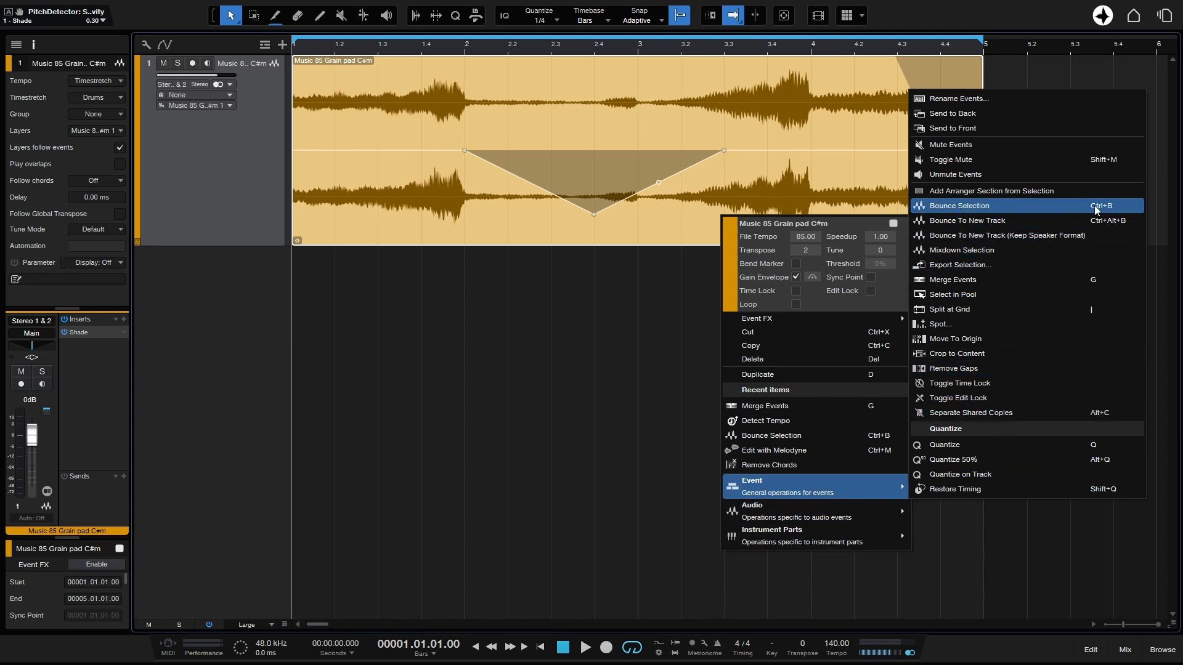
click(958, 206)
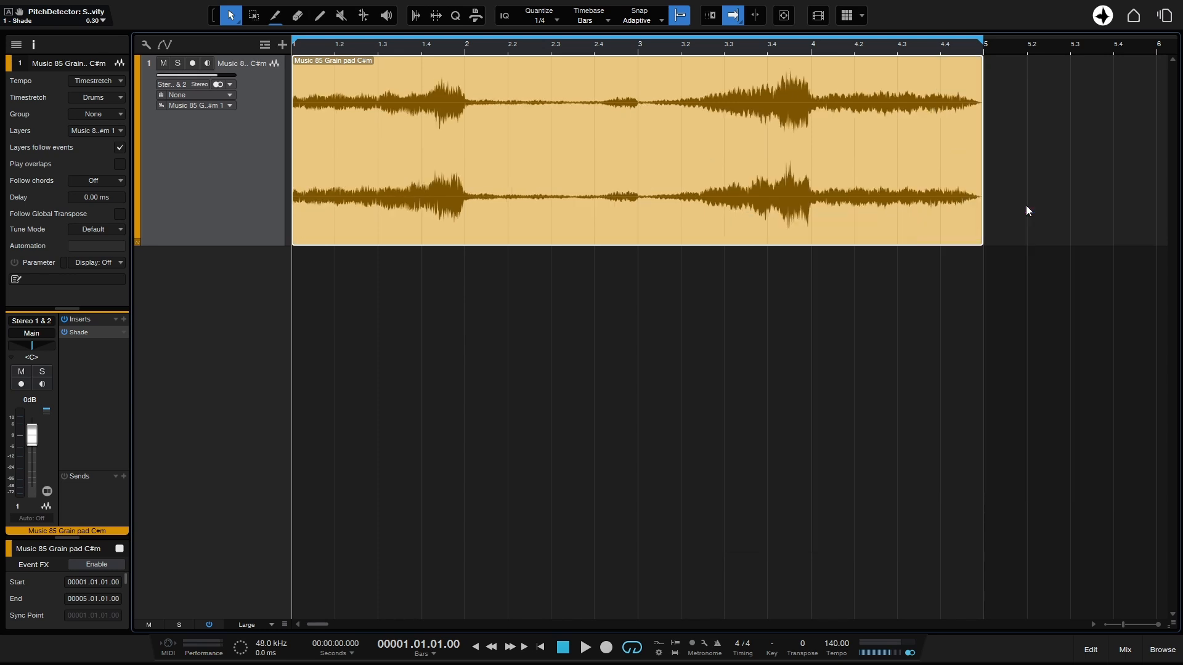
mouse_move(537, 170)
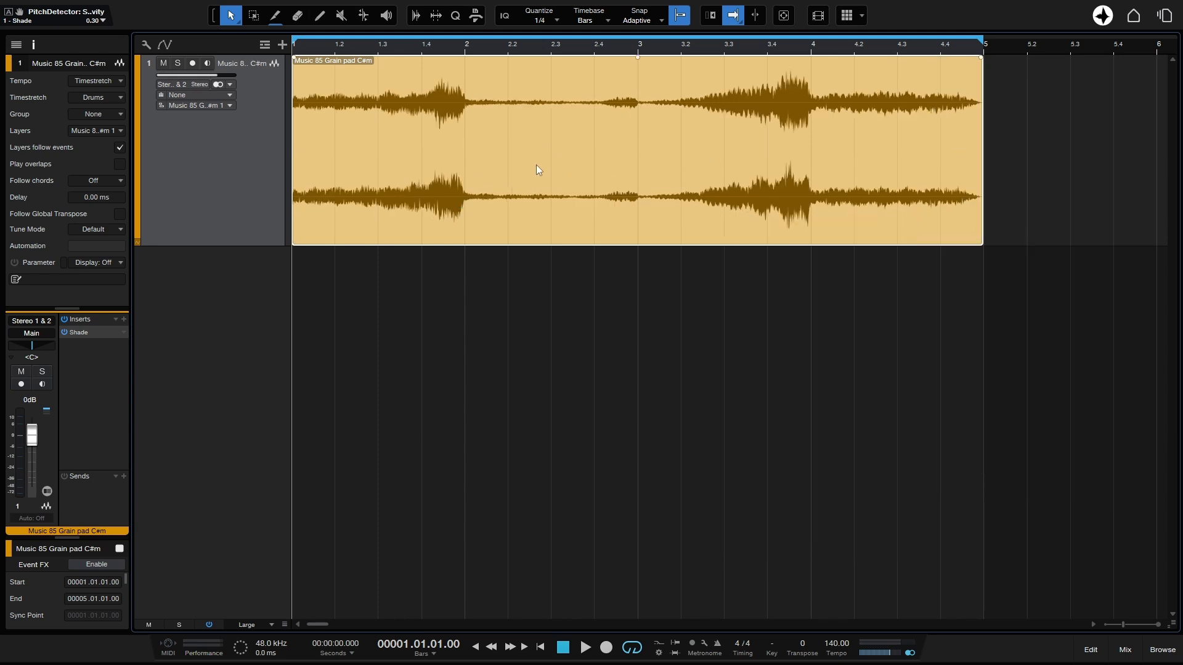
mouse_move(512, 160)
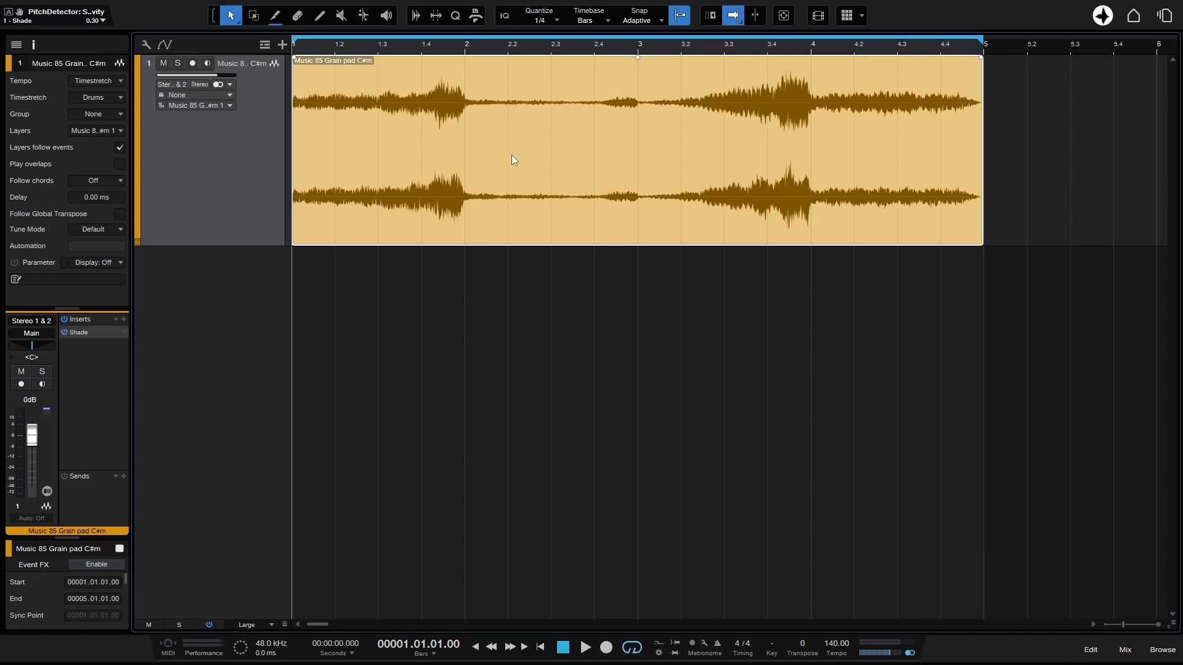
mouse_move(597, 161)
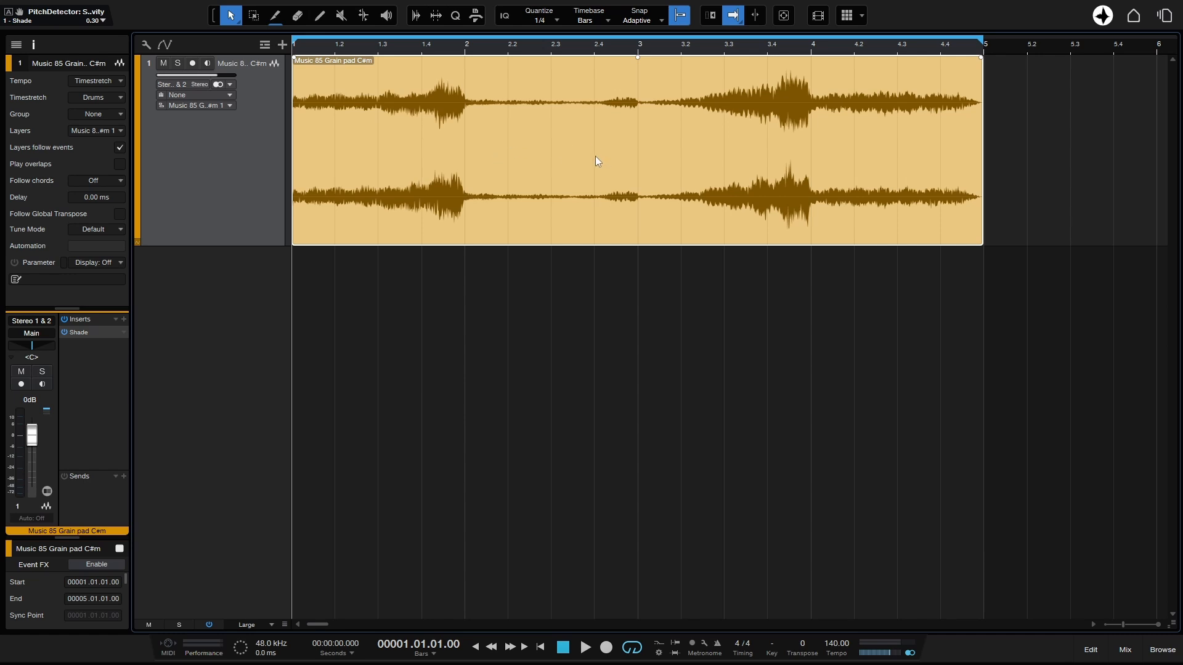
click(586, 647)
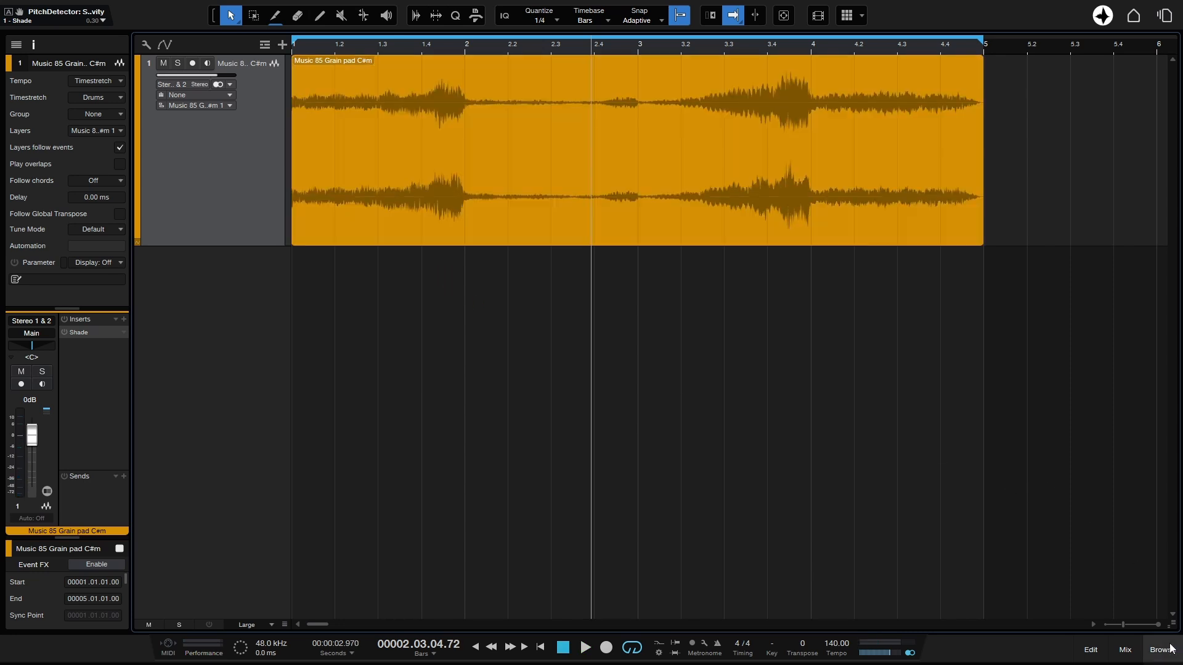
- Show the song's pool in the browser and pick the first Grain pad file
click(1162, 649)
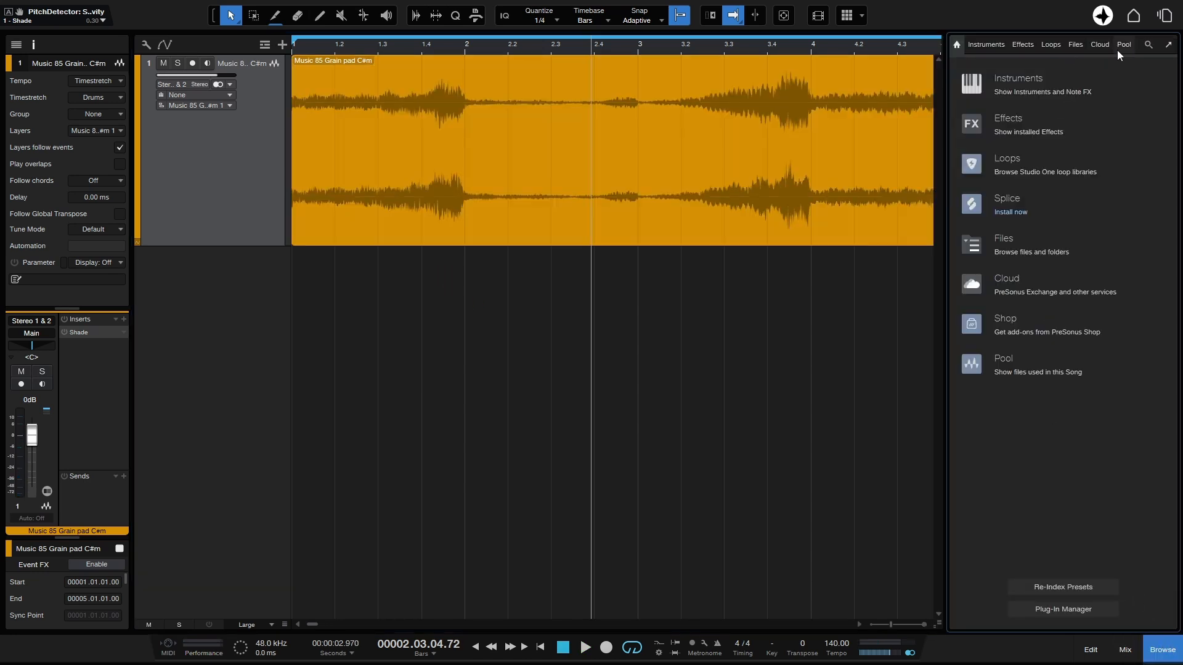
click(1123, 44)
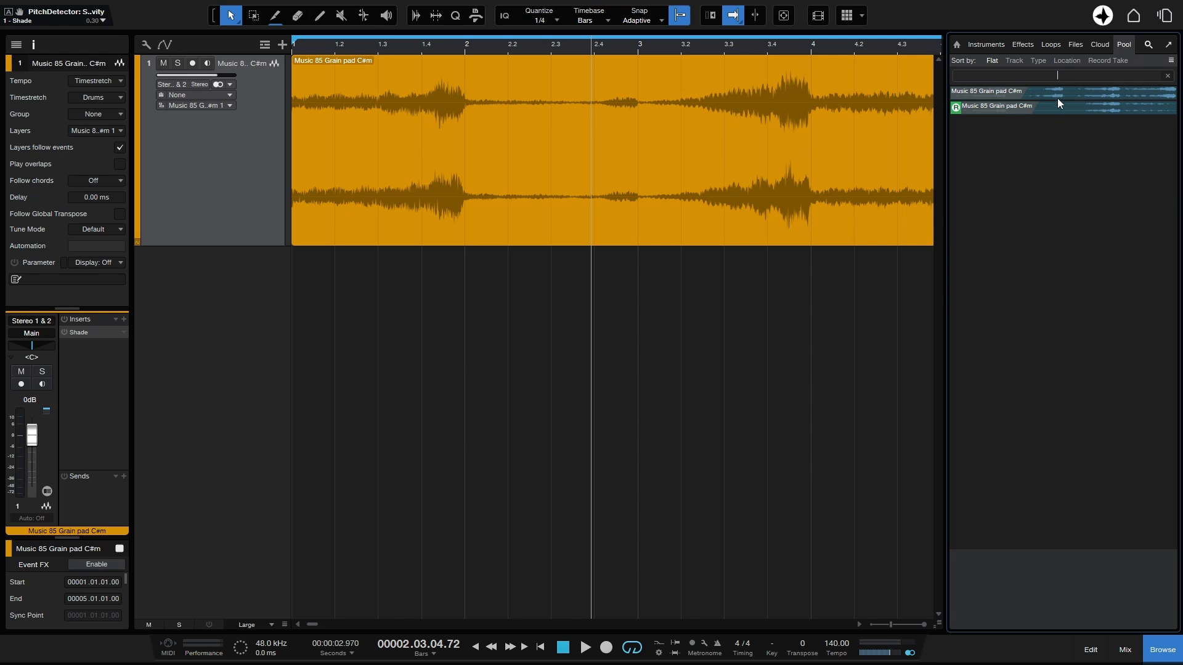
mouse_move(1023, 98)
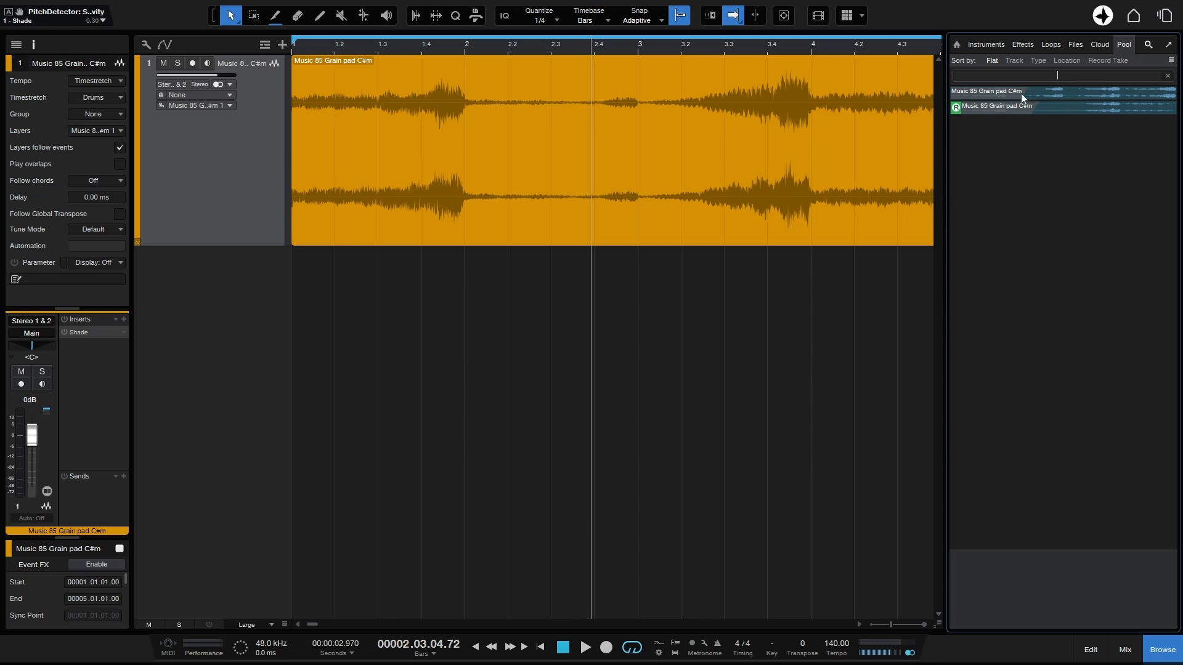
click(1019, 91)
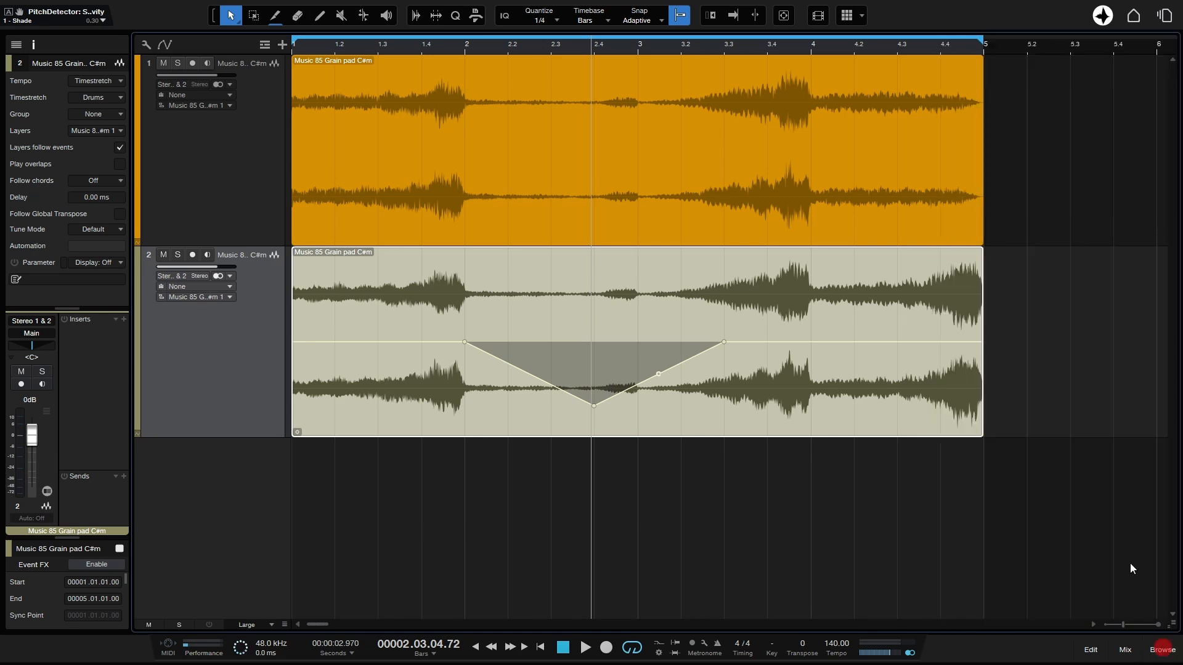
mouse_move(993, 375)
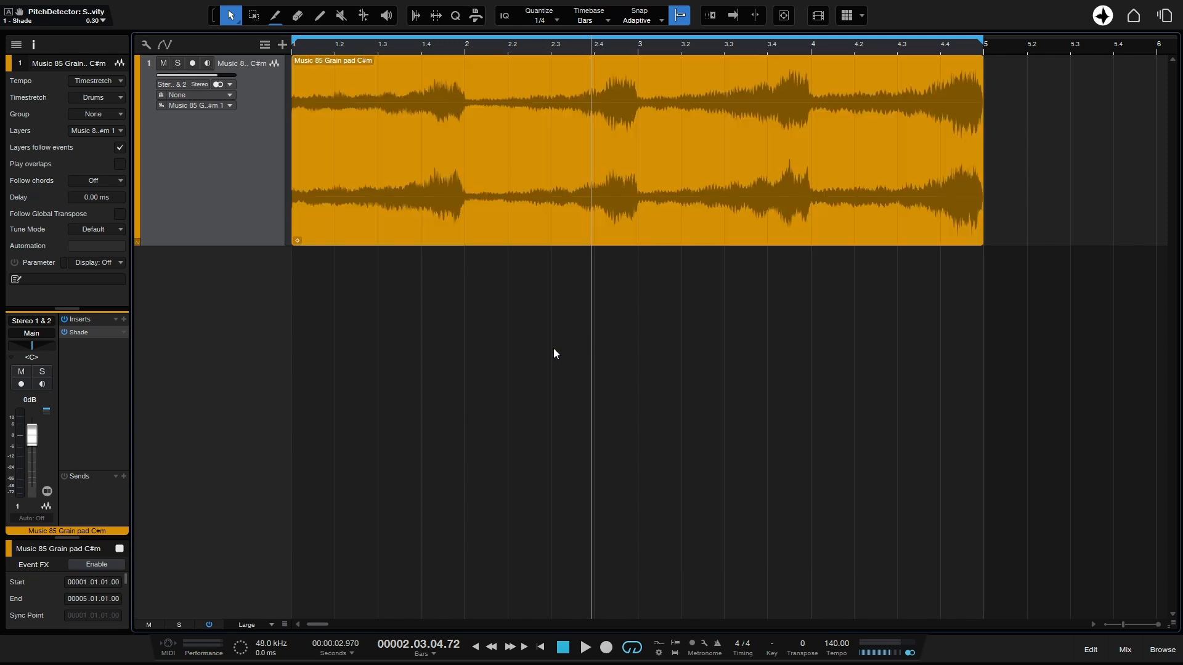
- Switch to the Range tool and select a stretch of the Grain pad event
click(253, 15)
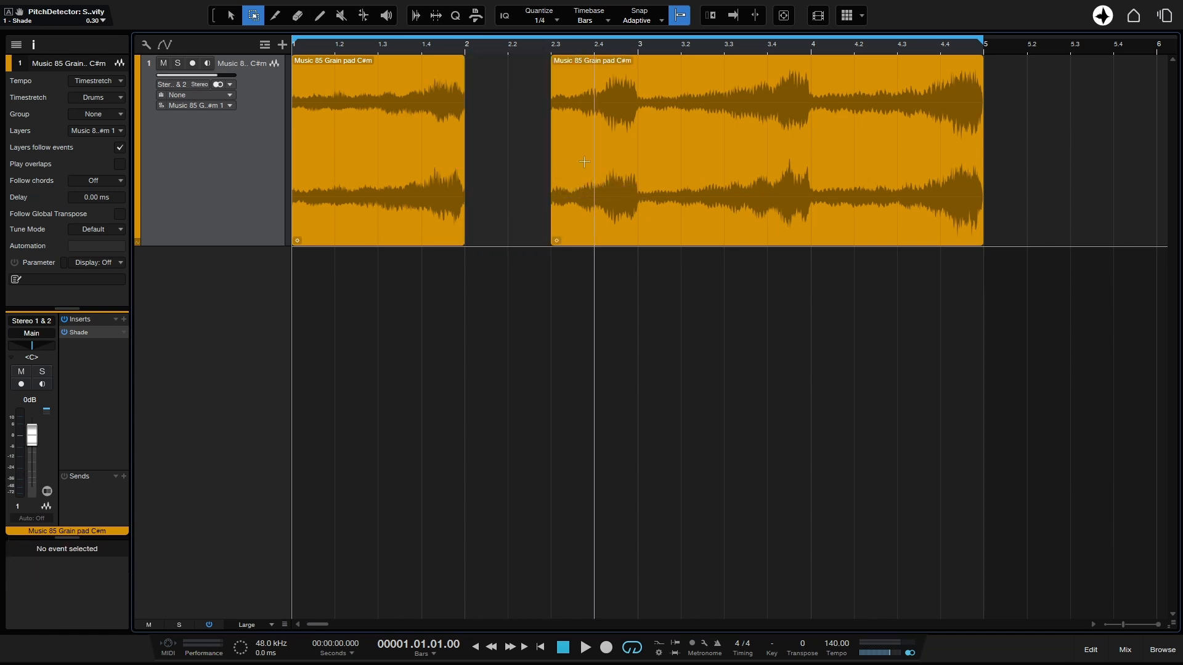
drag(638, 151, 702, 151)
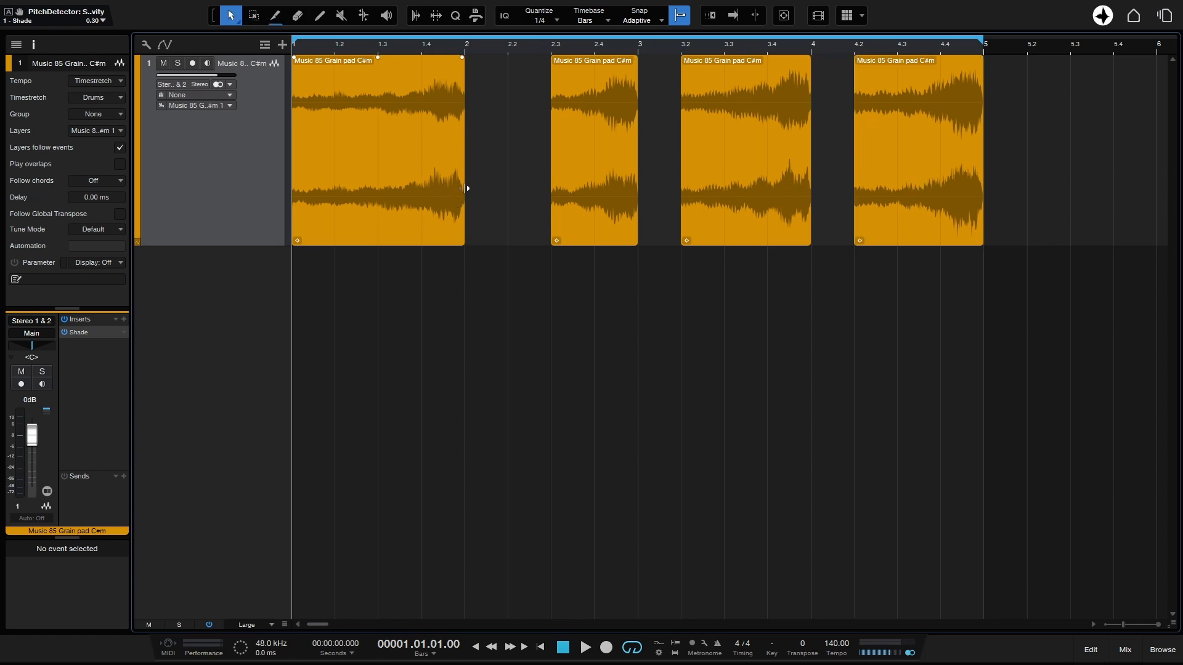
mouse_move(445, 185)
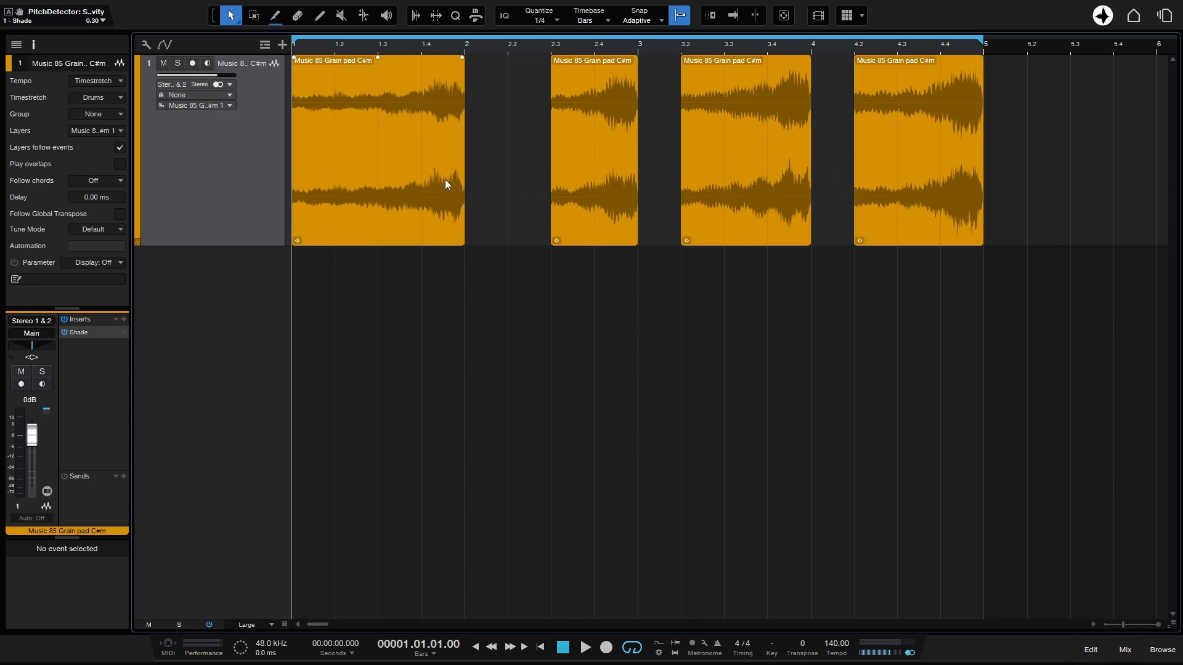
mouse_move(1063, 210)
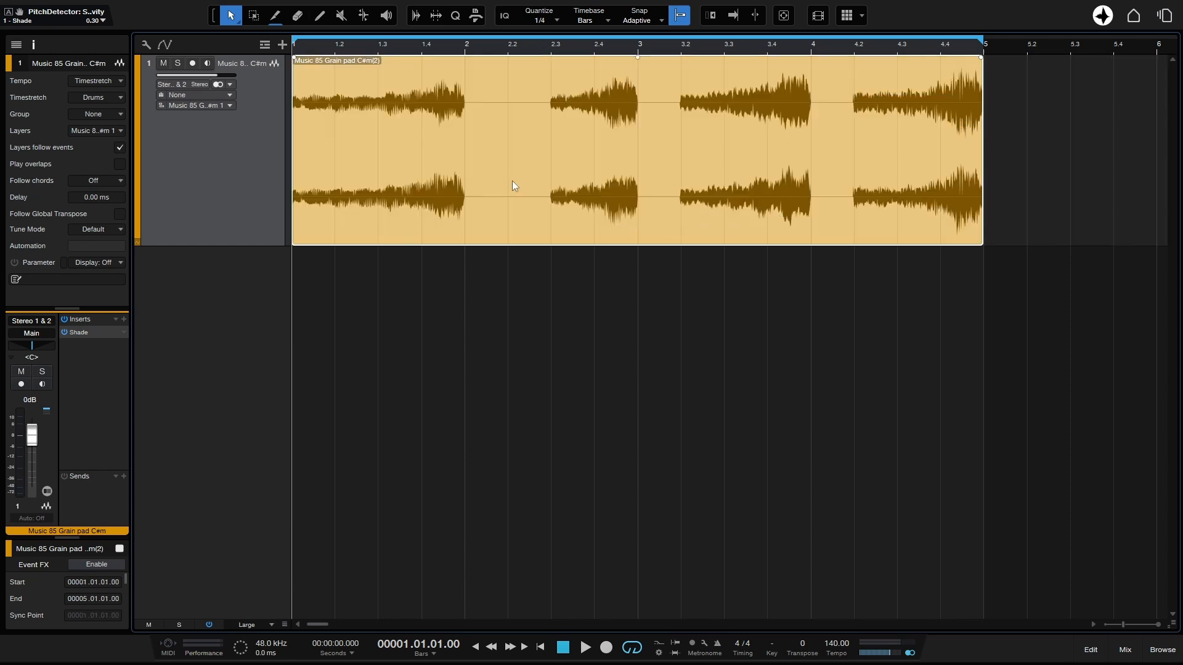
mouse_move(658, 197)
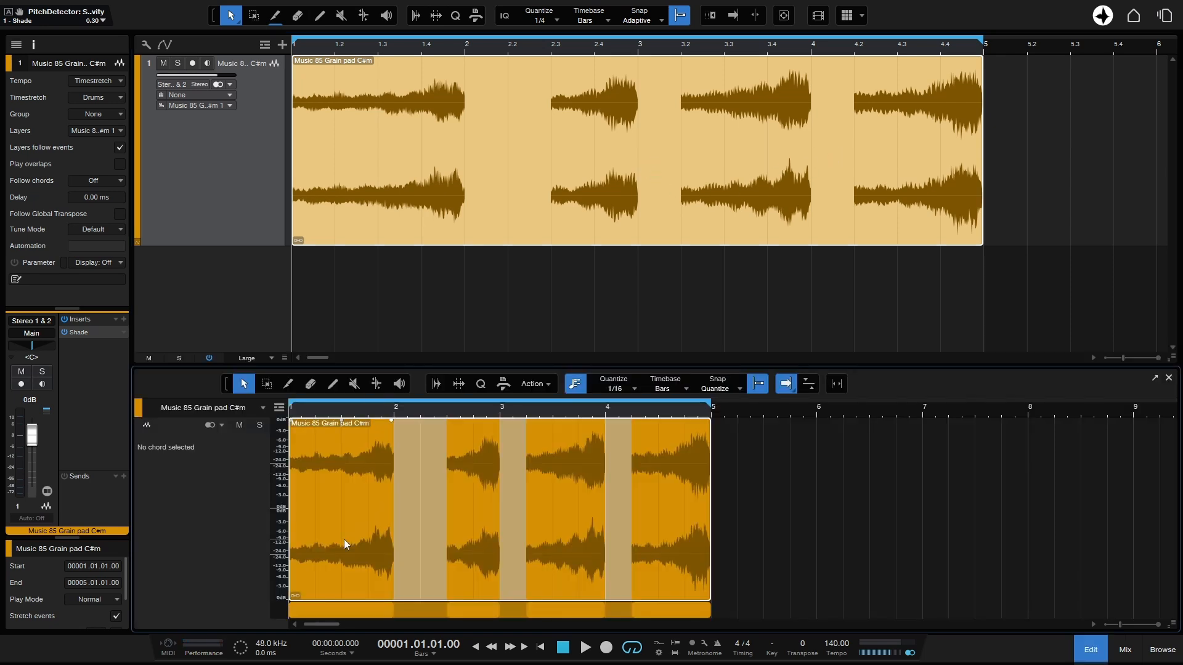
- Select the event's third slice and drag its gain handle to change its level
click(565, 528)
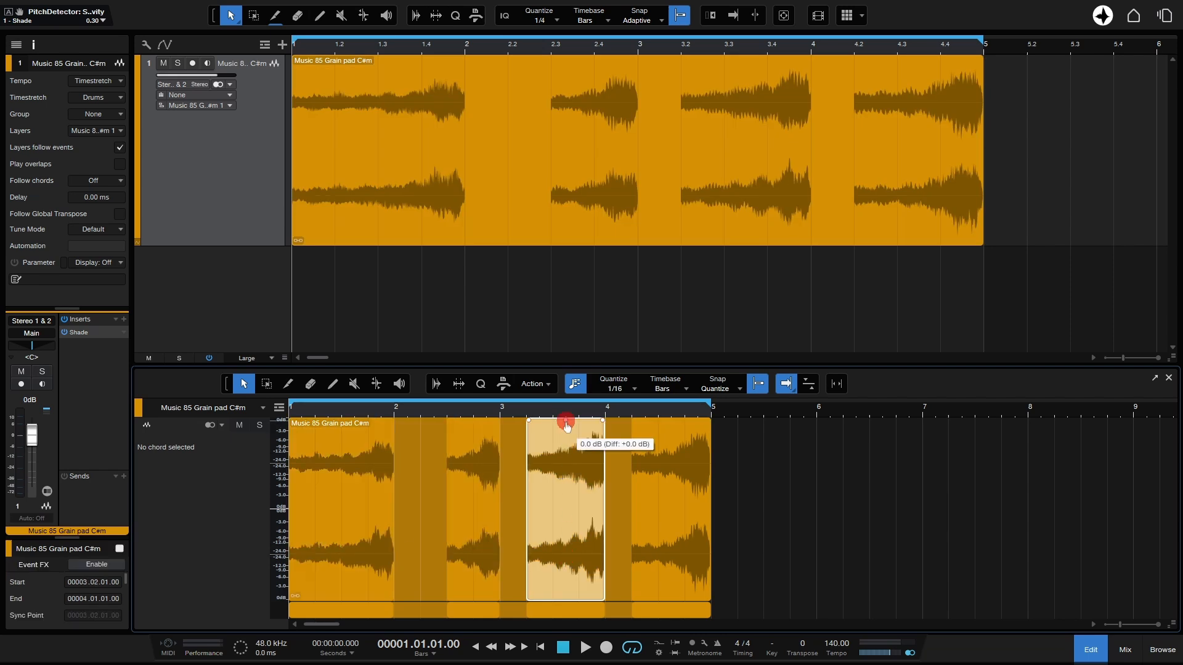
drag(566, 421, 569, 434)
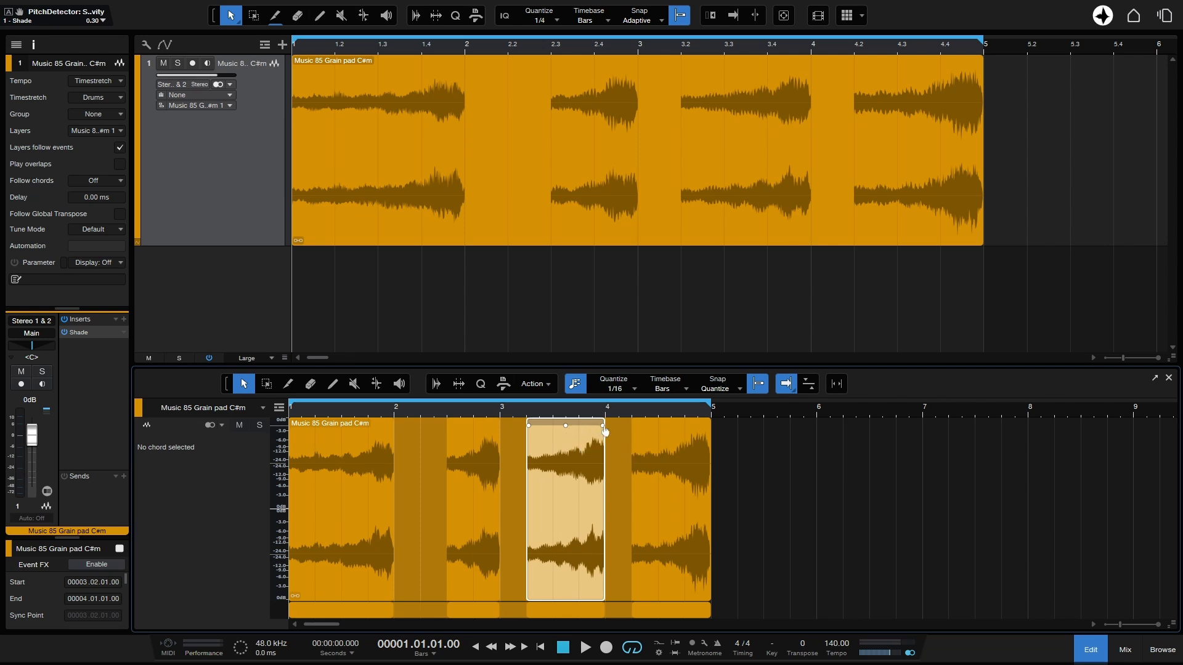
drag(604, 431, 583, 431)
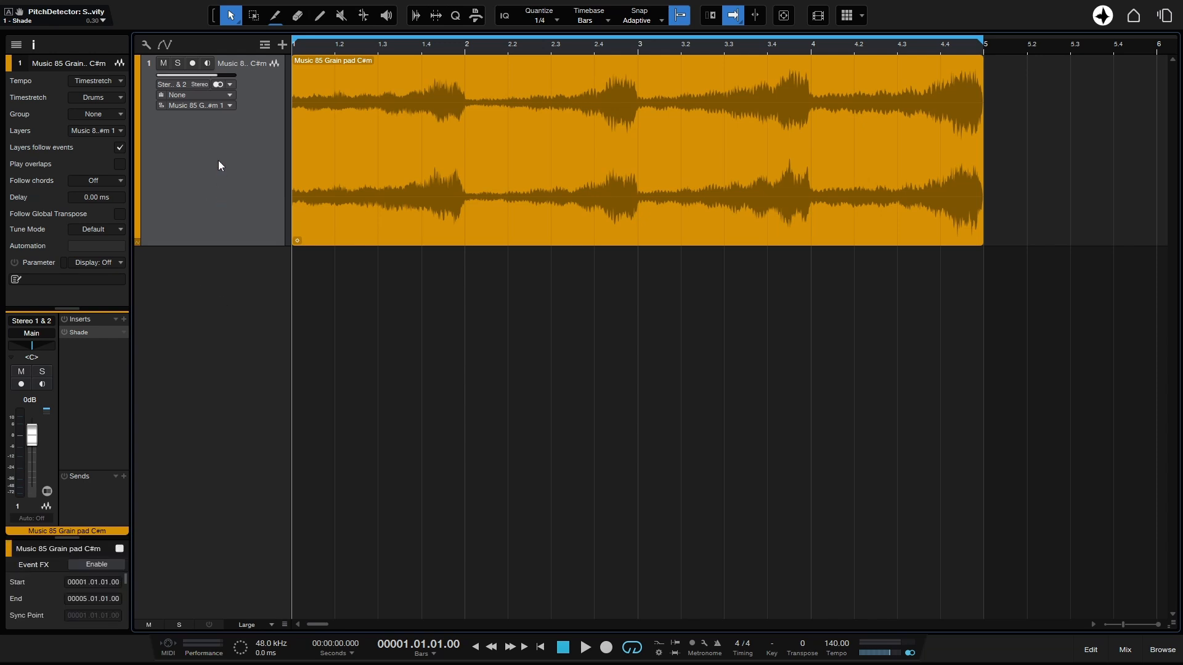
mouse_move(220, 161)
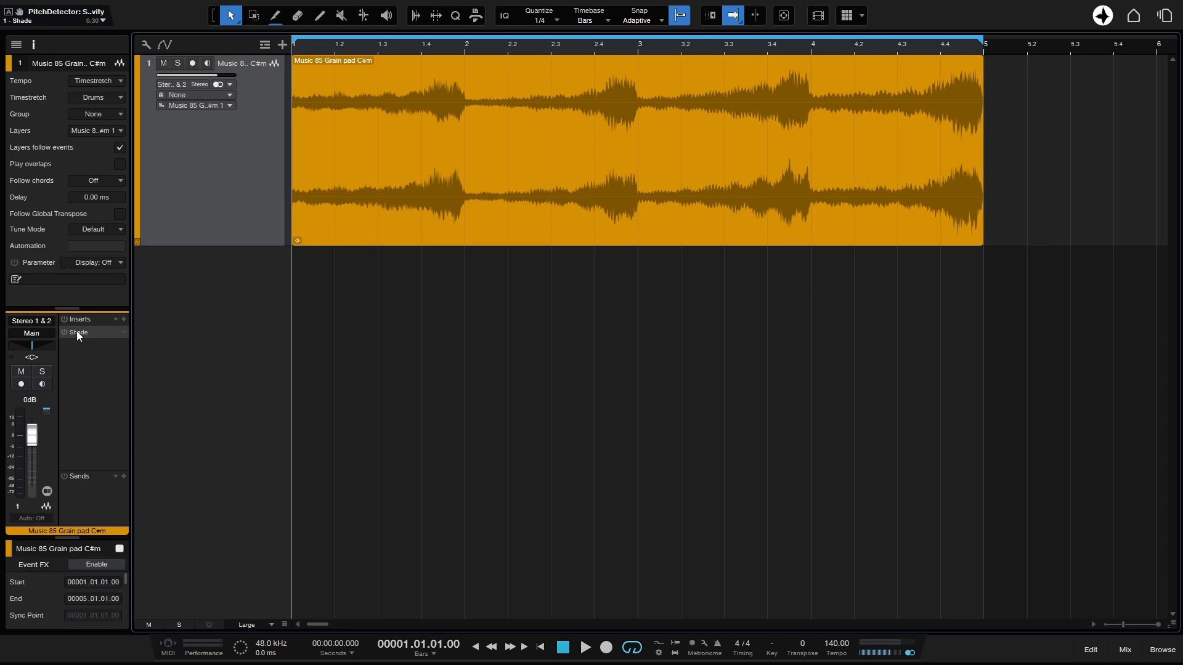
click(584, 648)
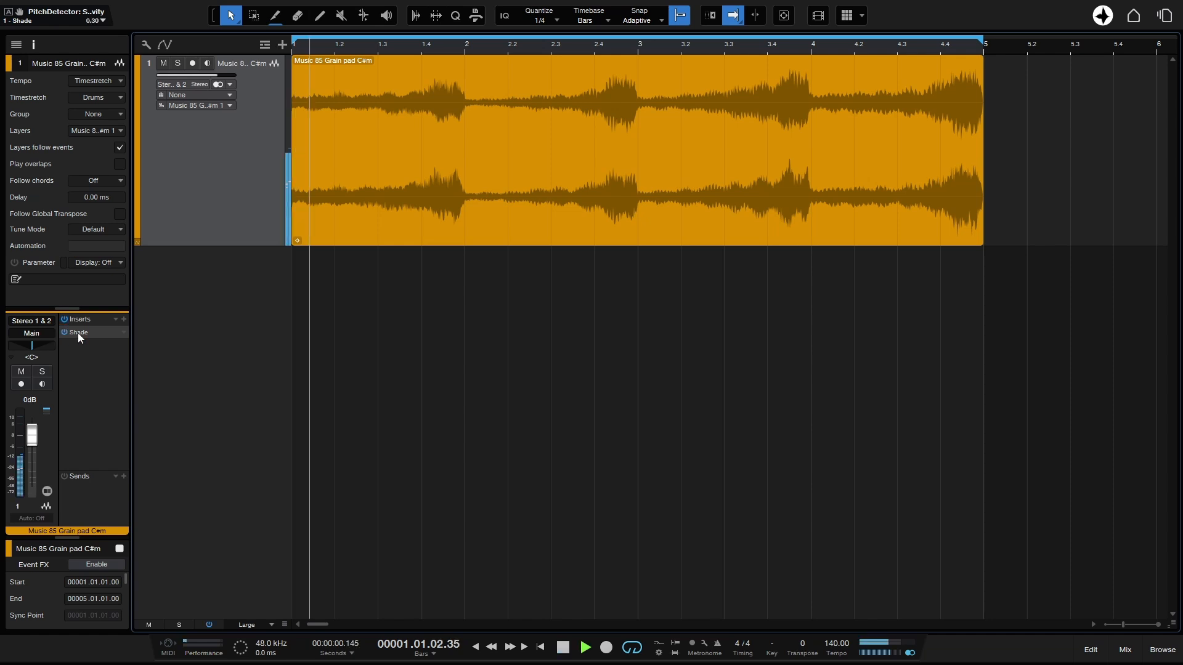
click(582, 648)
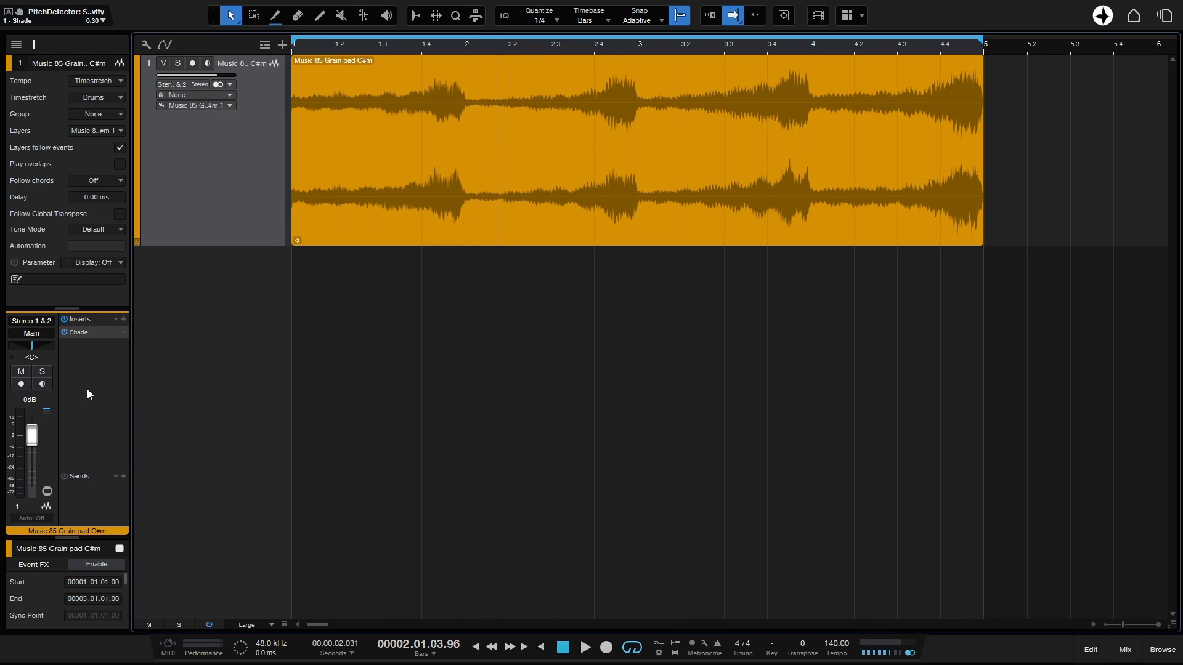
mouse_move(181, 591)
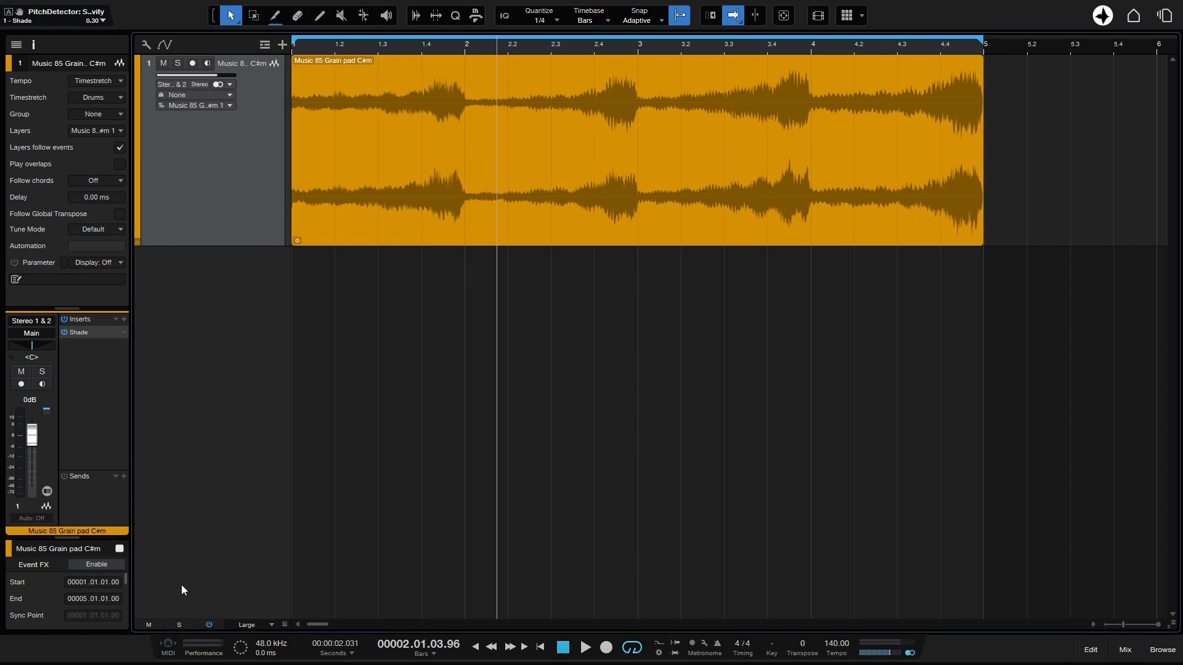
mouse_move(195, 420)
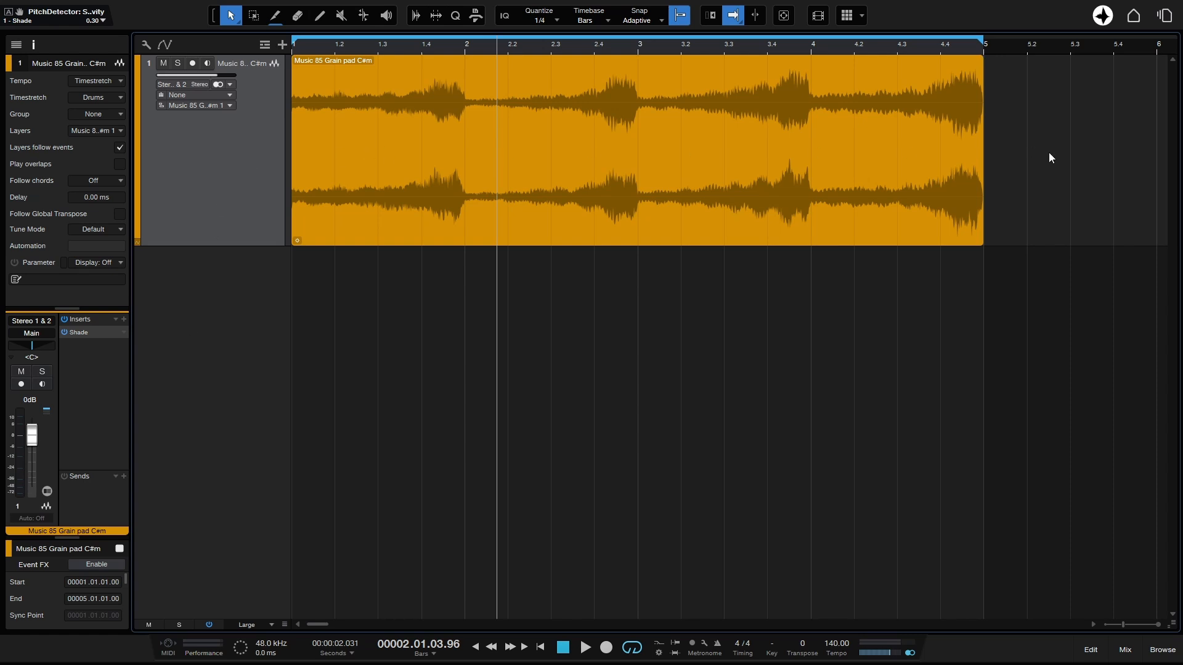
mouse_move(229, 159)
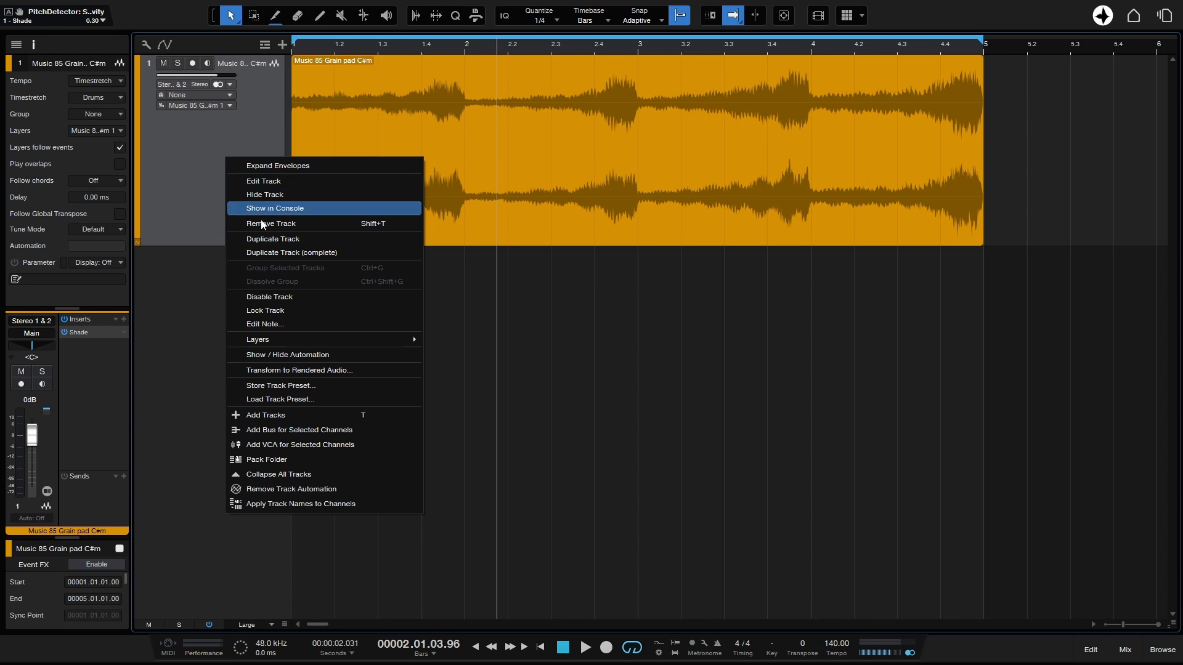
mouse_move(304, 371)
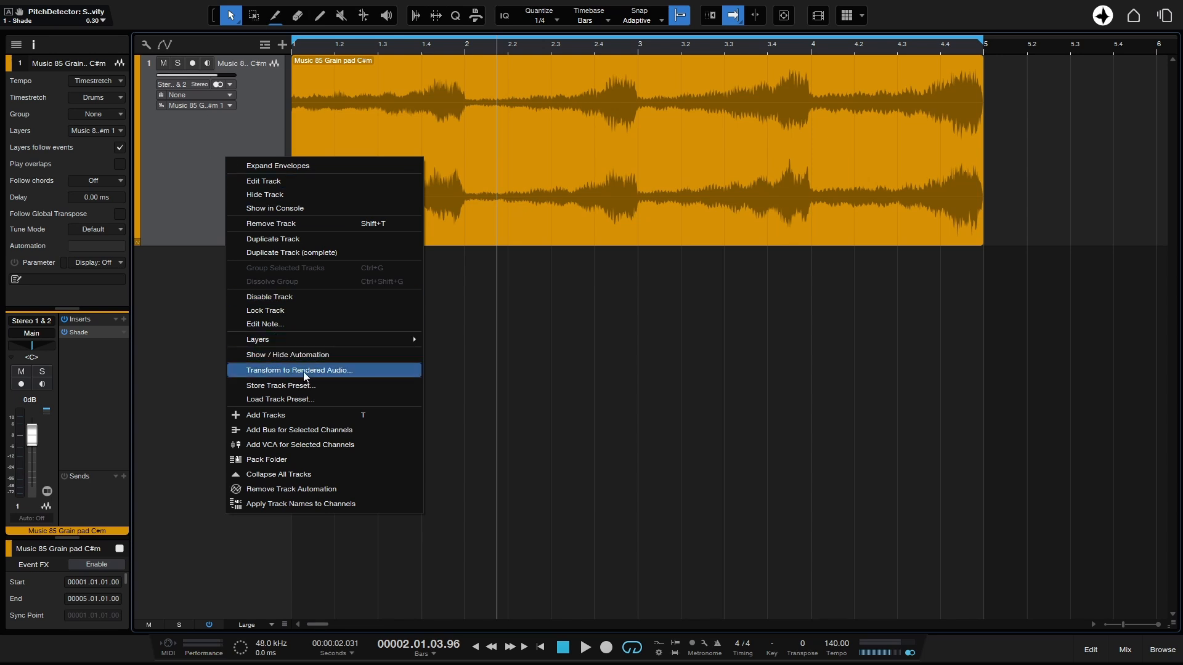
- Transform the track to rendered audio, toggling Auto Tail on and off before confirming
click(299, 370)
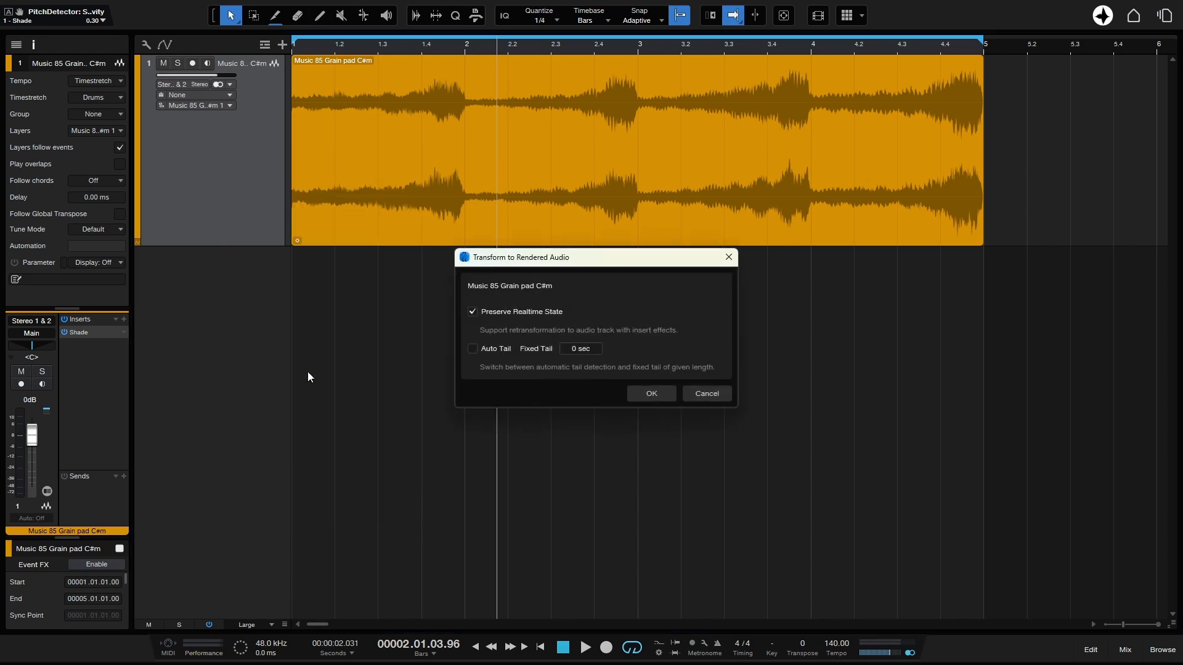
mouse_move(548, 325)
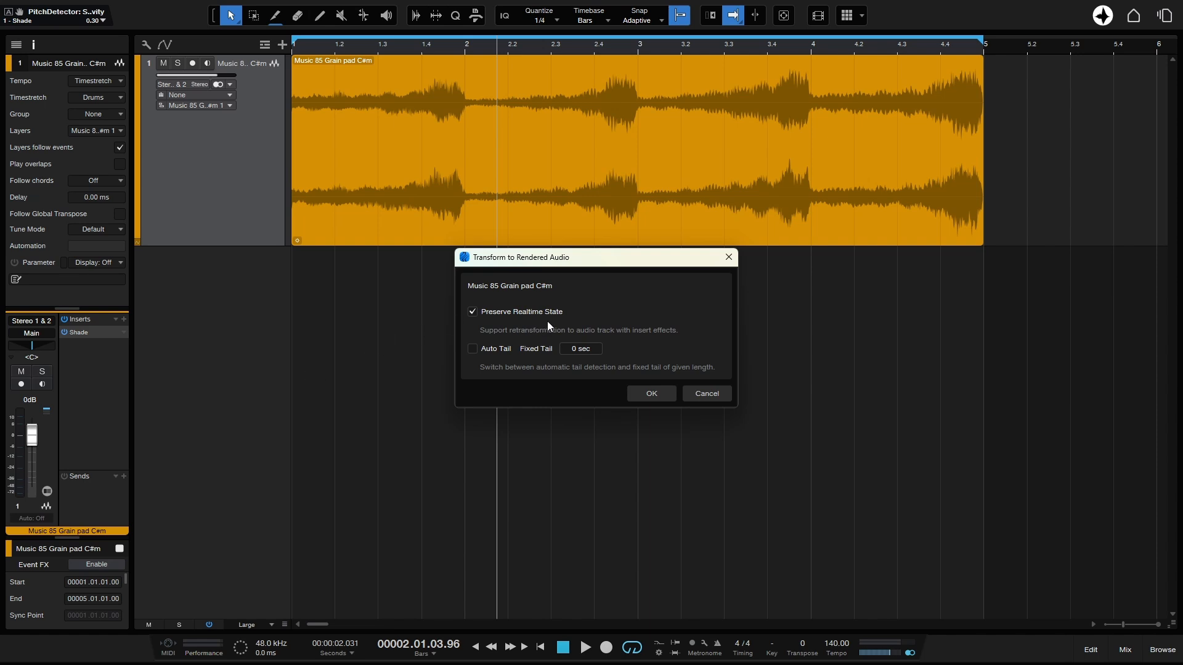
mouse_move(560, 330)
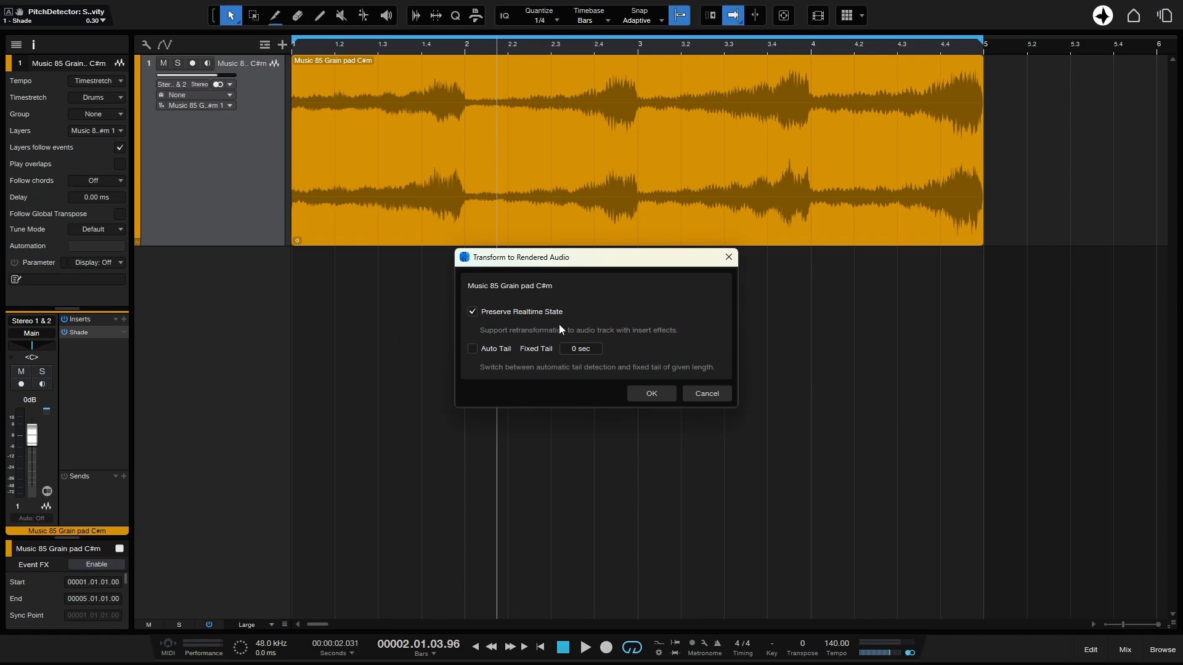
mouse_move(473, 326)
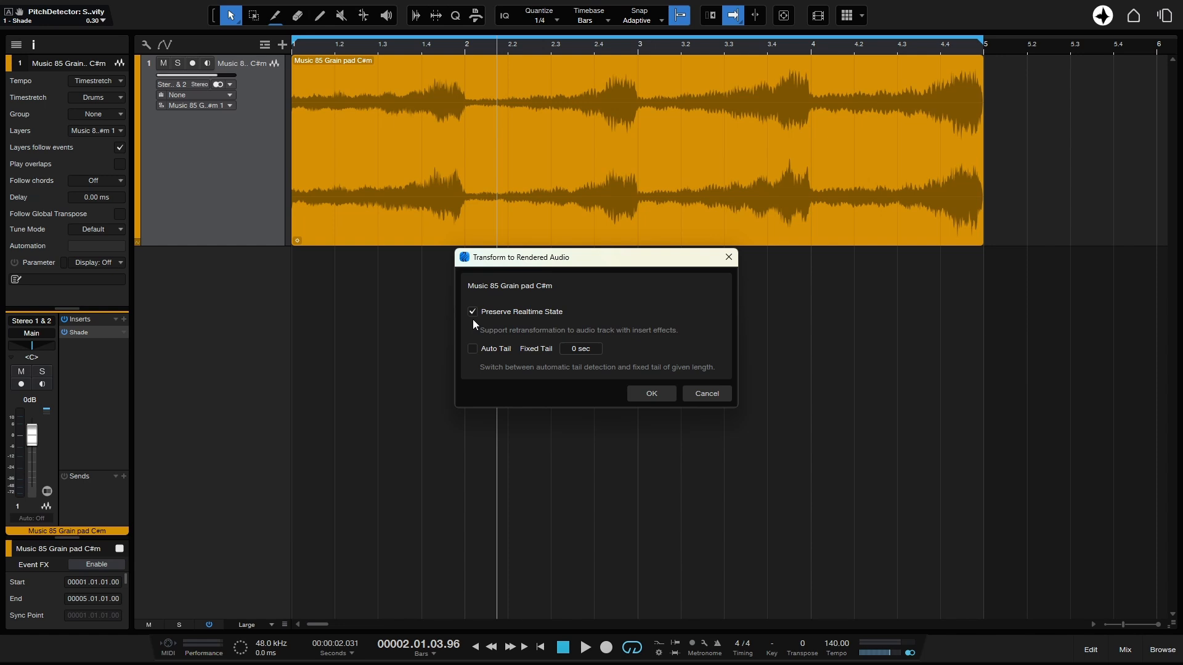
mouse_move(517, 326)
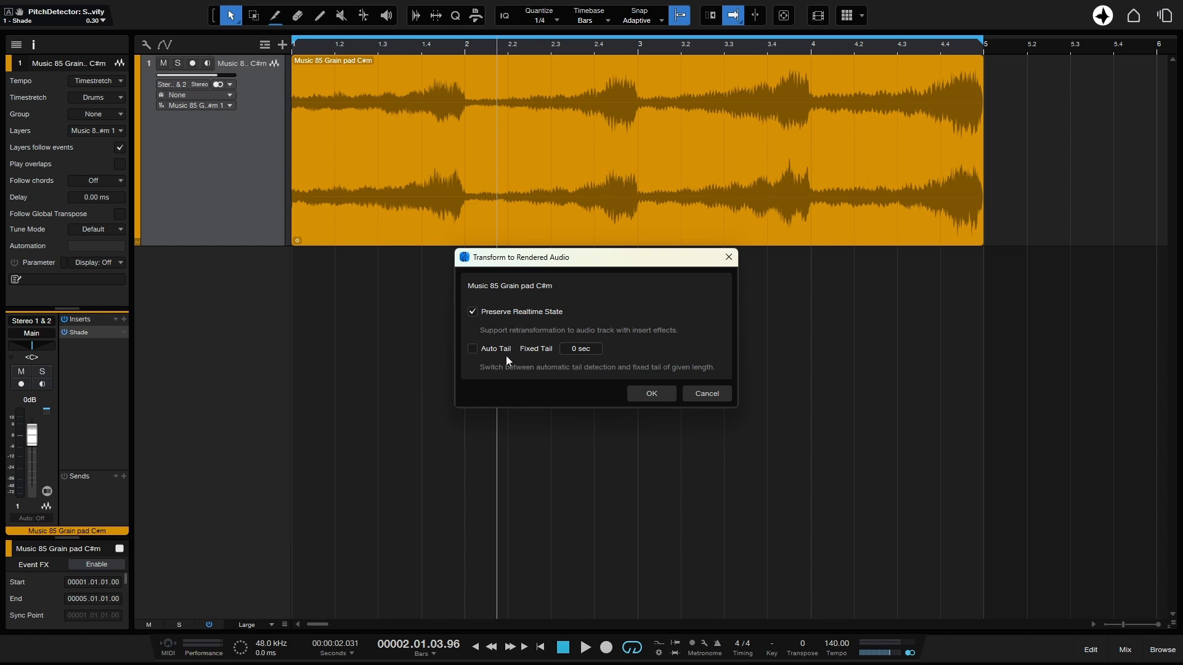
mouse_move(972, 154)
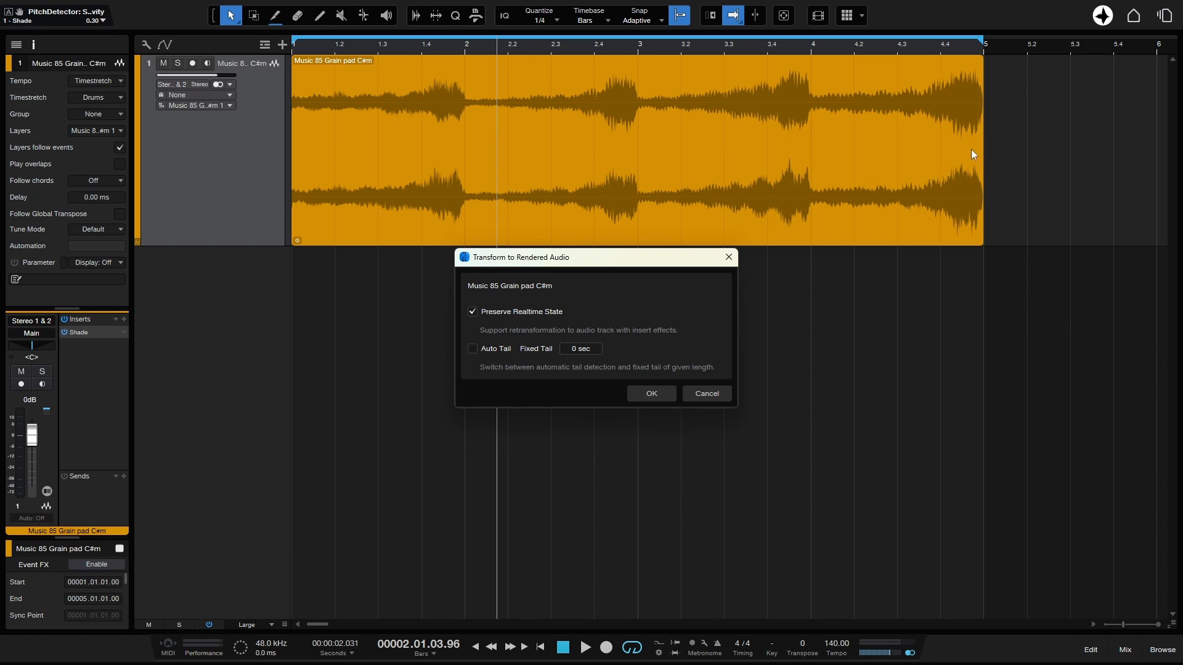
mouse_move(1005, 172)
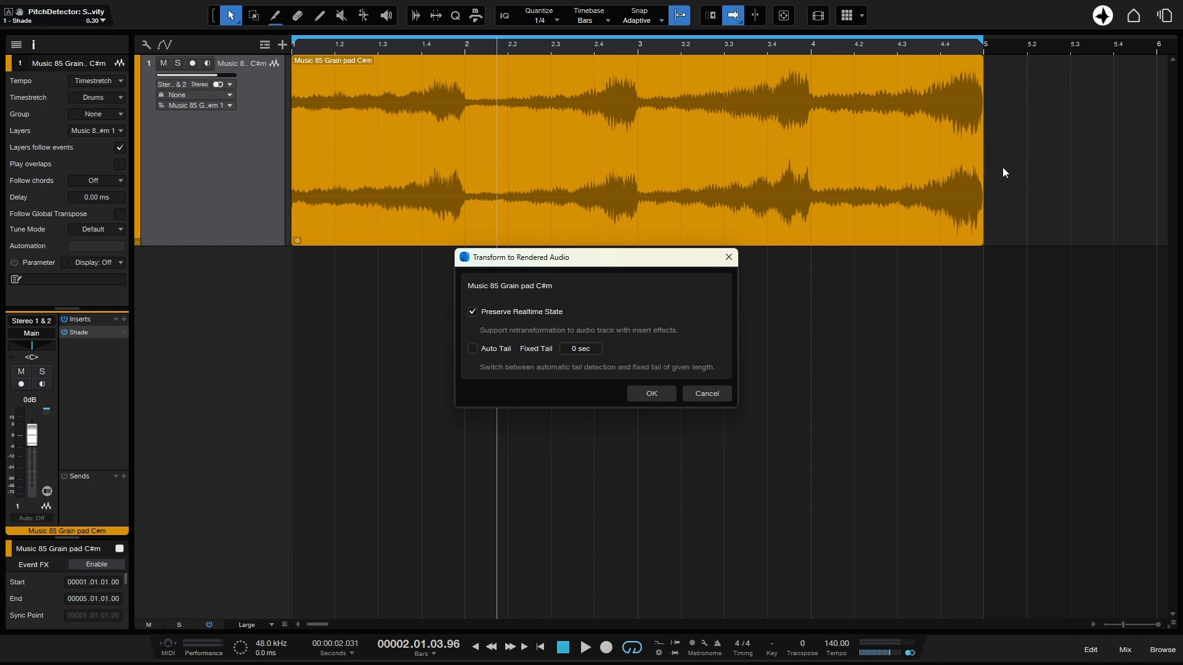
mouse_move(453, 367)
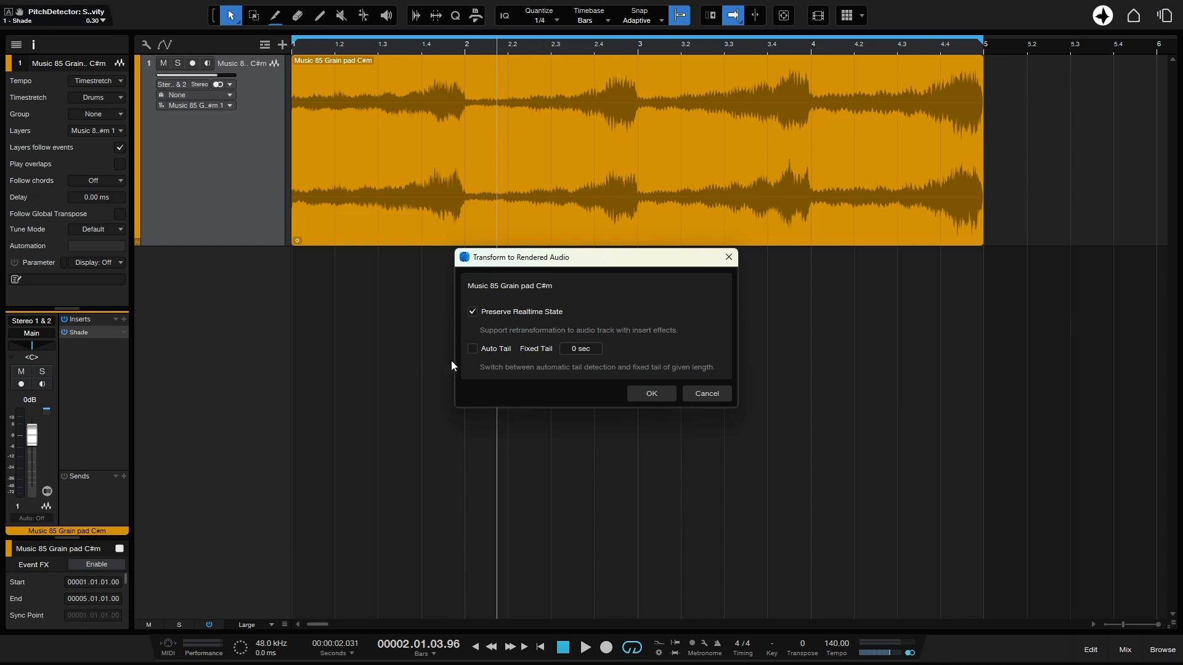
click(471, 349)
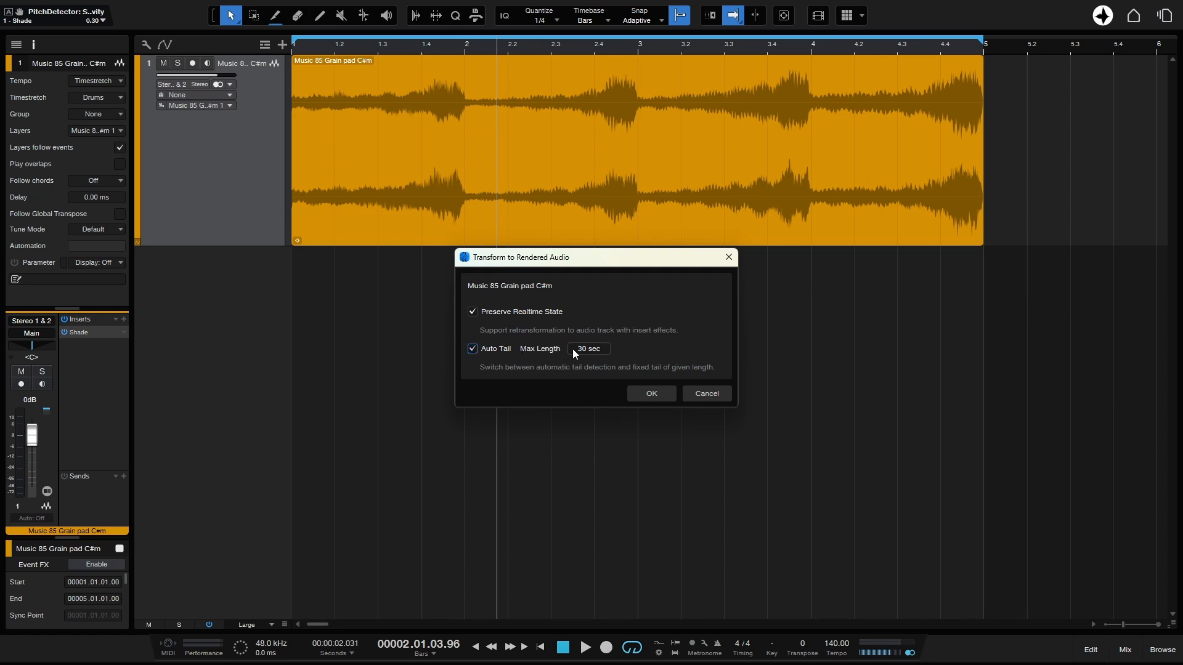
mouse_move(590, 356)
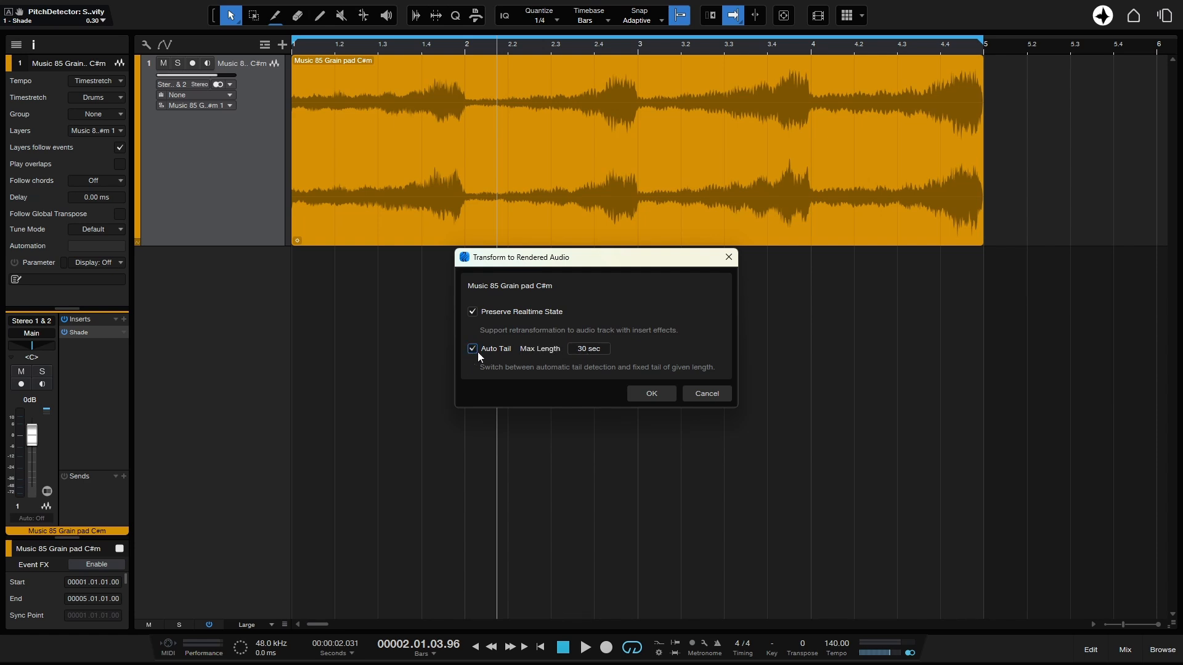
click(472, 349)
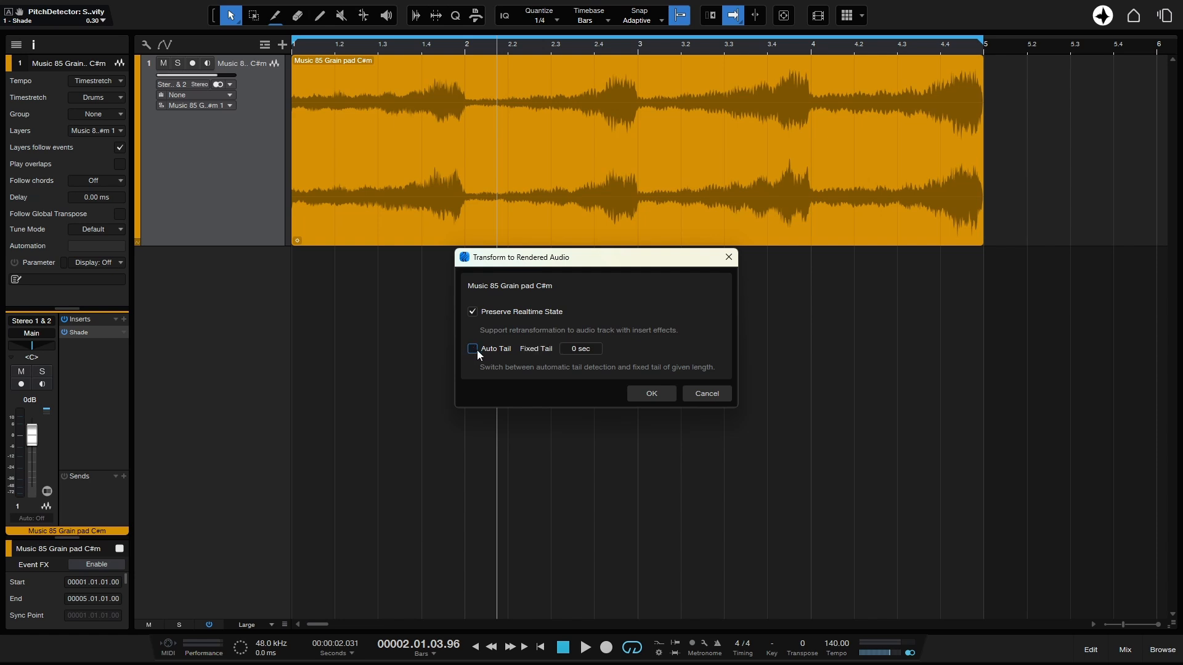
click(649, 393)
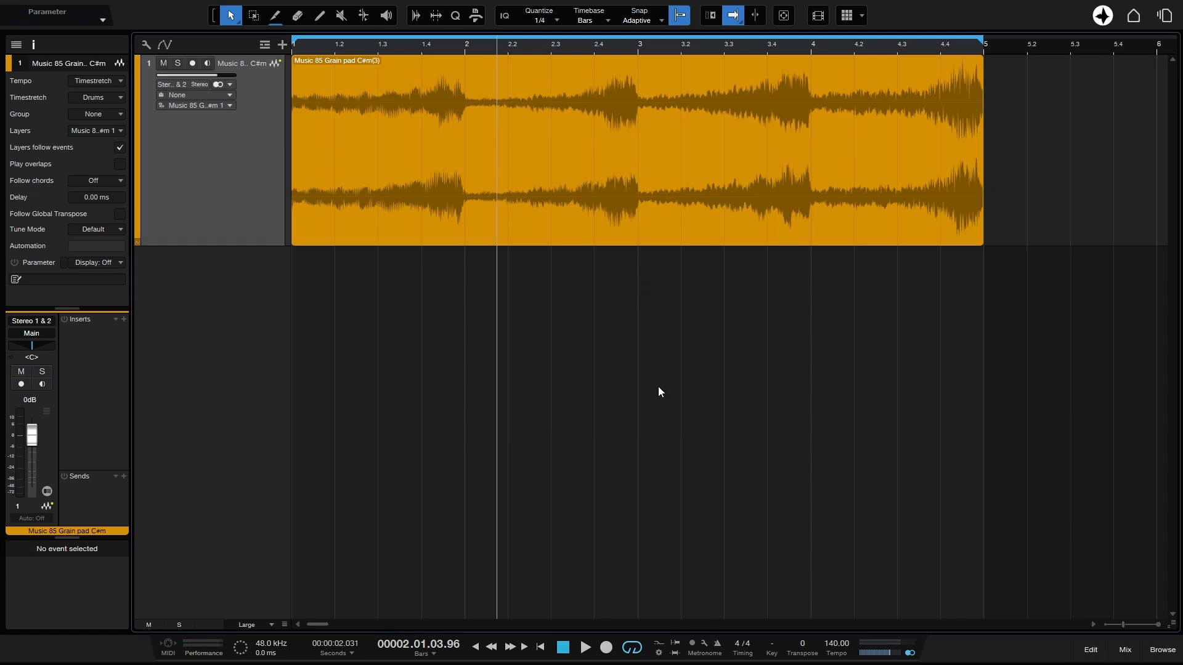
mouse_move(657, 370)
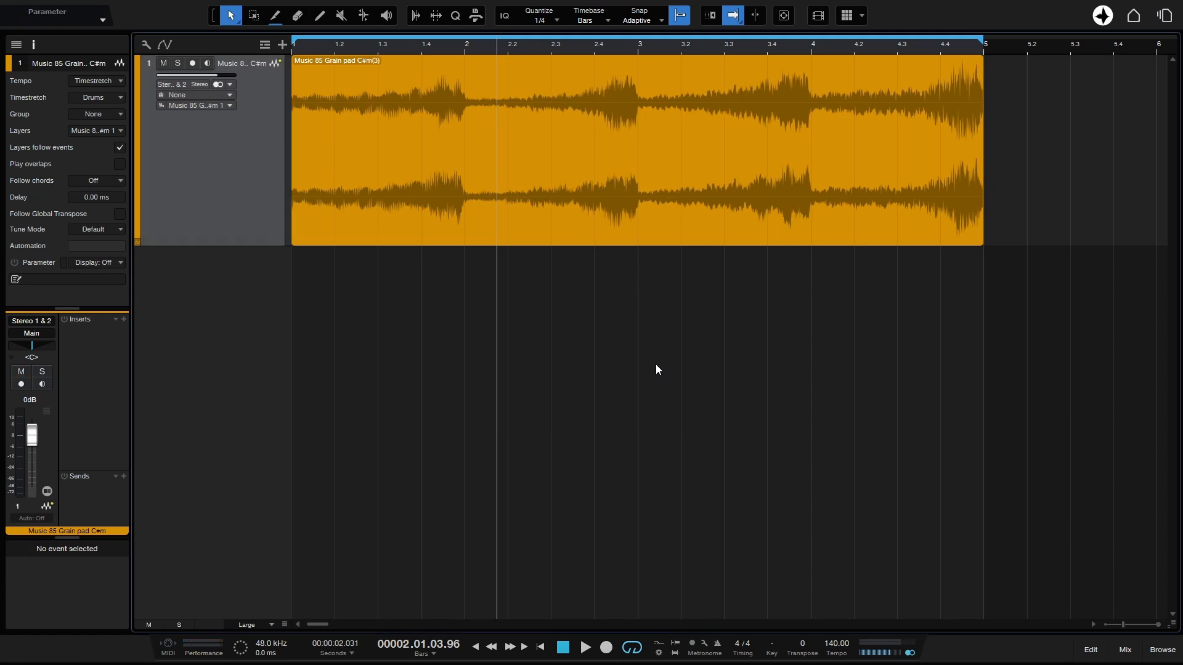
click(585, 646)
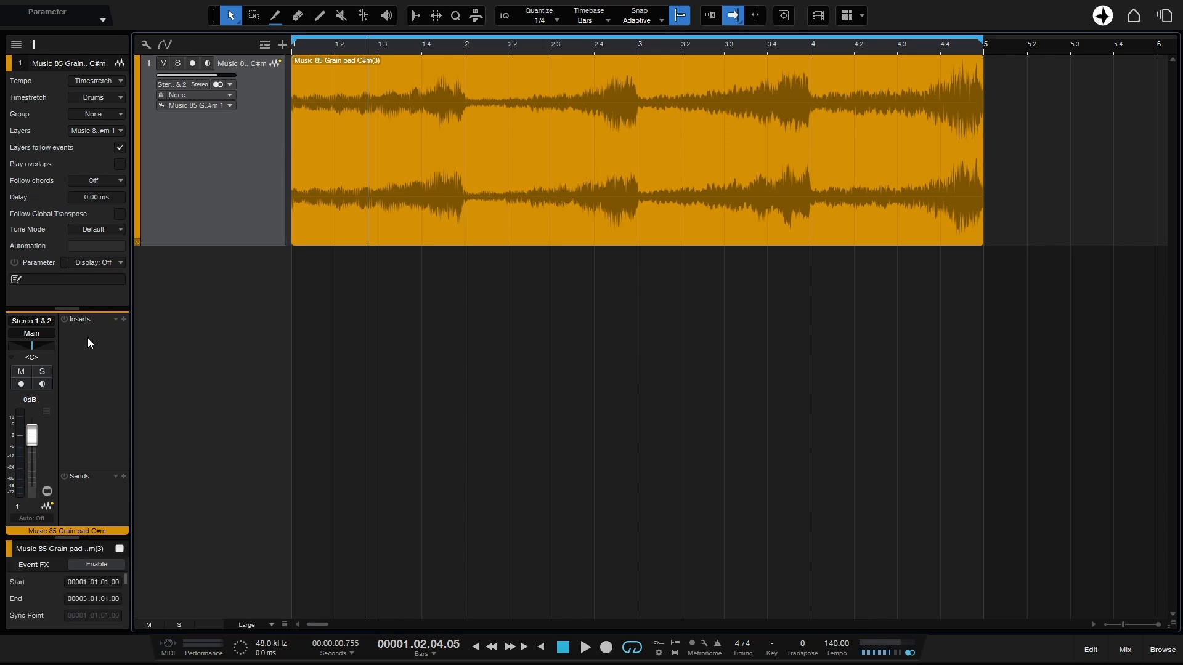
mouse_move(219, 154)
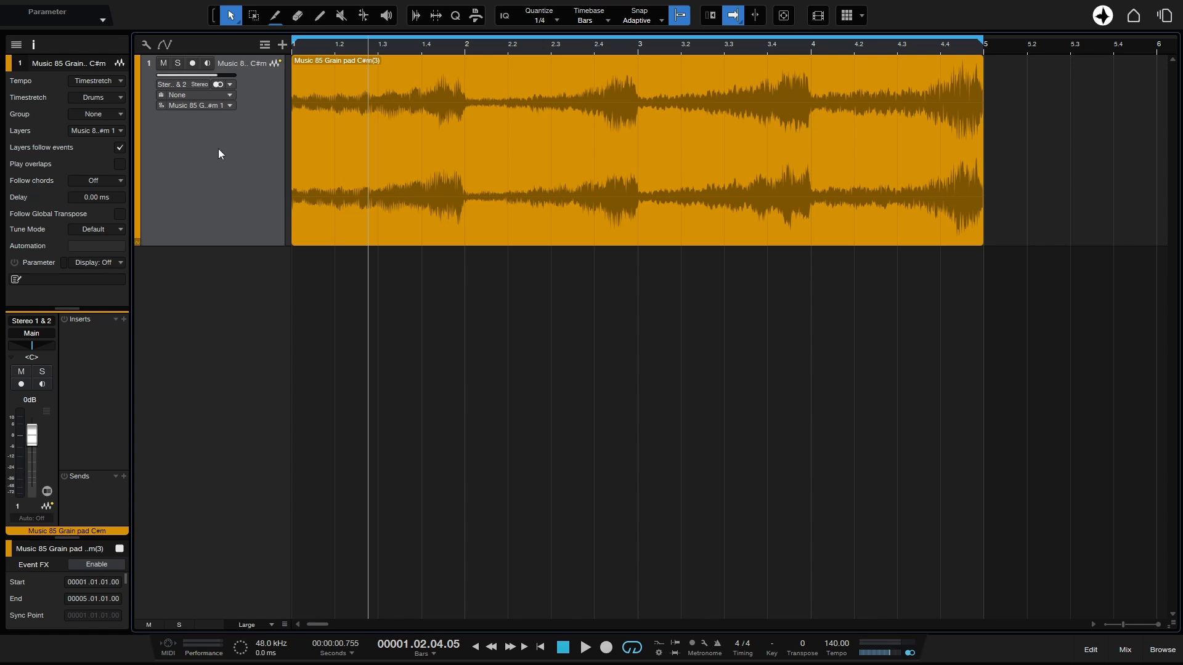
mouse_move(263, 93)
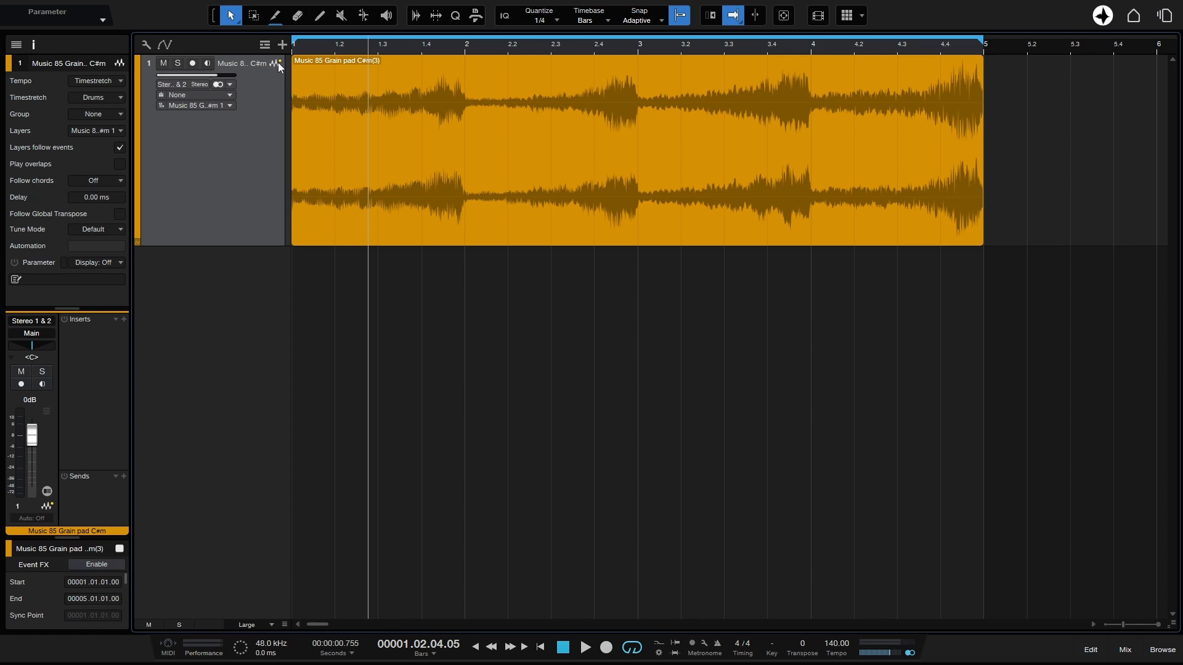
mouse_move(277, 64)
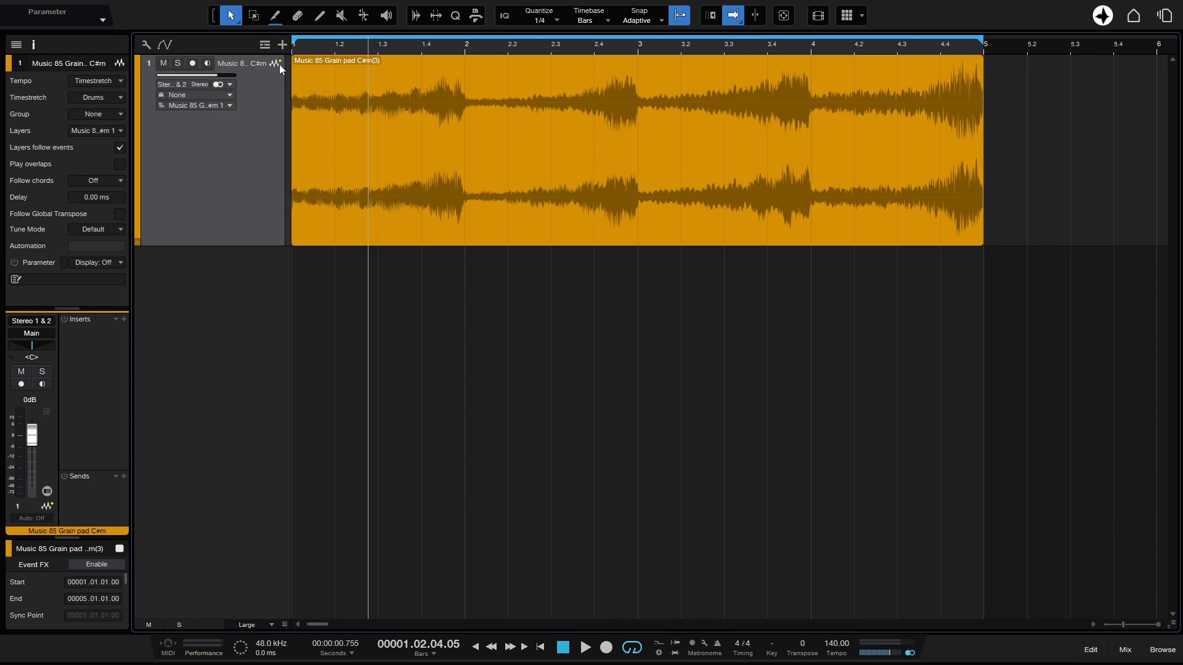
mouse_move(263, 118)
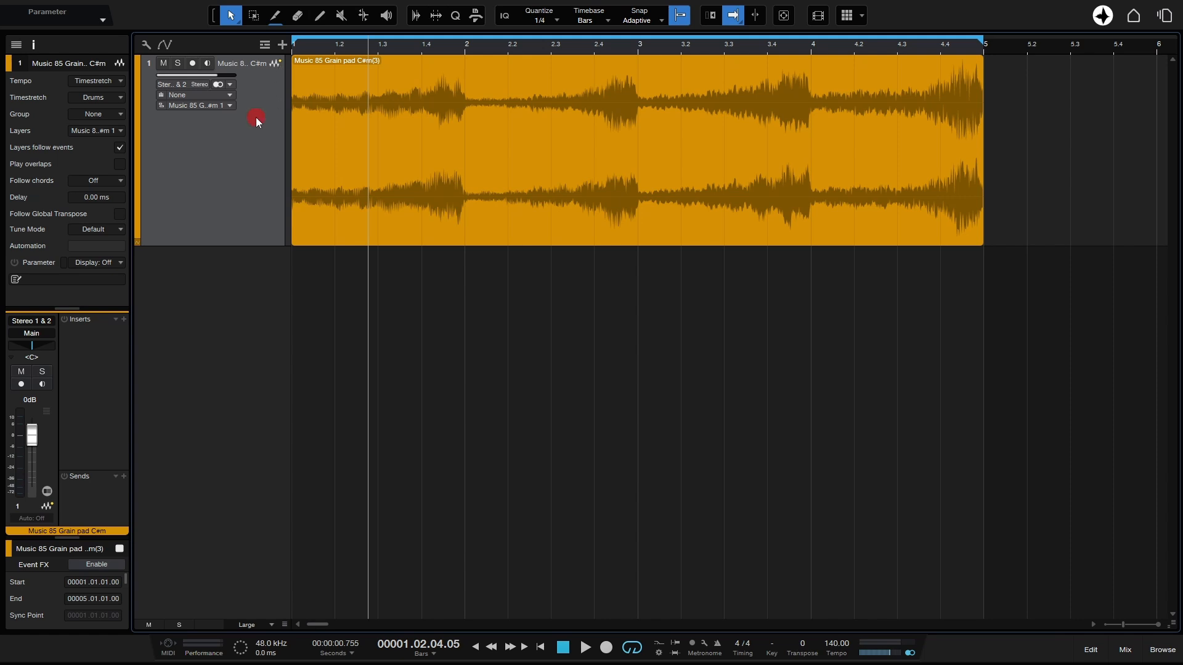
- Transform the grain pad track to realtime audio and close the Shade plugin window
right_click(257, 121)
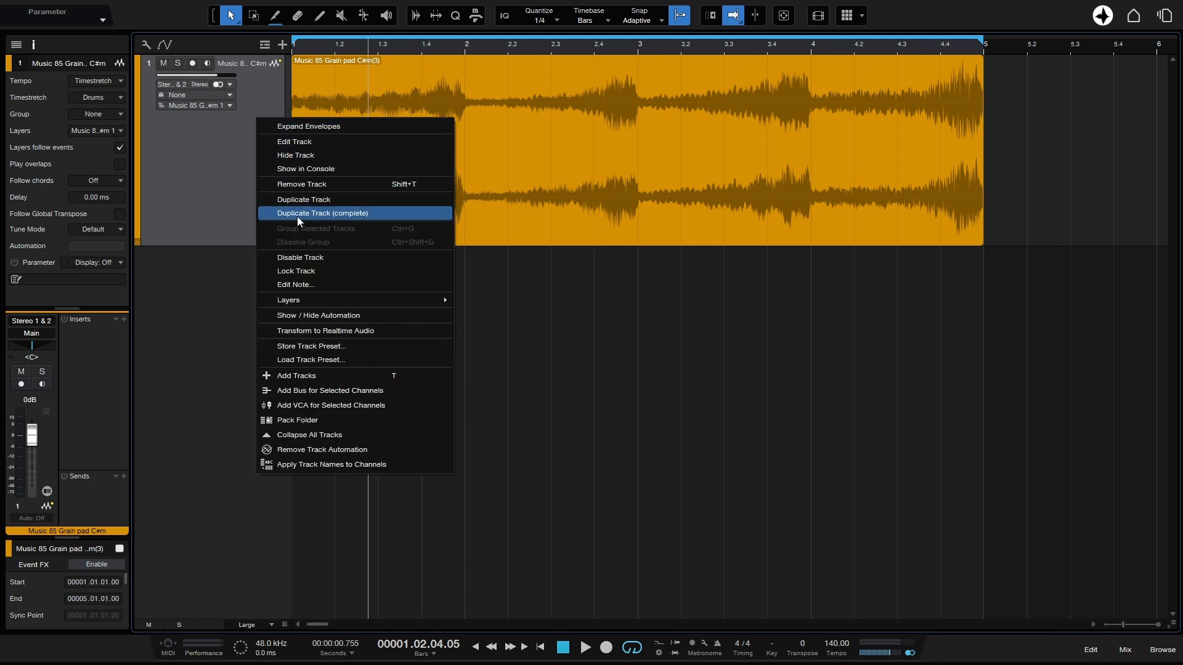
mouse_move(336, 332)
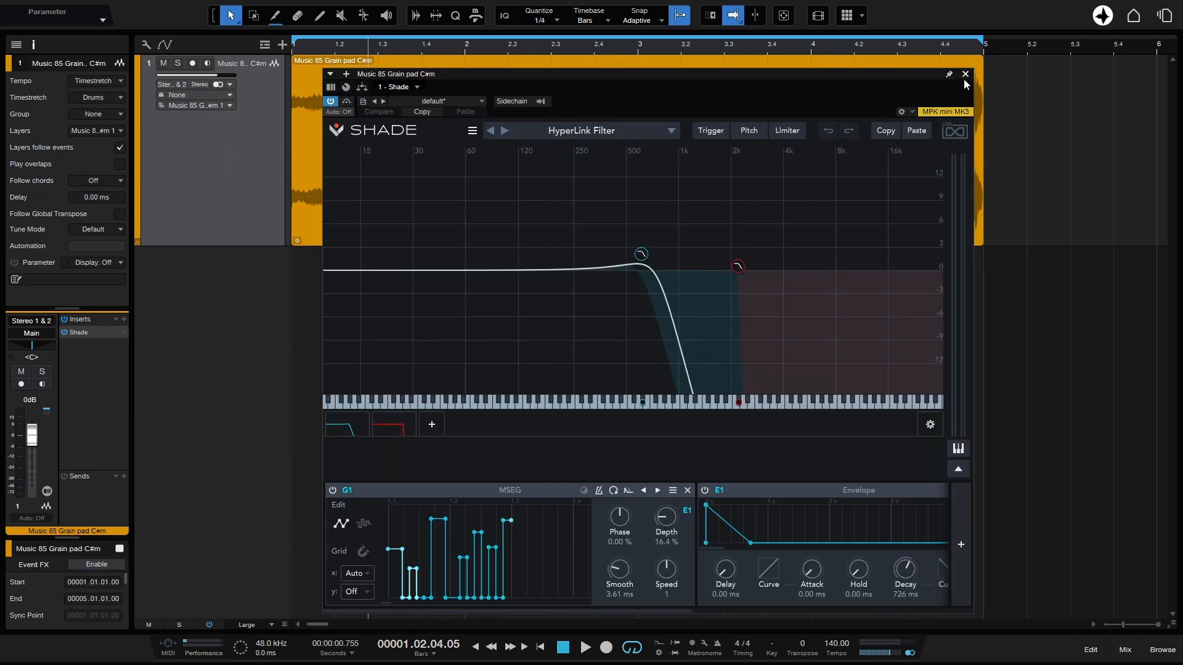
click(965, 74)
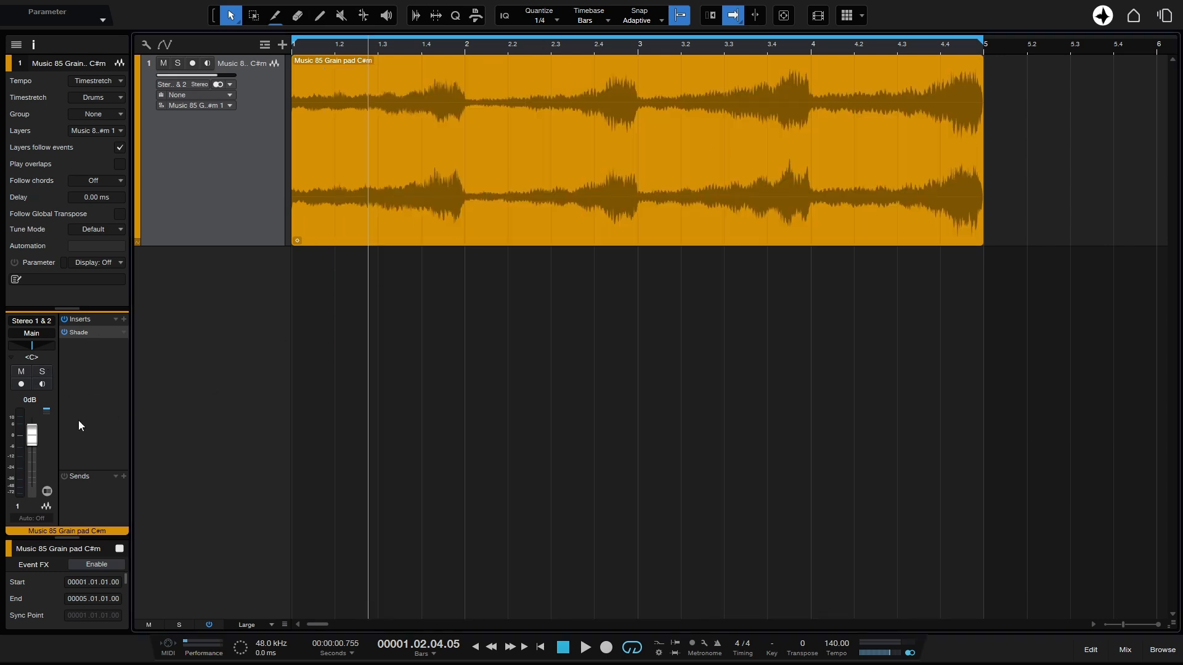
mouse_move(201, 171)
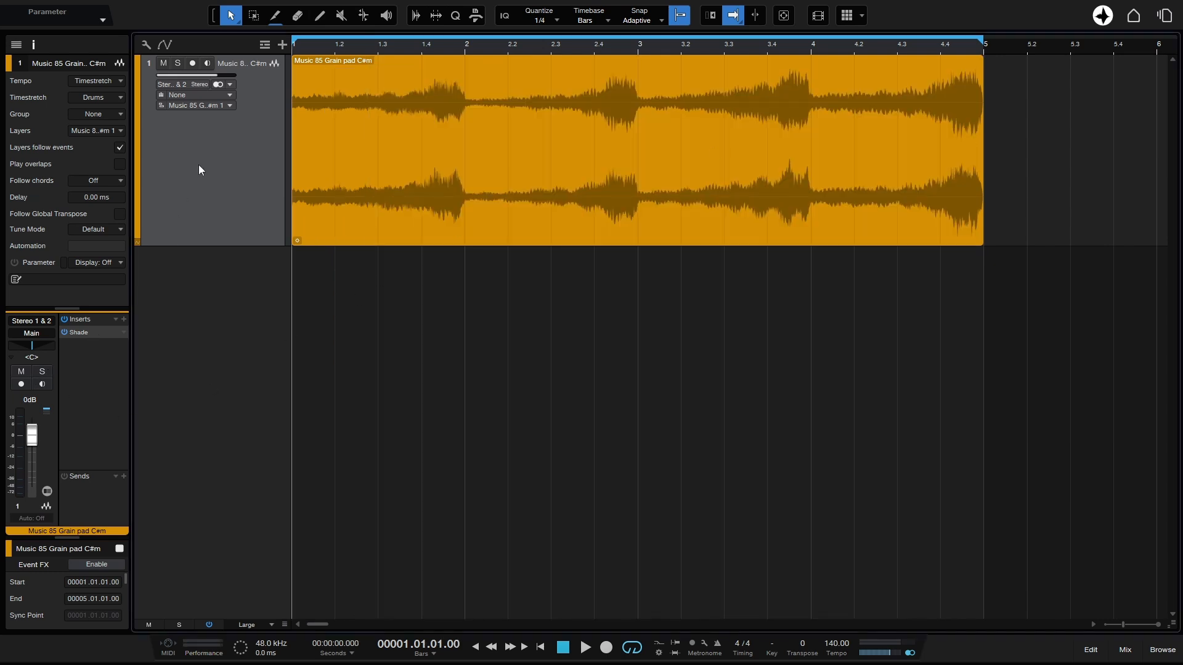
mouse_move(256, 153)
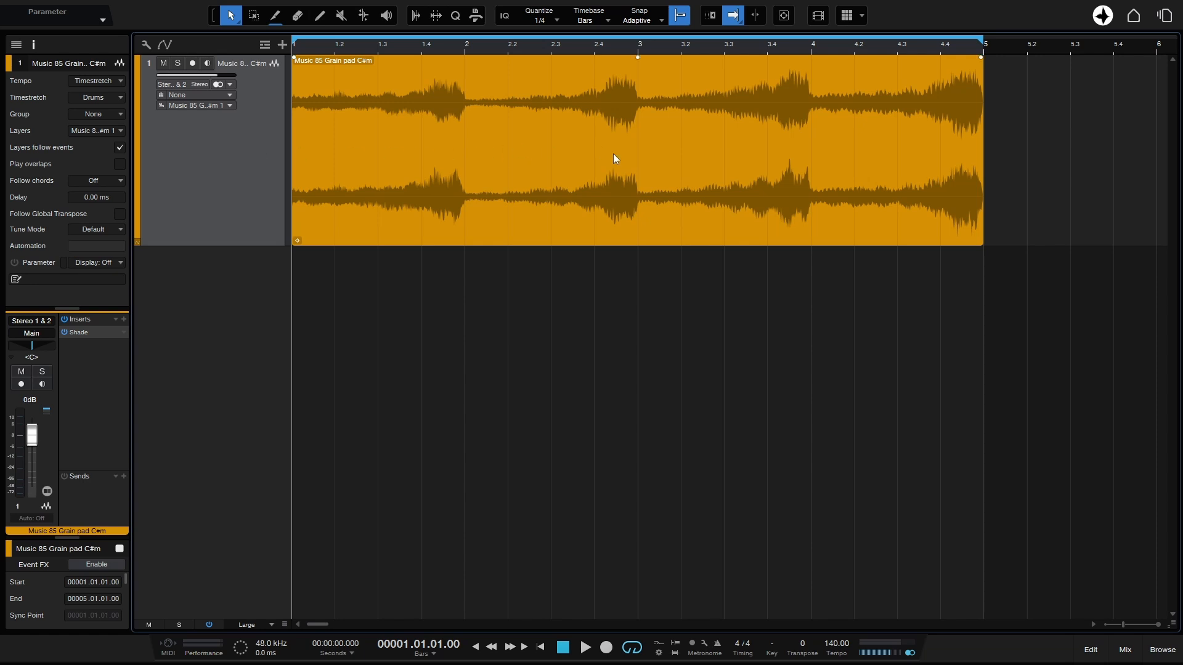
mouse_move(596, 165)
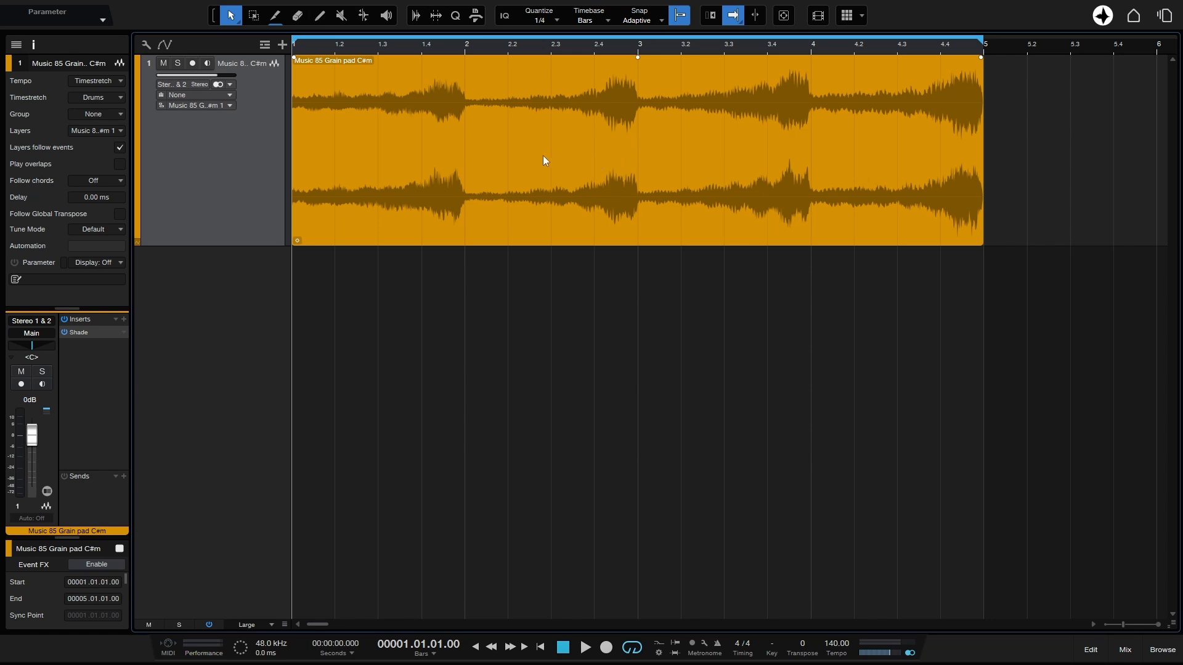
mouse_move(525, 134)
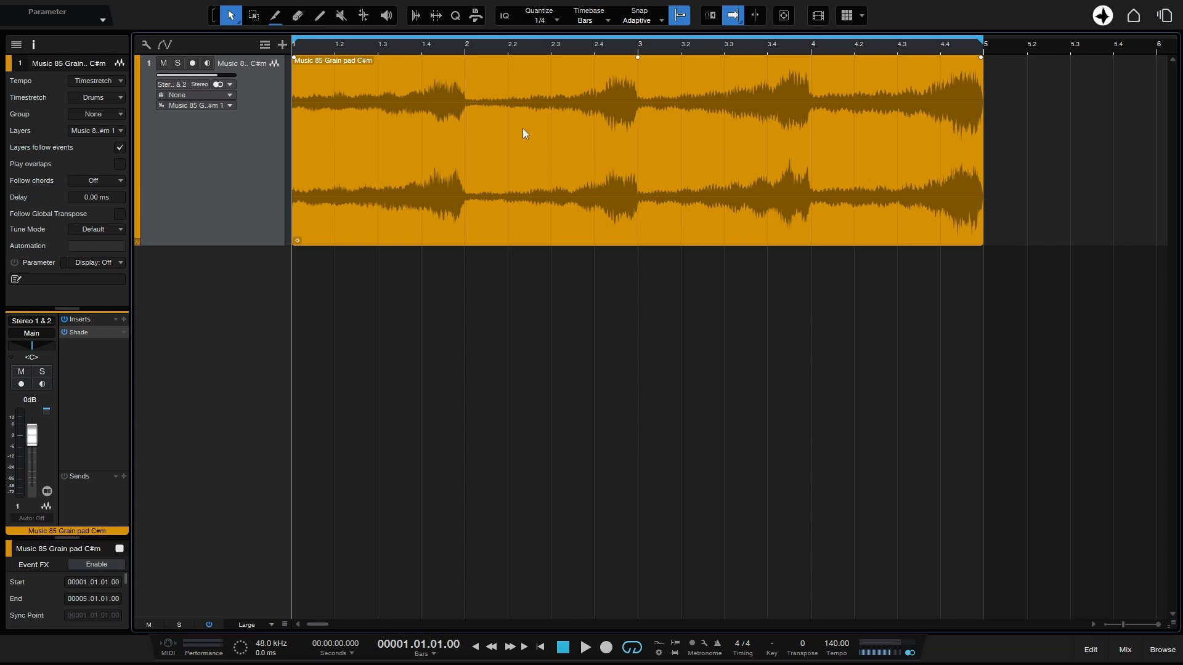
mouse_move(535, 149)
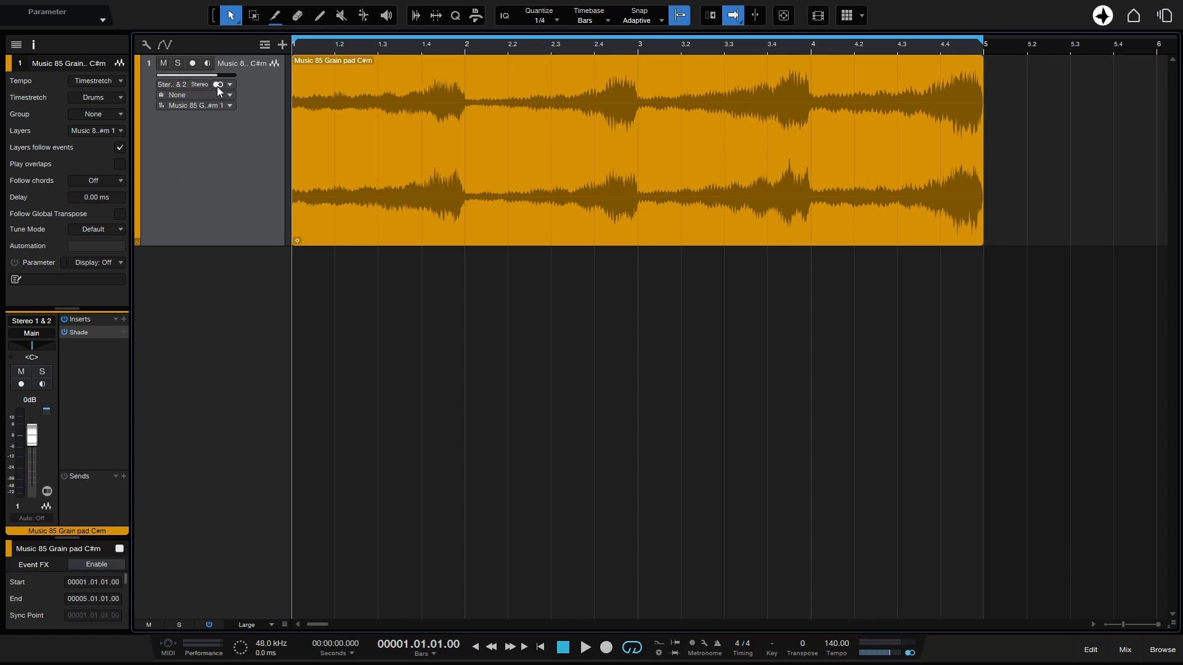
- Set the grain pad track to Input 1 Mono and select its event
click(219, 84)
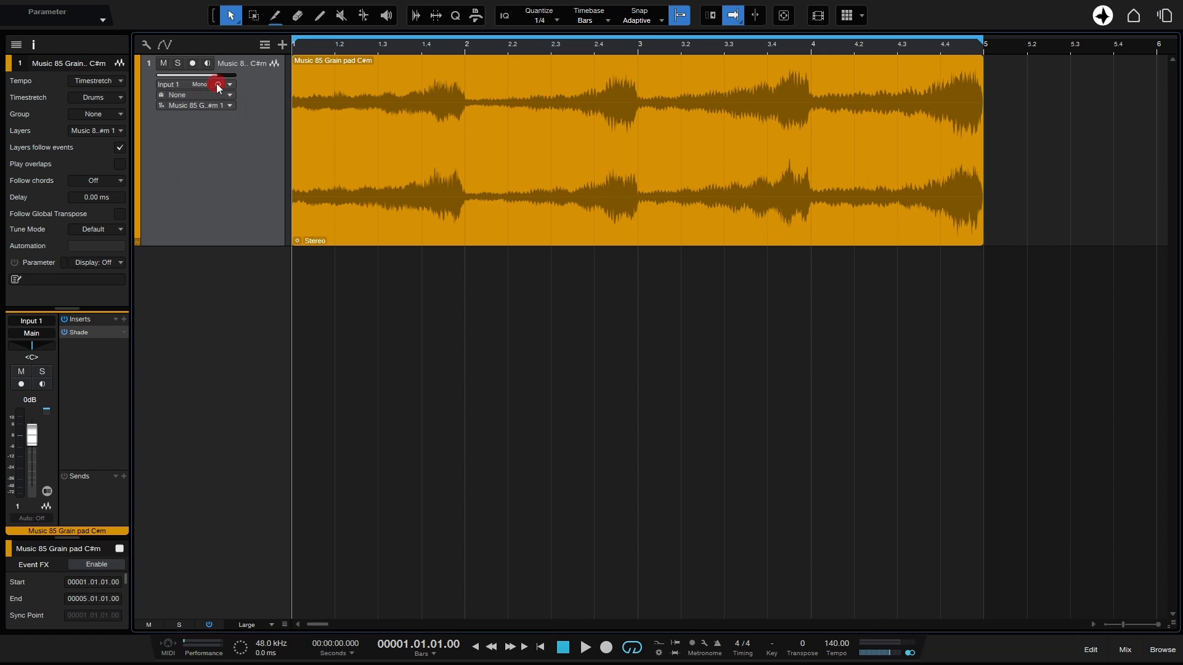
click(218, 84)
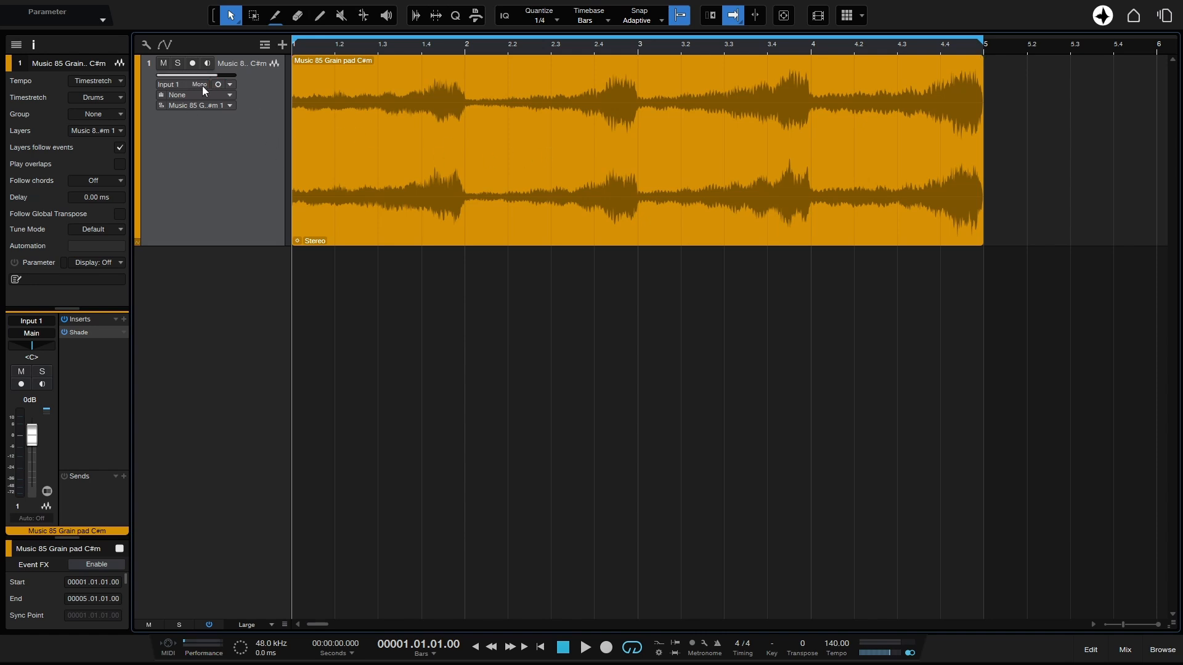
click(178, 84)
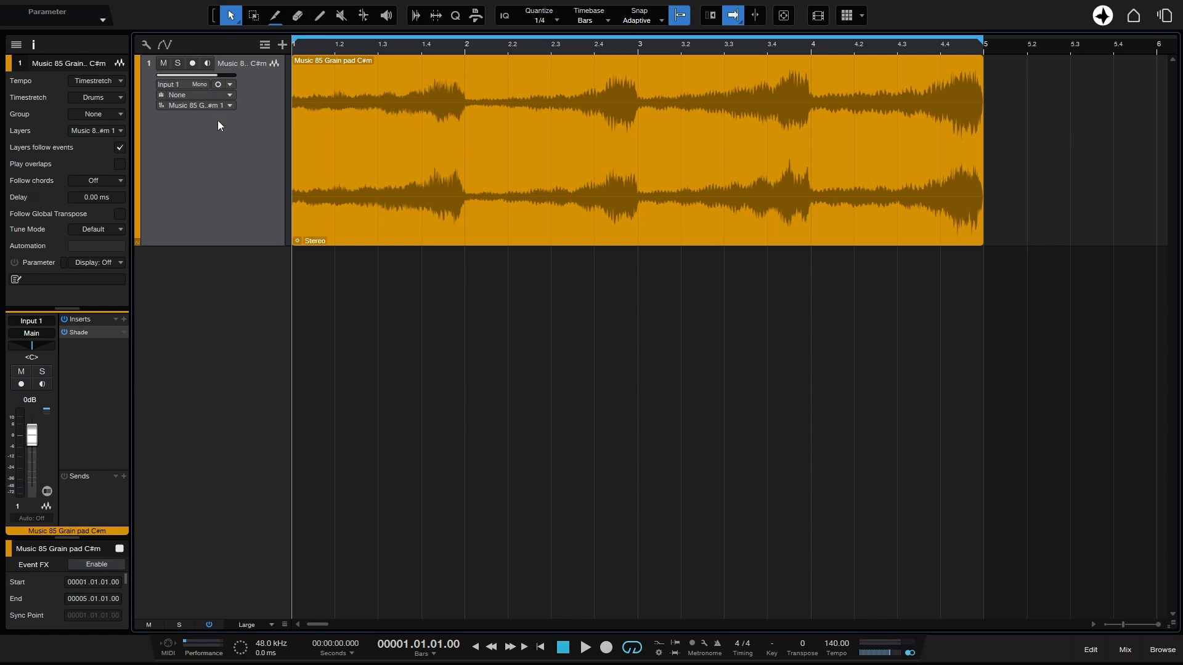
mouse_move(219, 155)
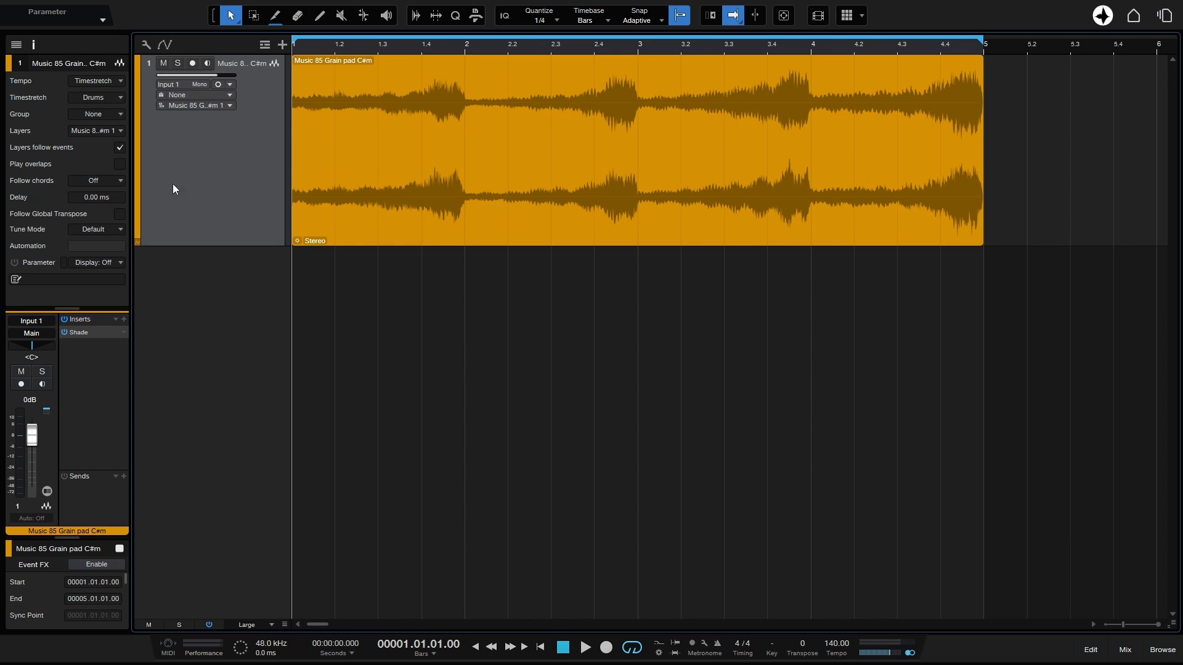
click(561, 186)
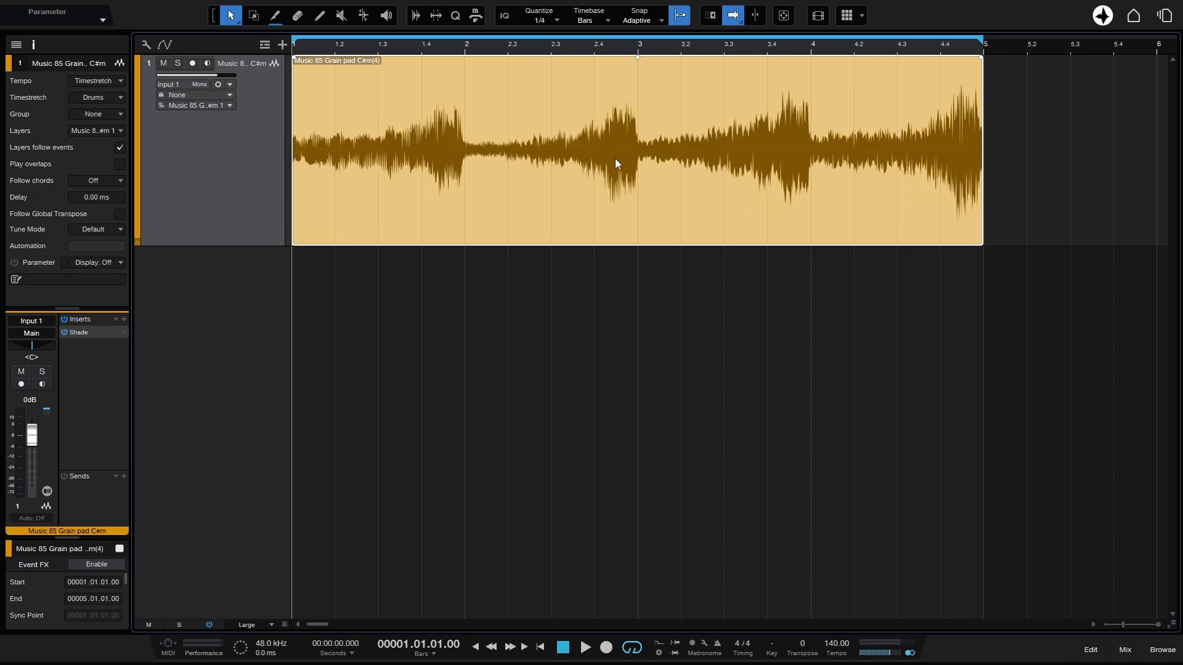
mouse_move(470, 140)
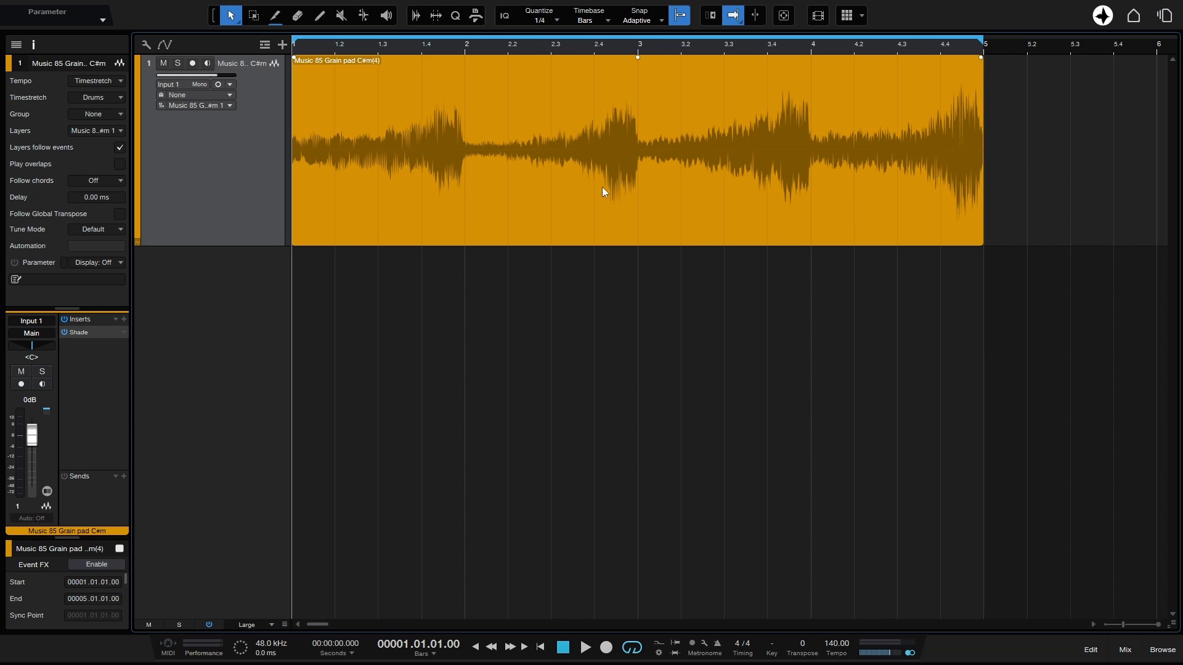
click(586, 648)
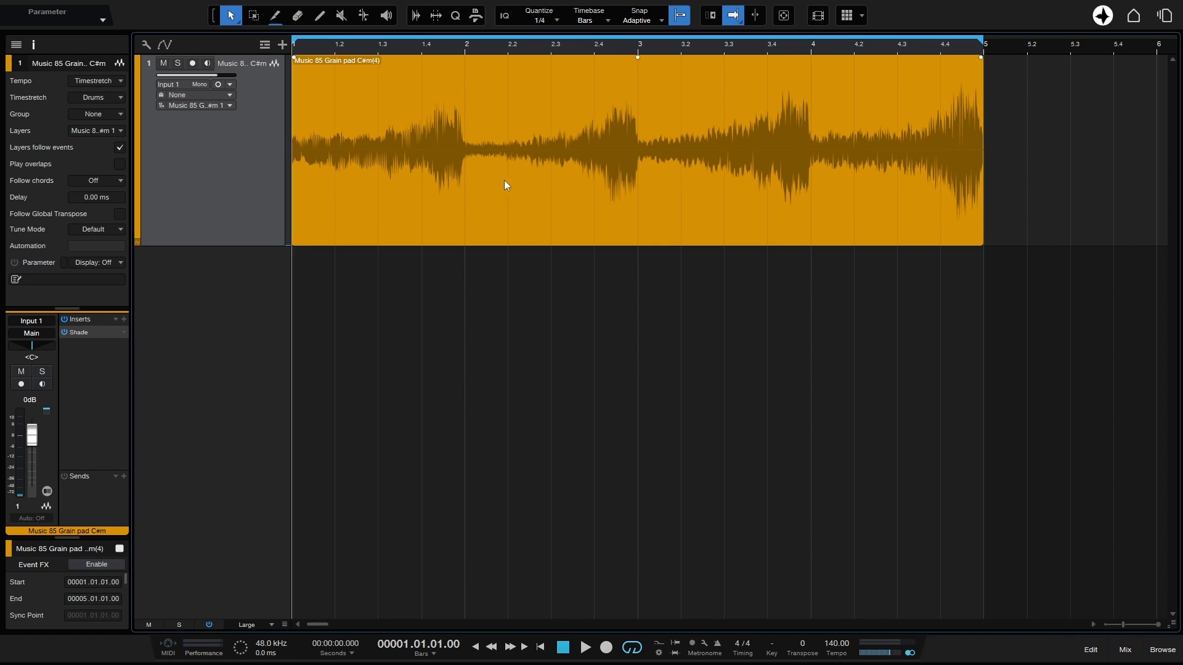
- Bounce the mono grain pad event onto a new track 2
right_click(505, 185)
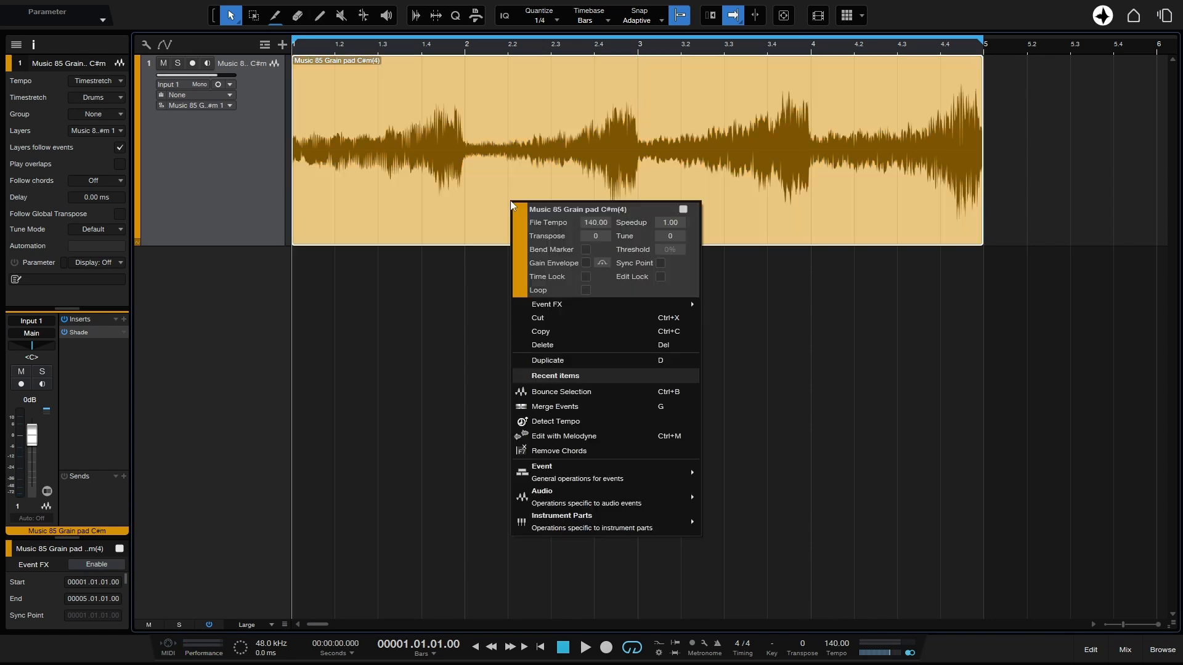
mouse_move(575, 472)
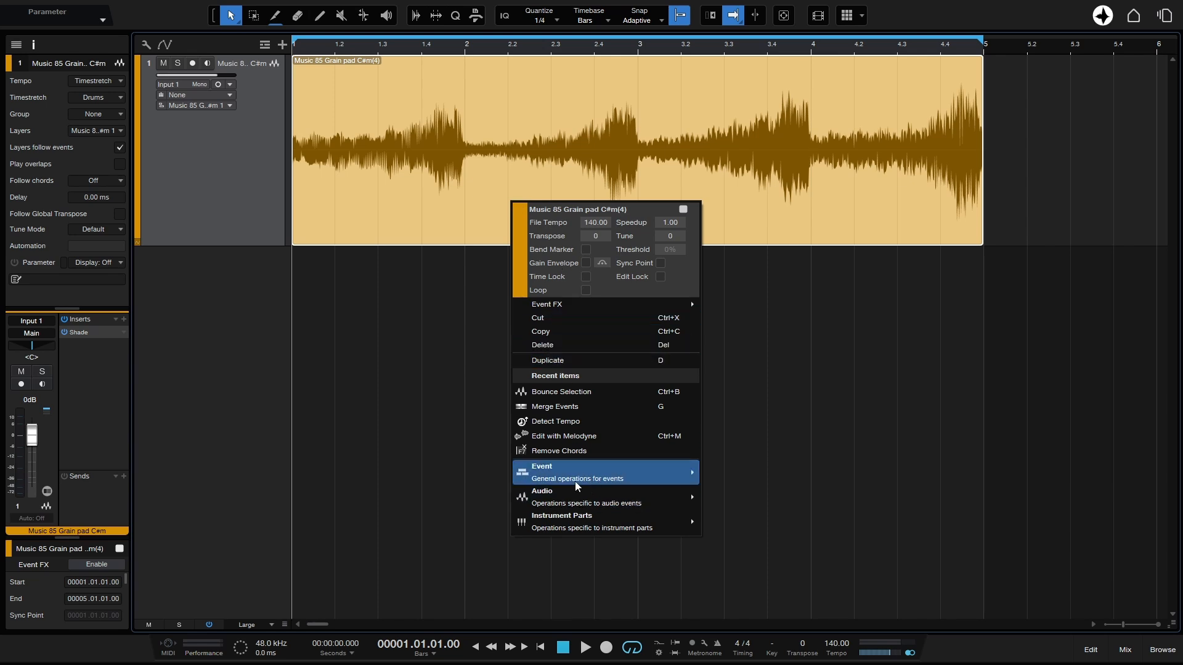
mouse_move(577, 478)
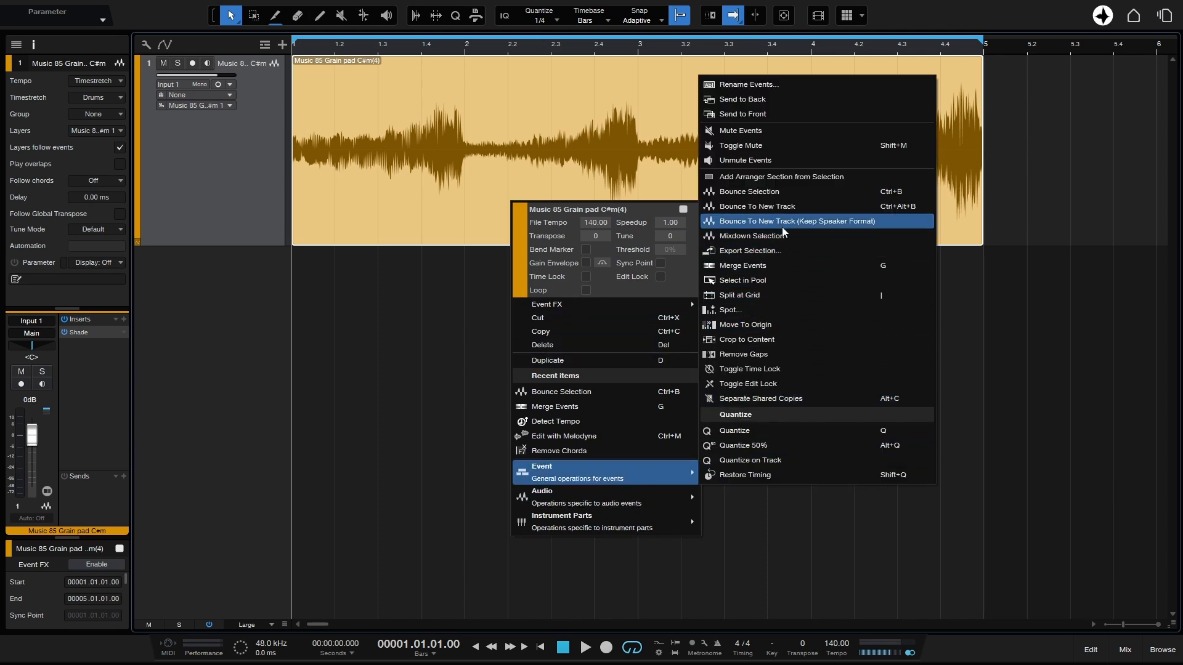
mouse_move(784, 209)
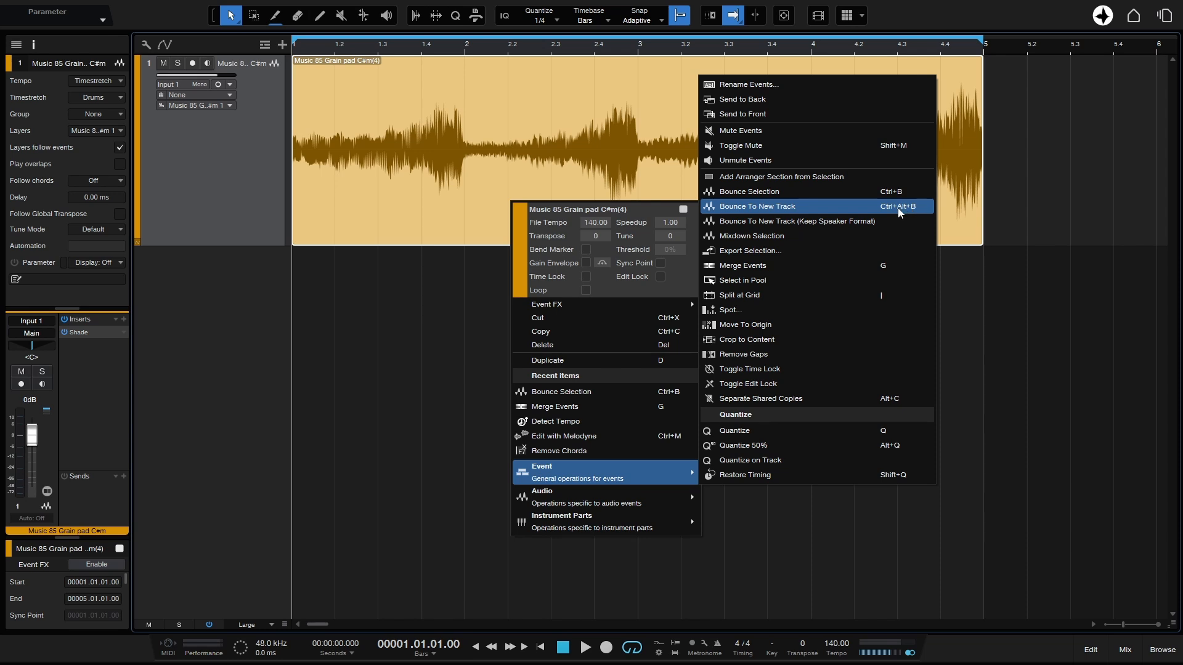
click(755, 206)
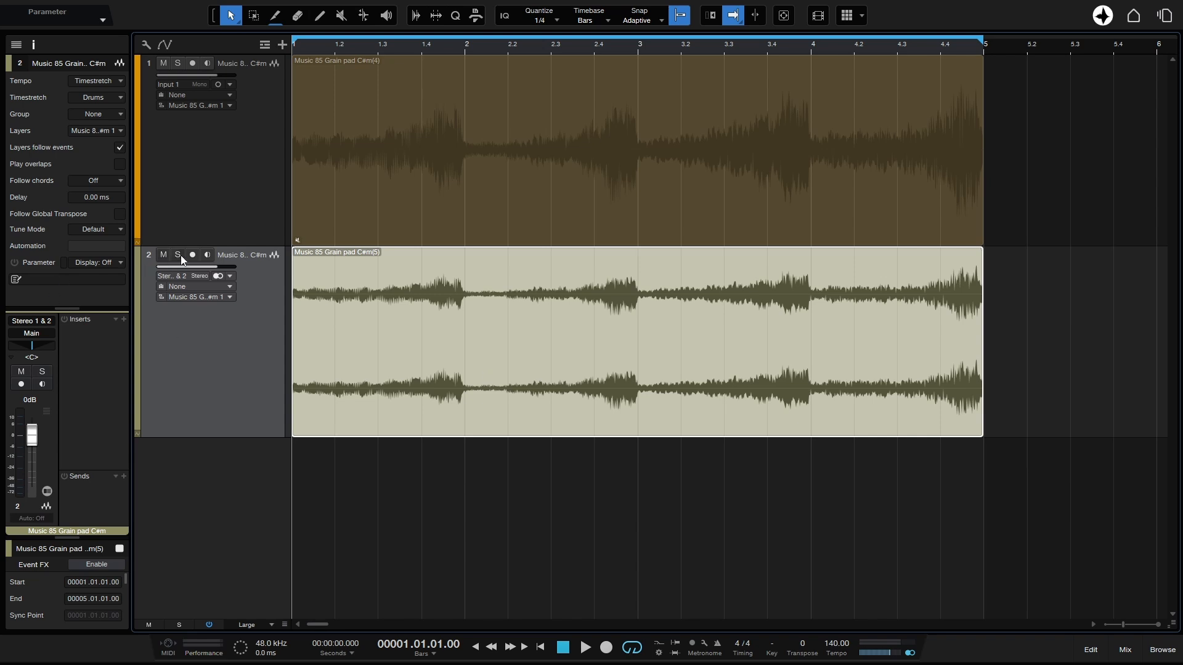
- Solo the newly bounced track 2
click(177, 254)
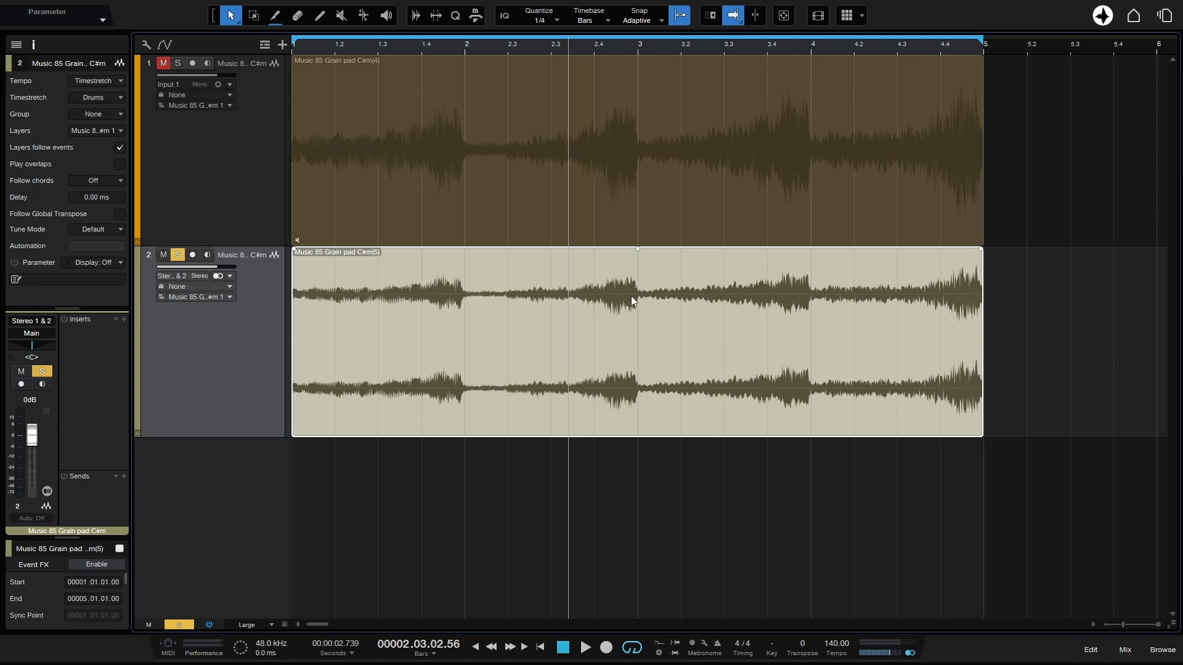
mouse_move(719, 271)
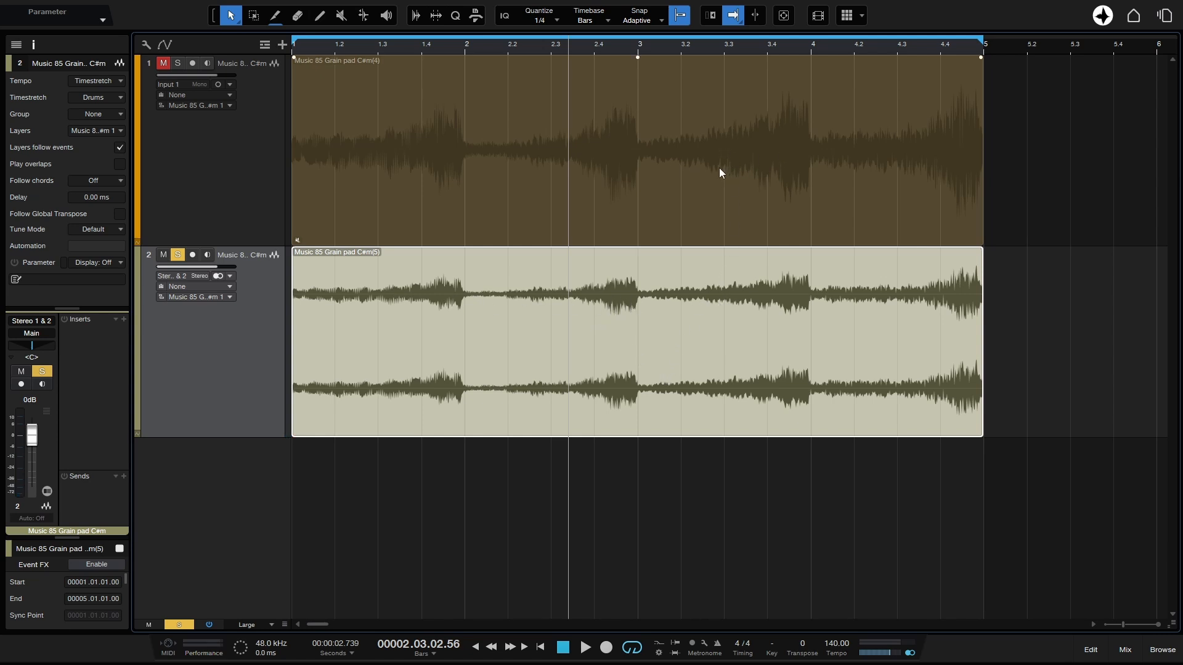
mouse_move(273, 353)
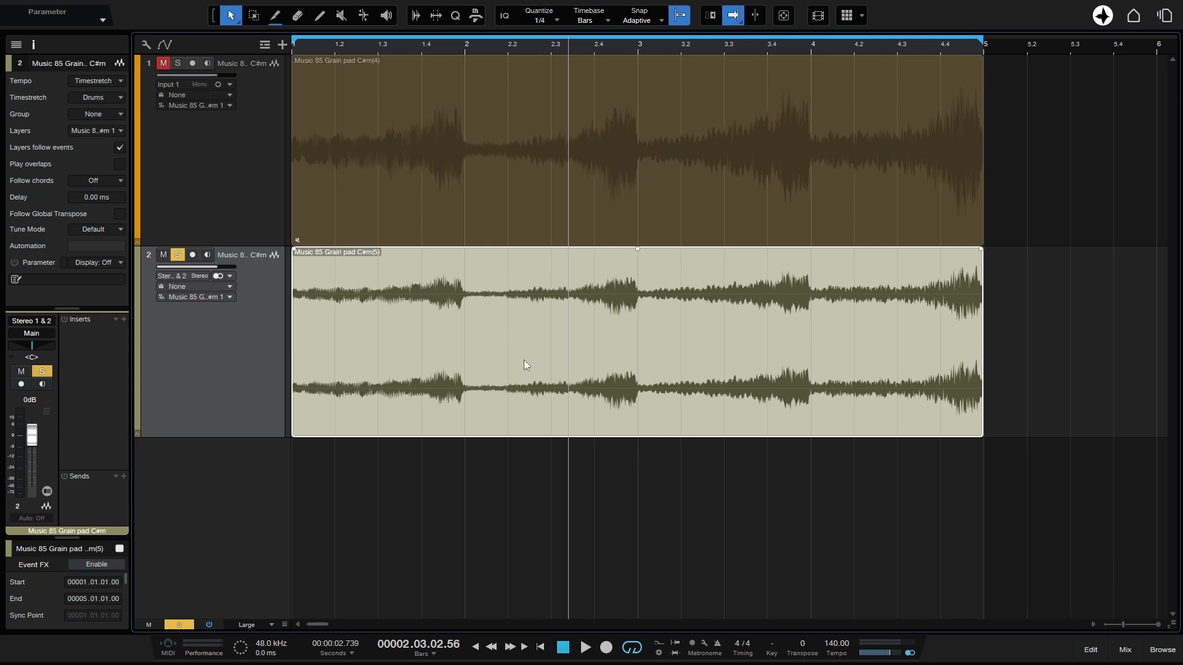
mouse_move(596, 366)
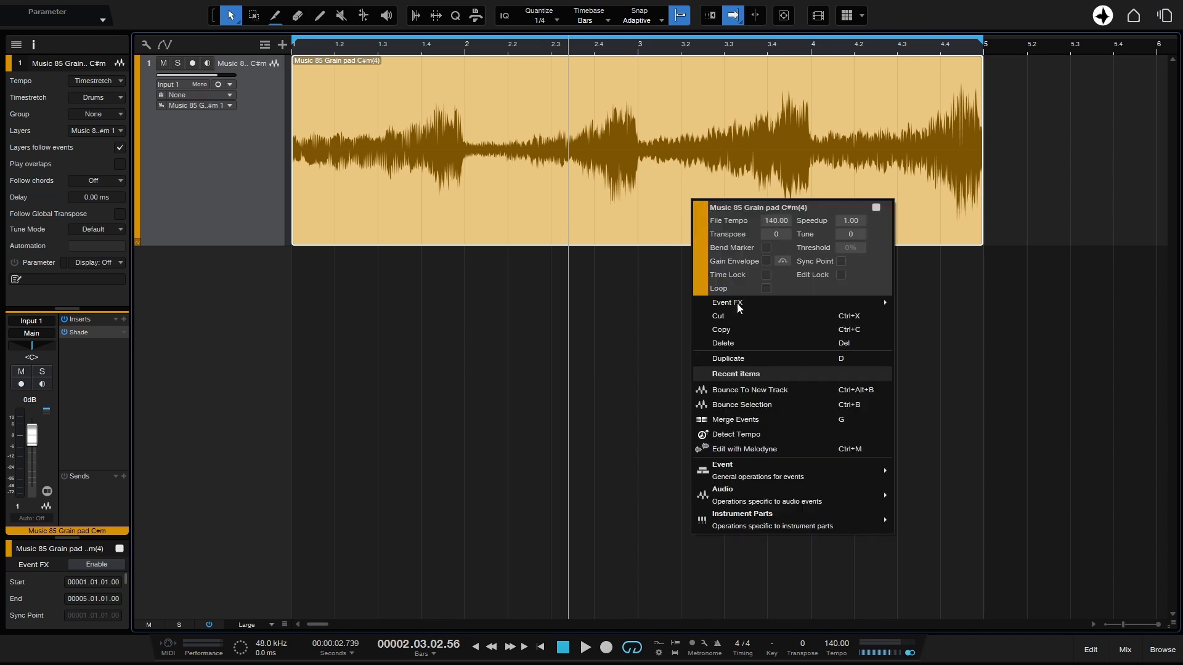
mouse_move(722, 464)
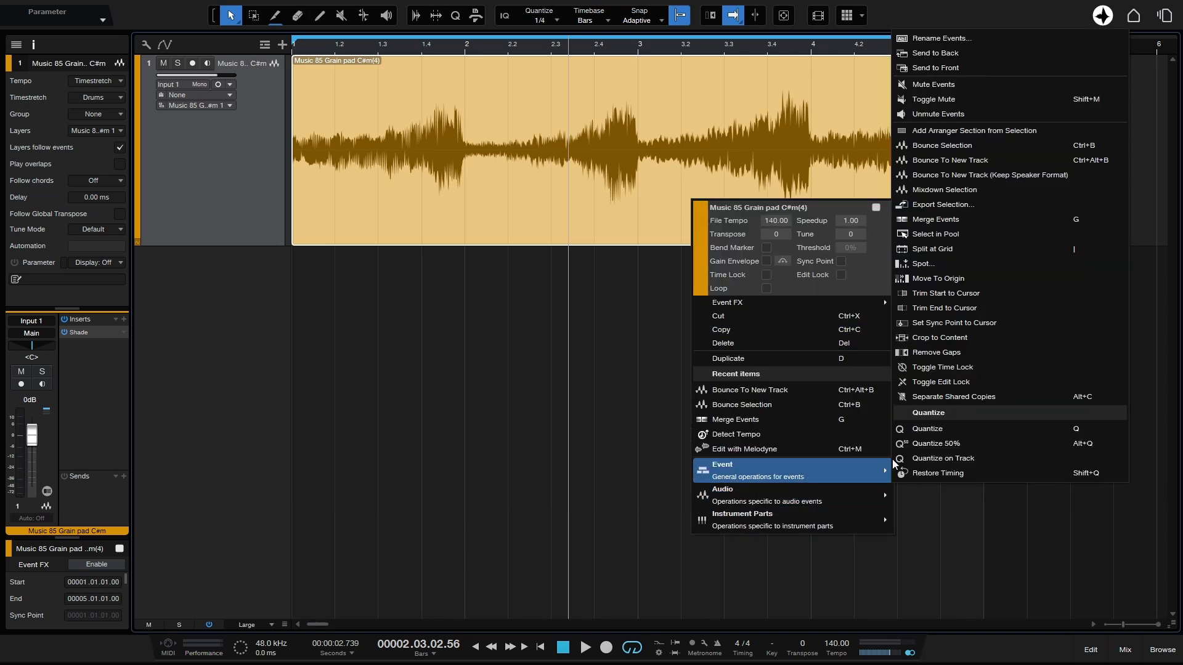
mouse_move(949, 160)
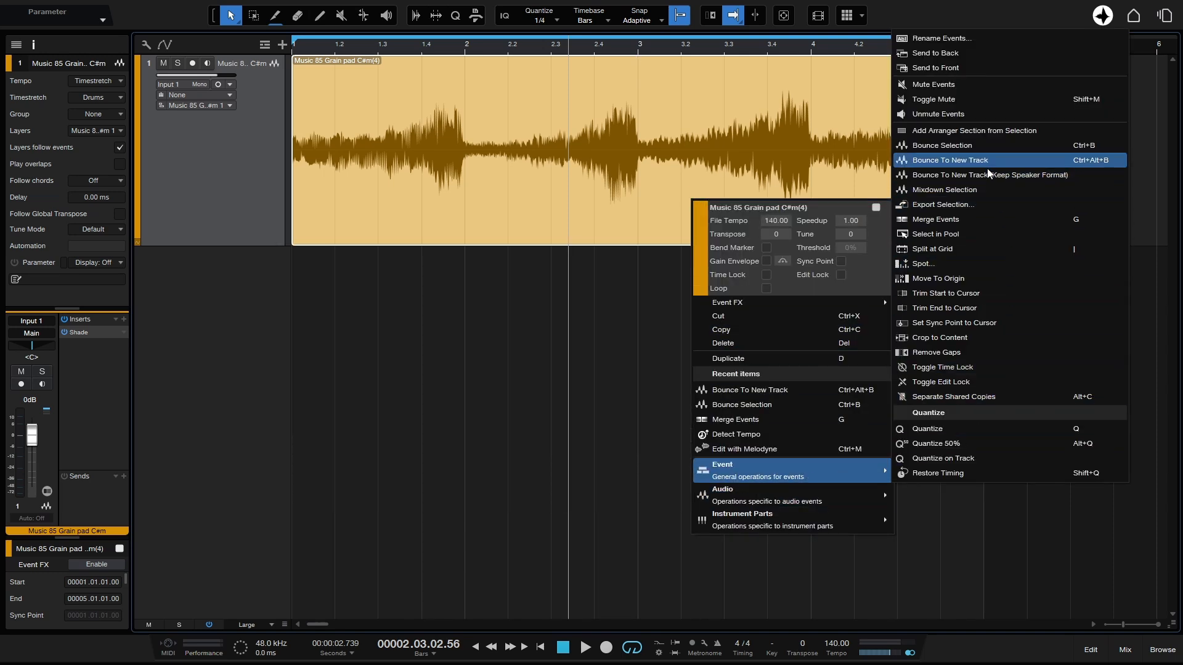
mouse_move(986, 175)
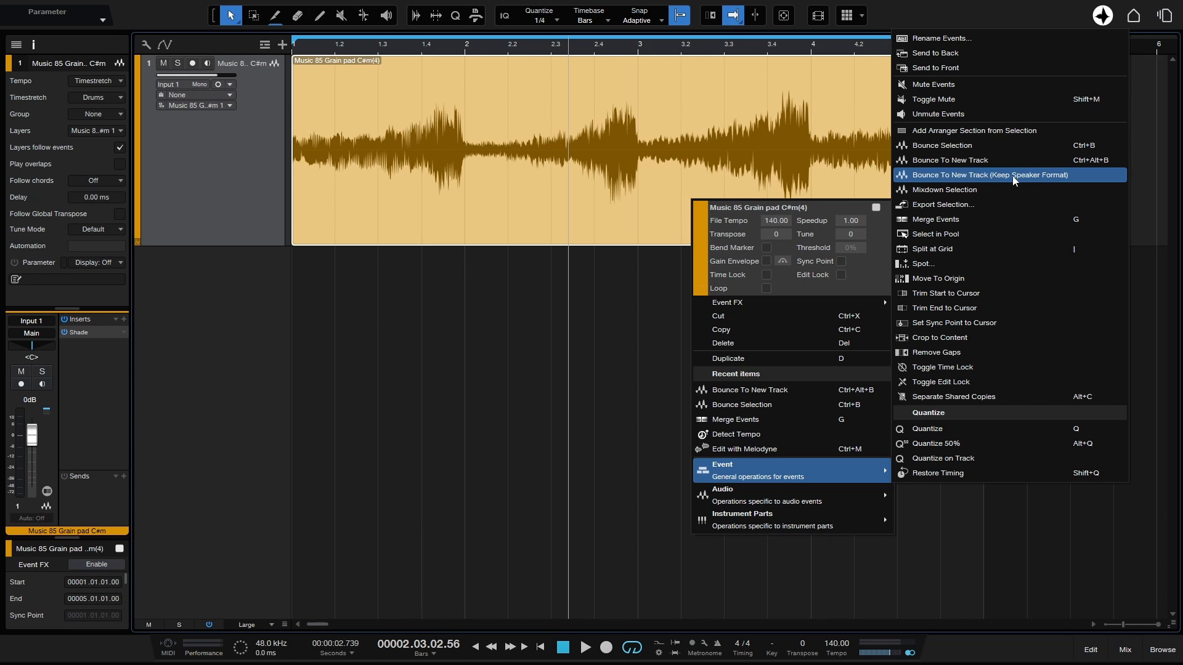
mouse_move(1080, 183)
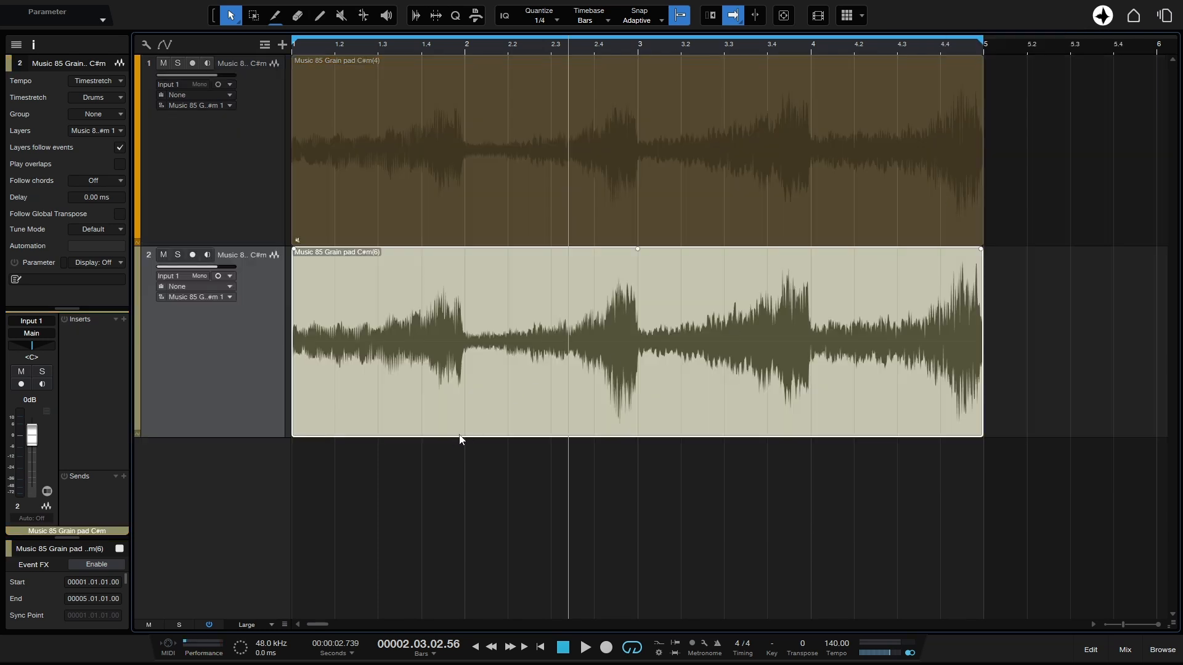
mouse_move(787, 335)
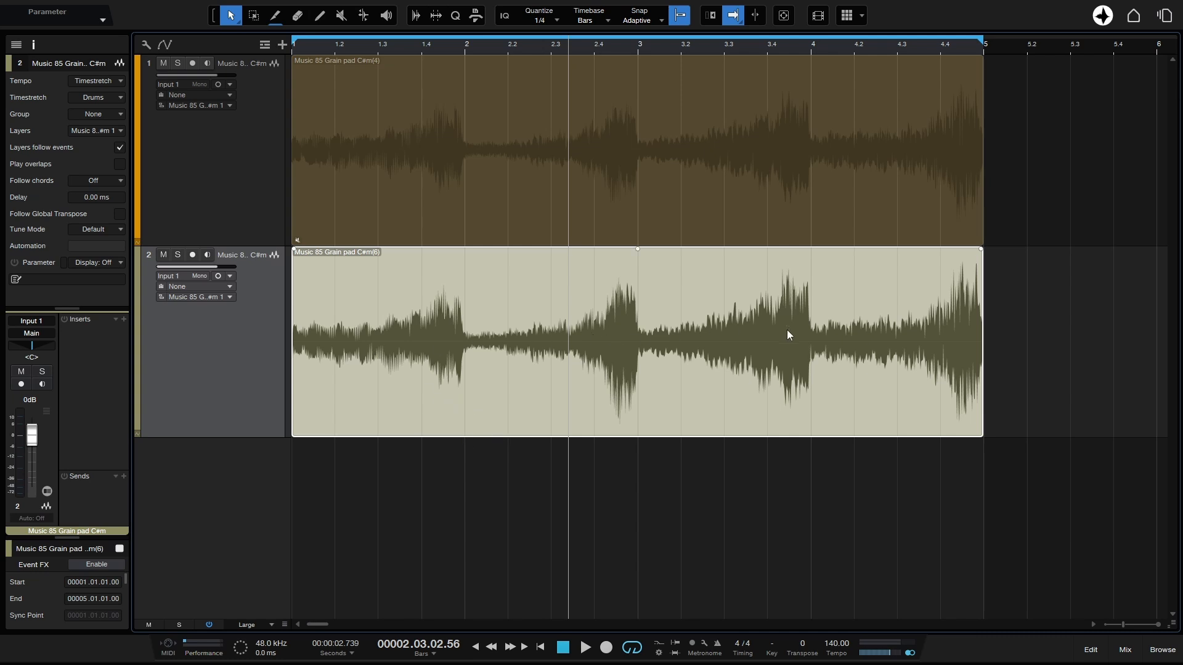
mouse_move(147, 360)
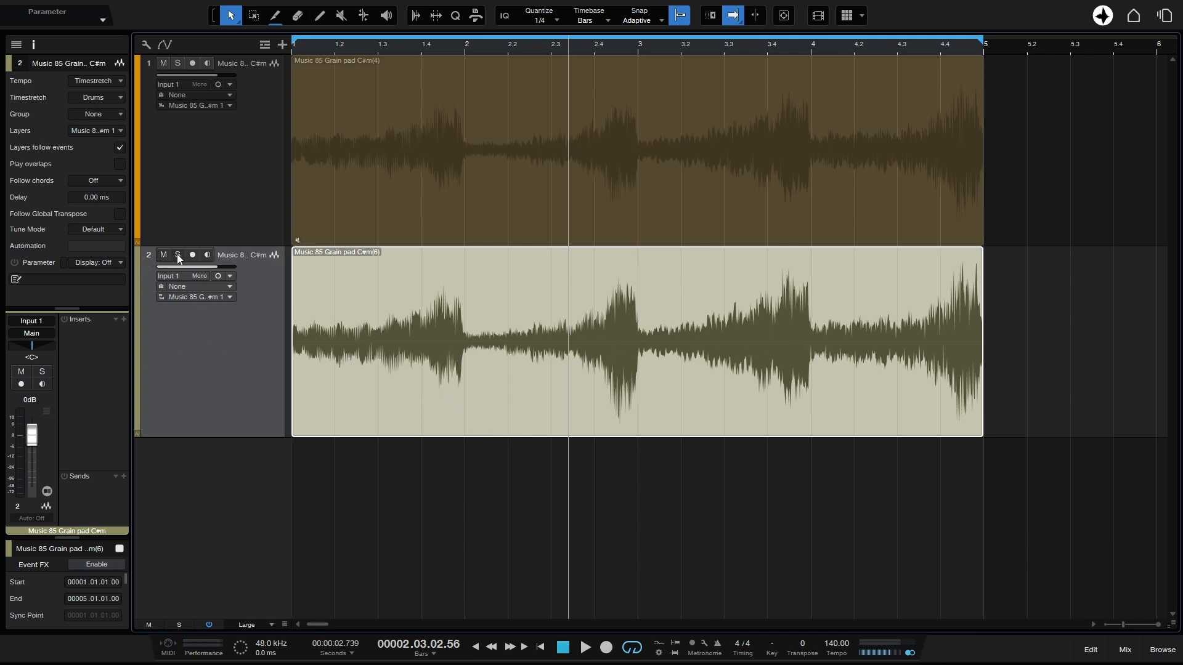
- Solo track 2 and play back the bounced mono event
click(178, 254)
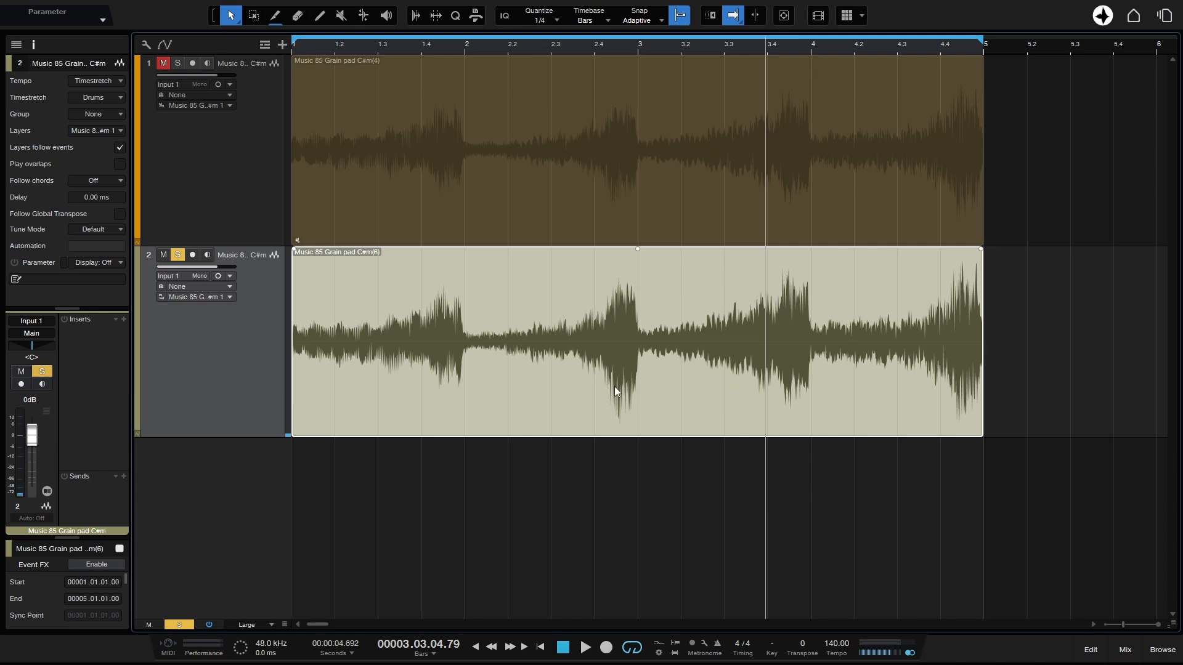
mouse_move(93, 343)
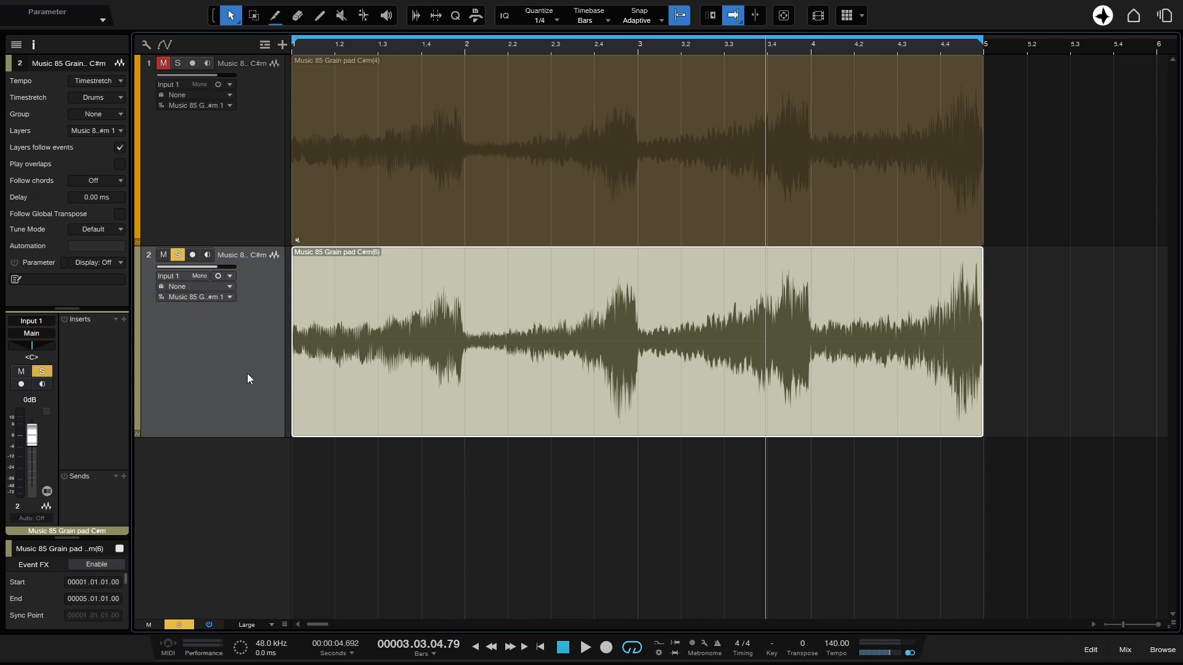
click(1123, 649)
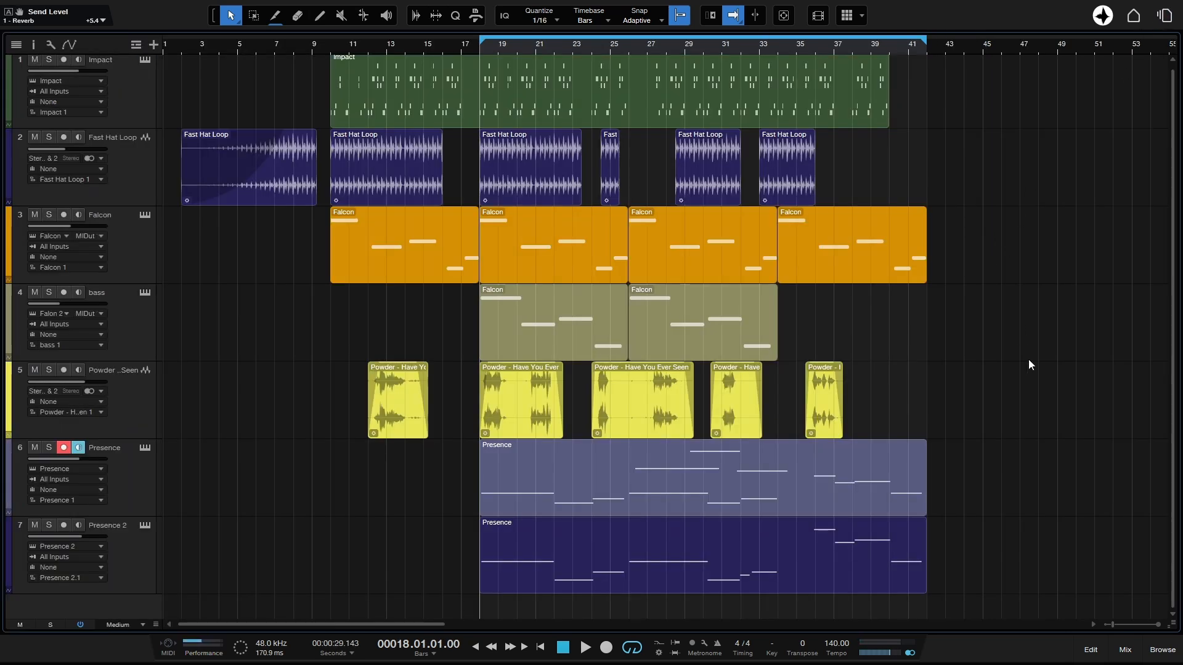
mouse_move(1055, 292)
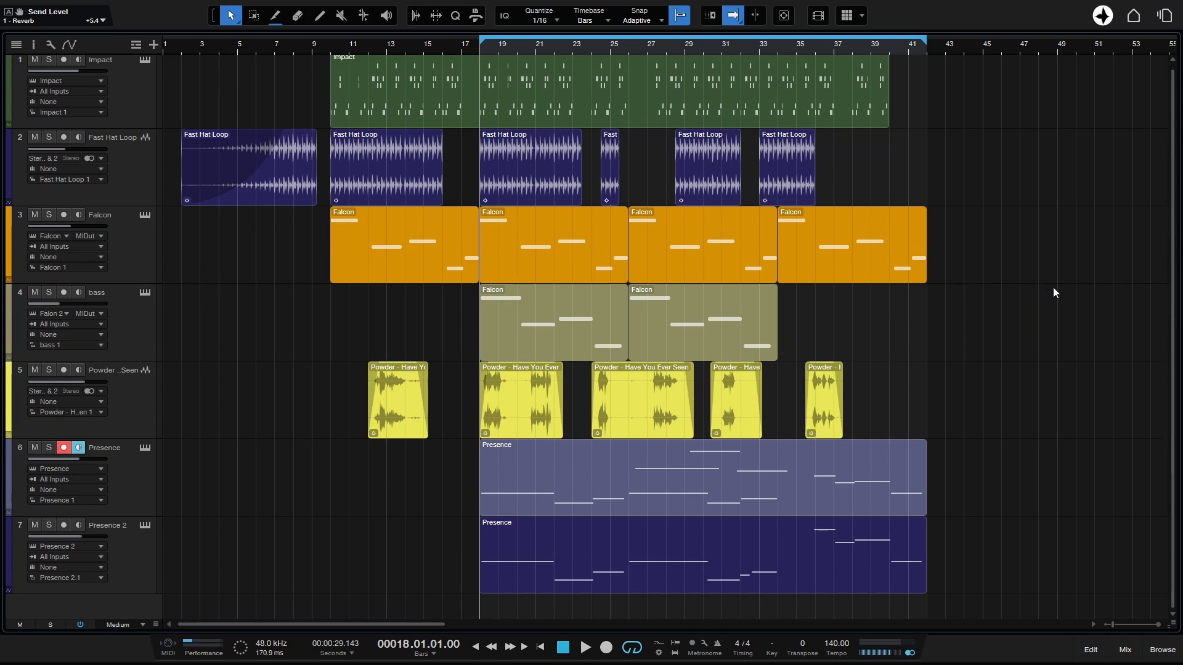
mouse_move(1112, 356)
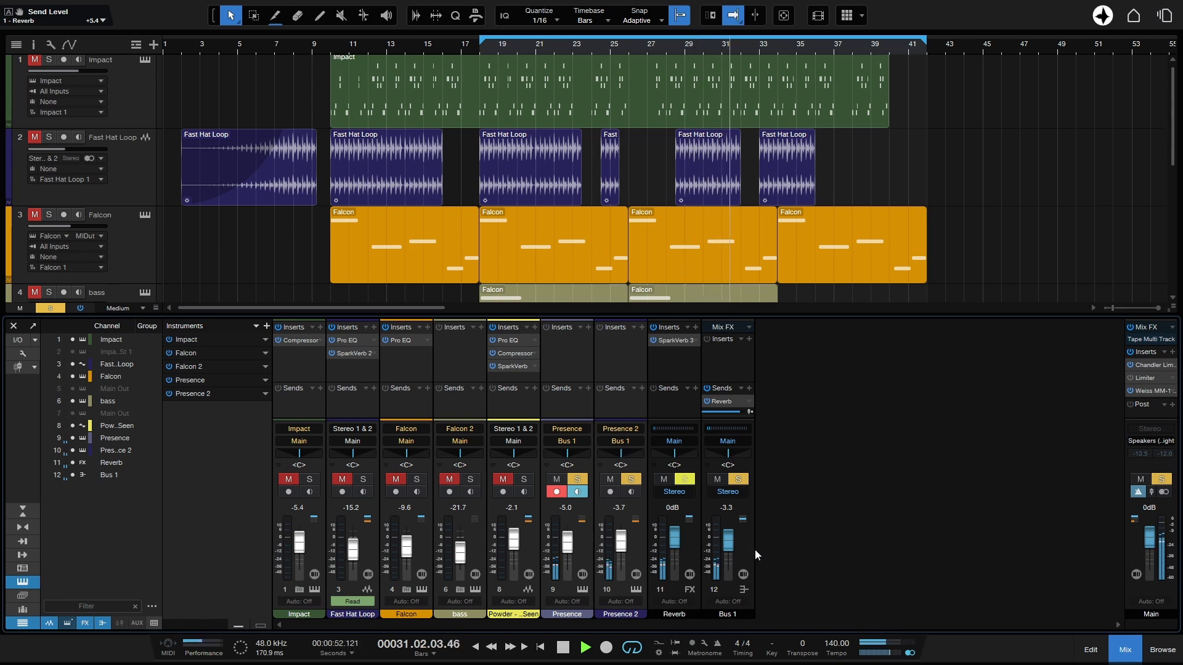
- Transform the Bus 1 mixer channel to rendered audio, replacing its two Presence channels
click(560, 647)
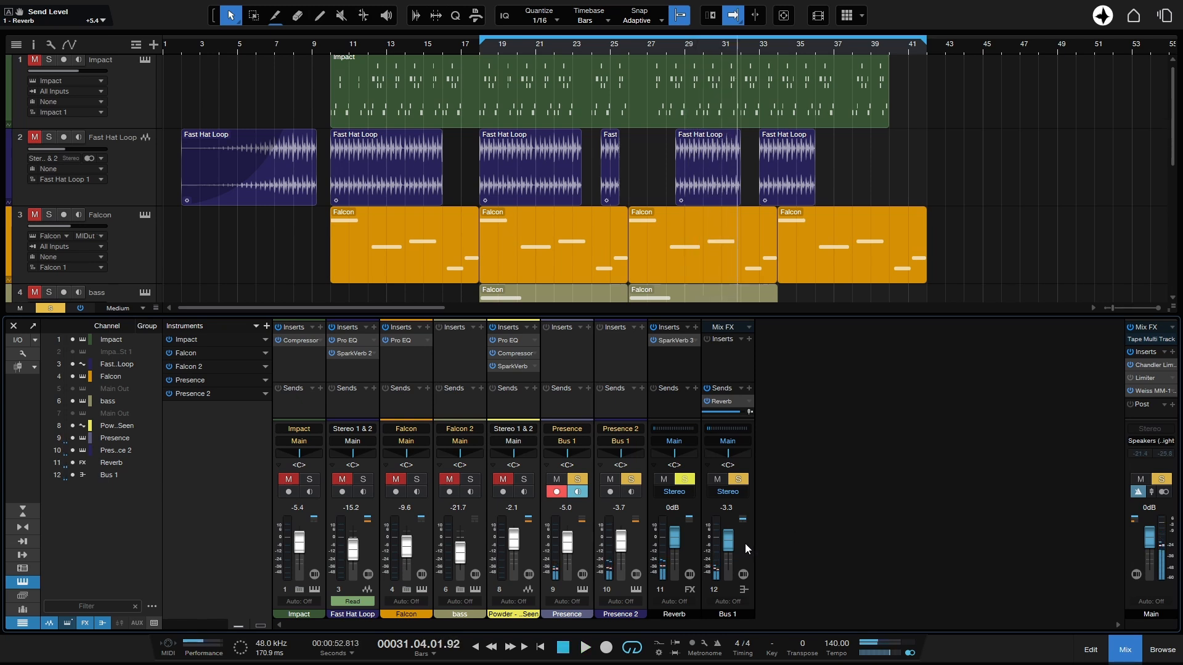
right_click(727, 550)
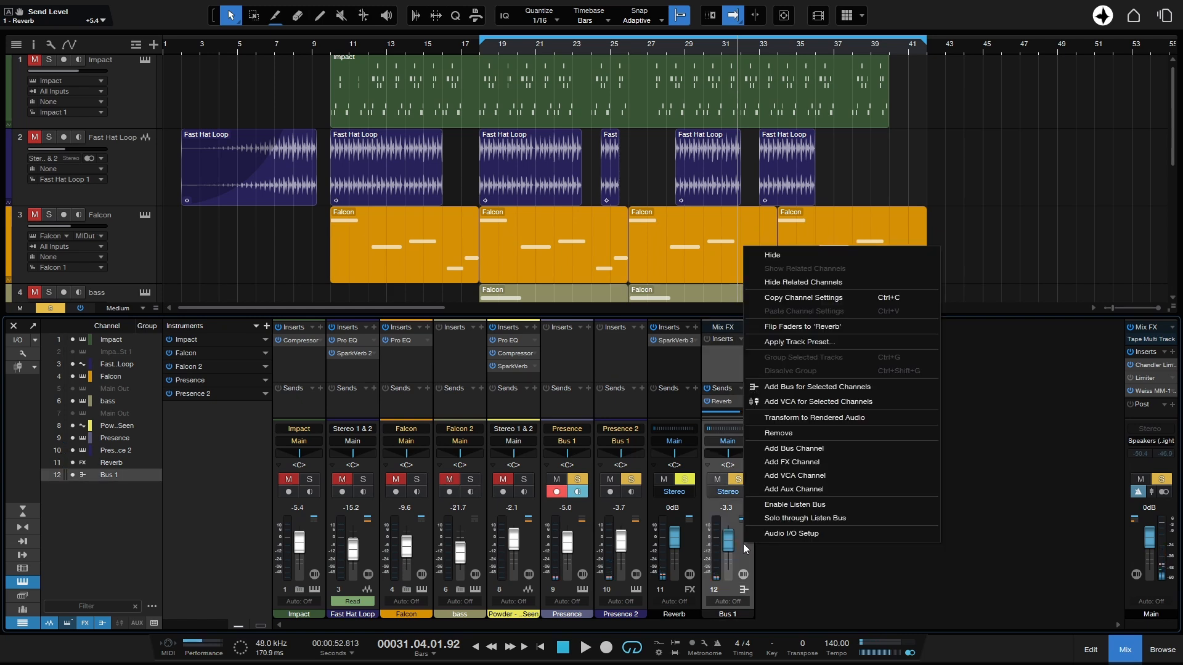
mouse_move(833, 421)
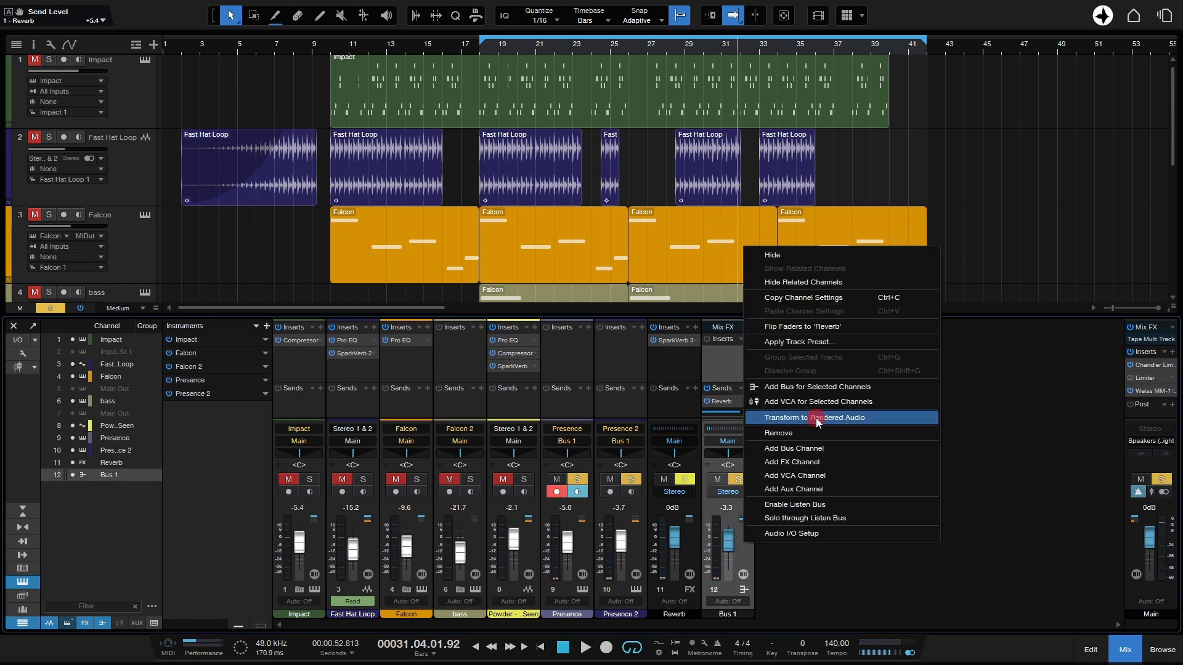
click(819, 417)
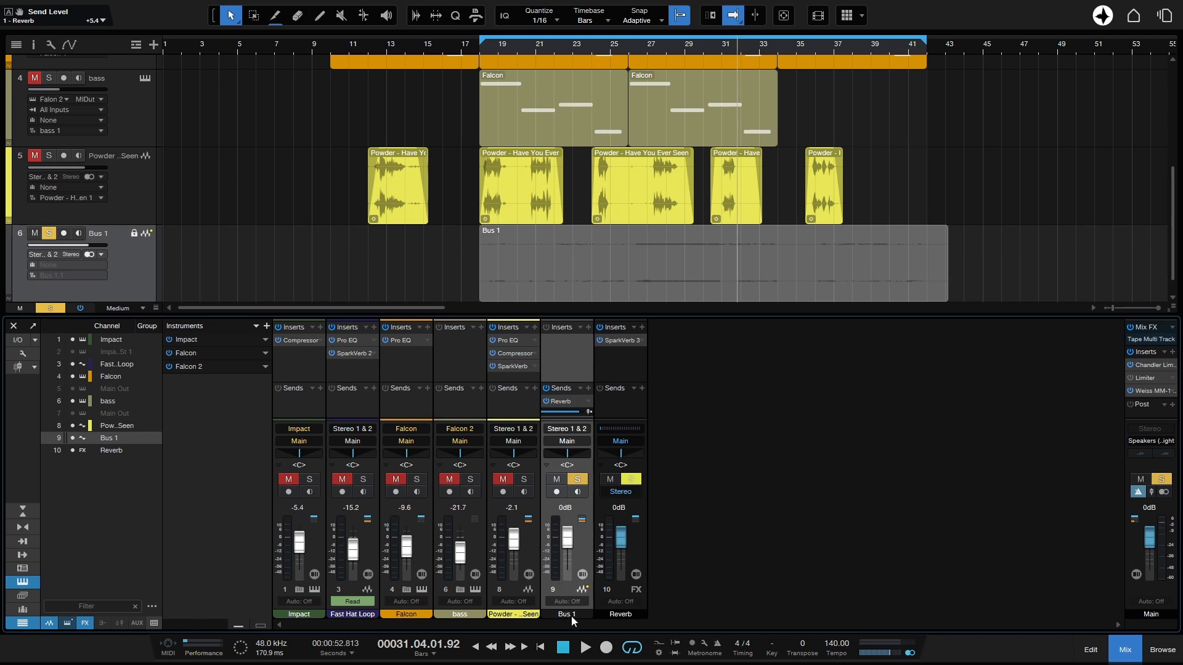
mouse_move(589, 595)
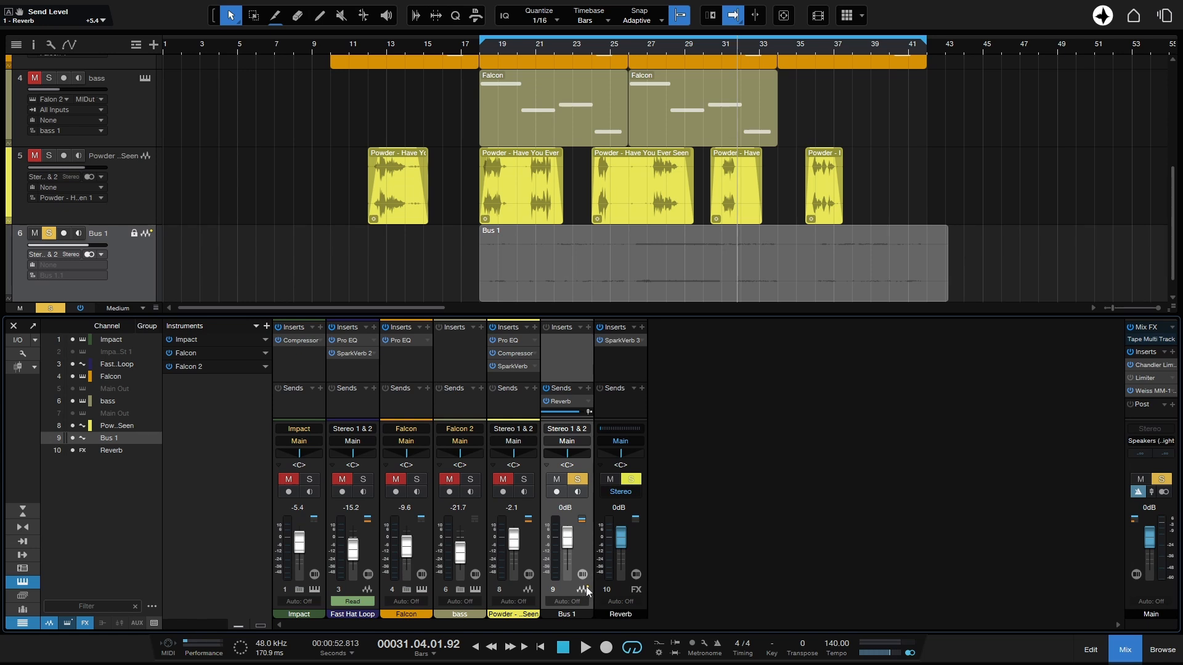
mouse_move(586, 591)
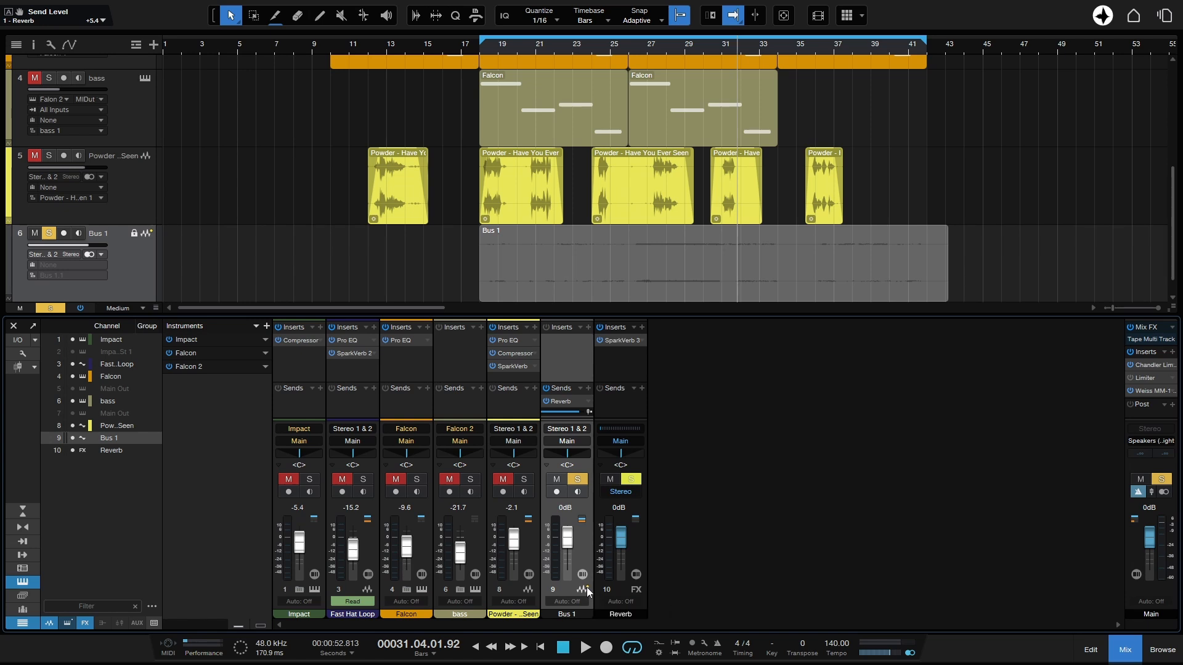
- Play back the rendered Bus 1 track, then clear its solo for the full mix
click(585, 646)
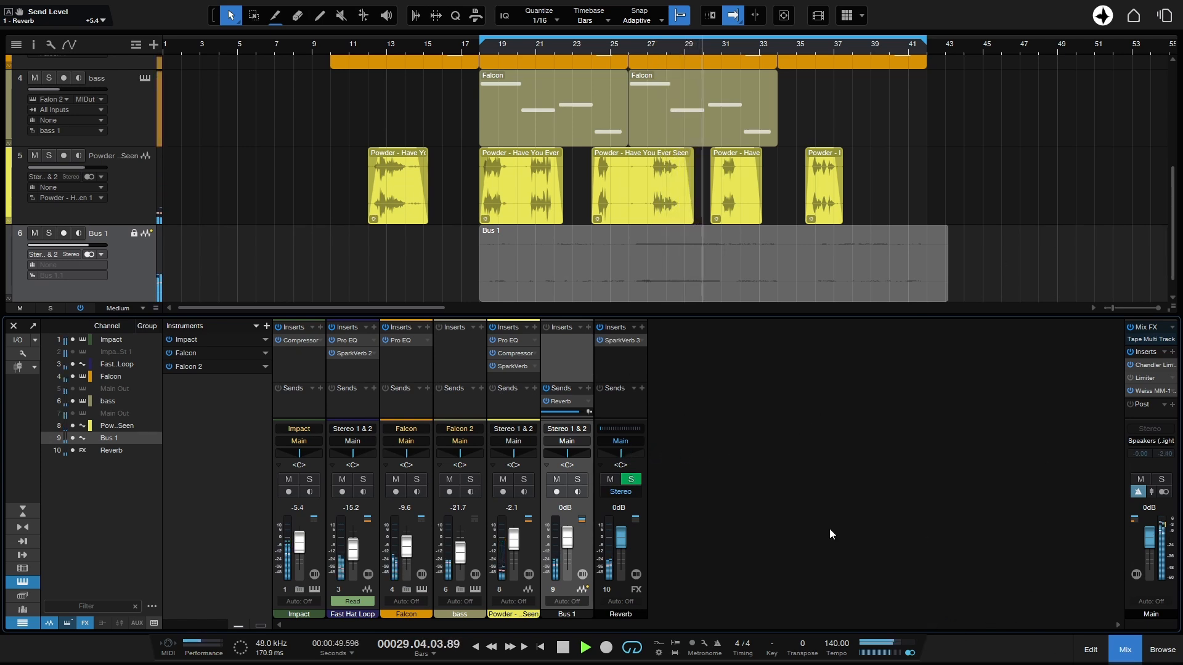
click(582, 648)
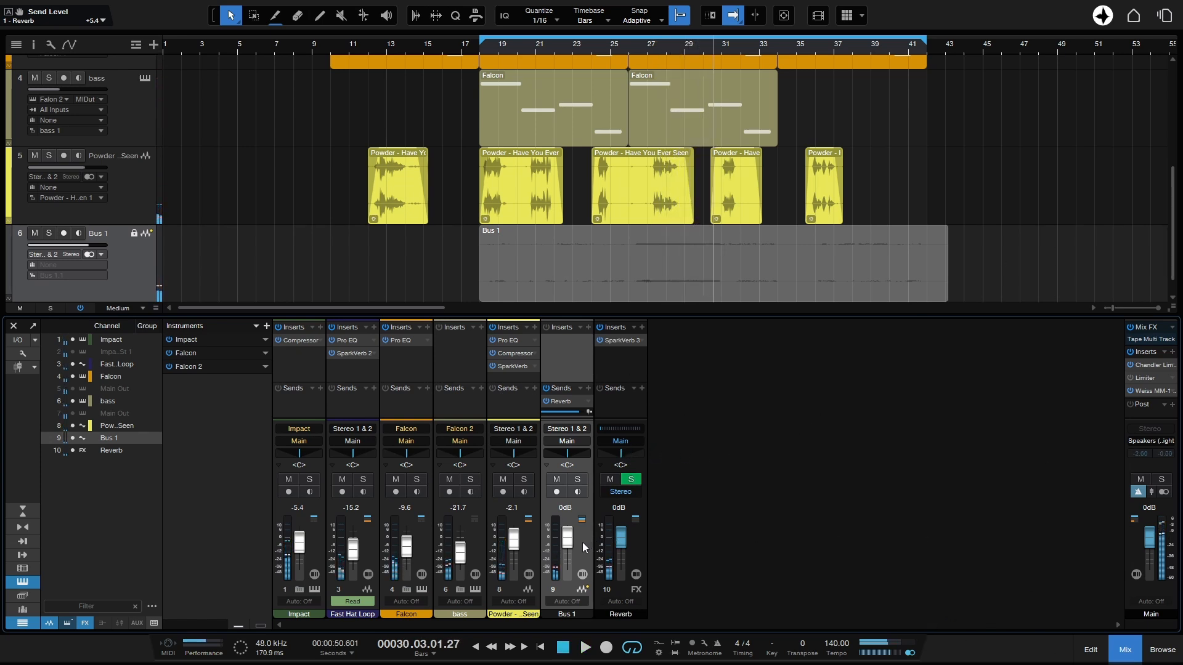
- Transform the rendered Bus 1 back to a bus channel, restoring both Presence tracks
right_click(578, 558)
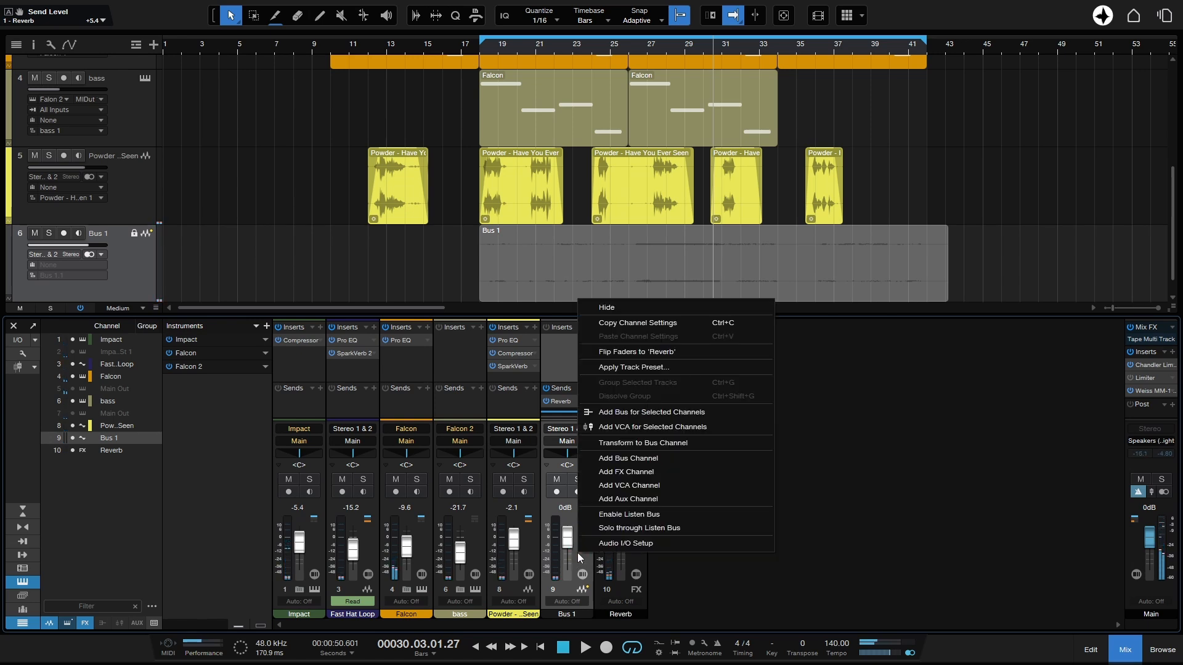
mouse_move(619, 462)
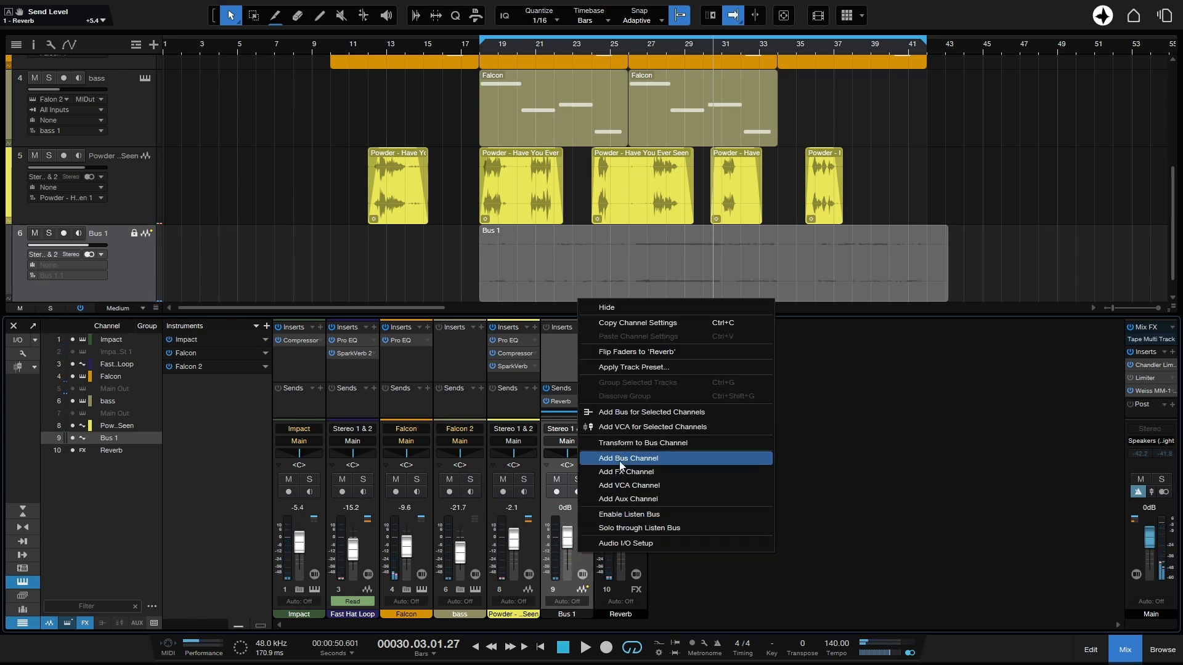
click(626, 458)
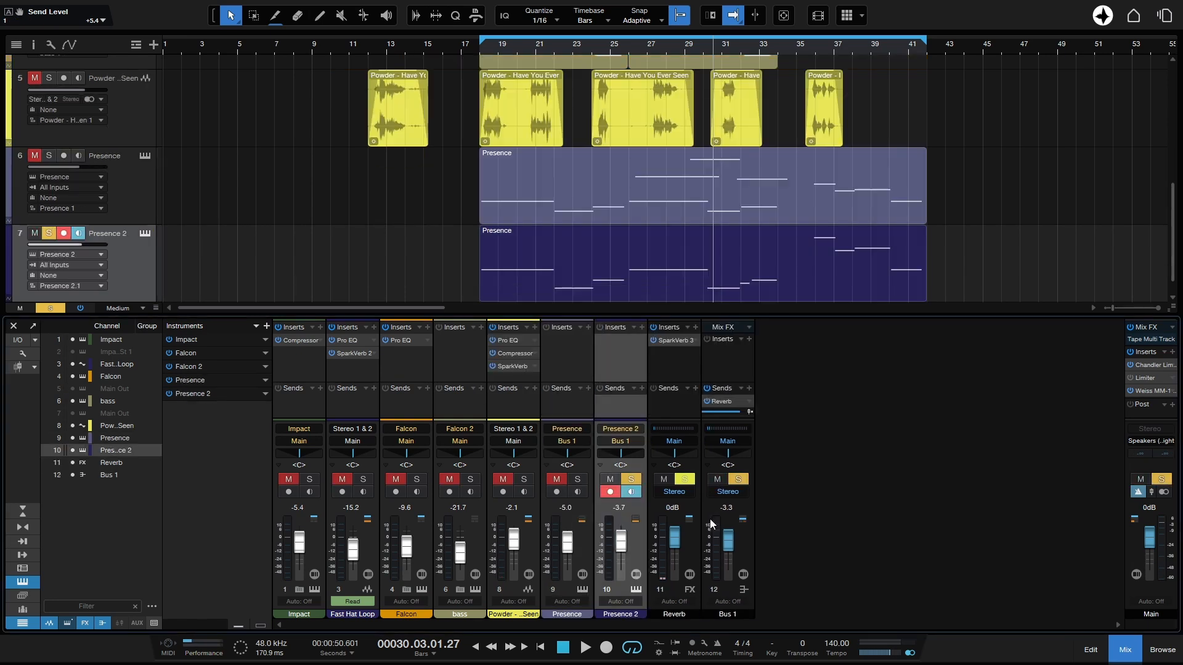
mouse_move(639, 535)
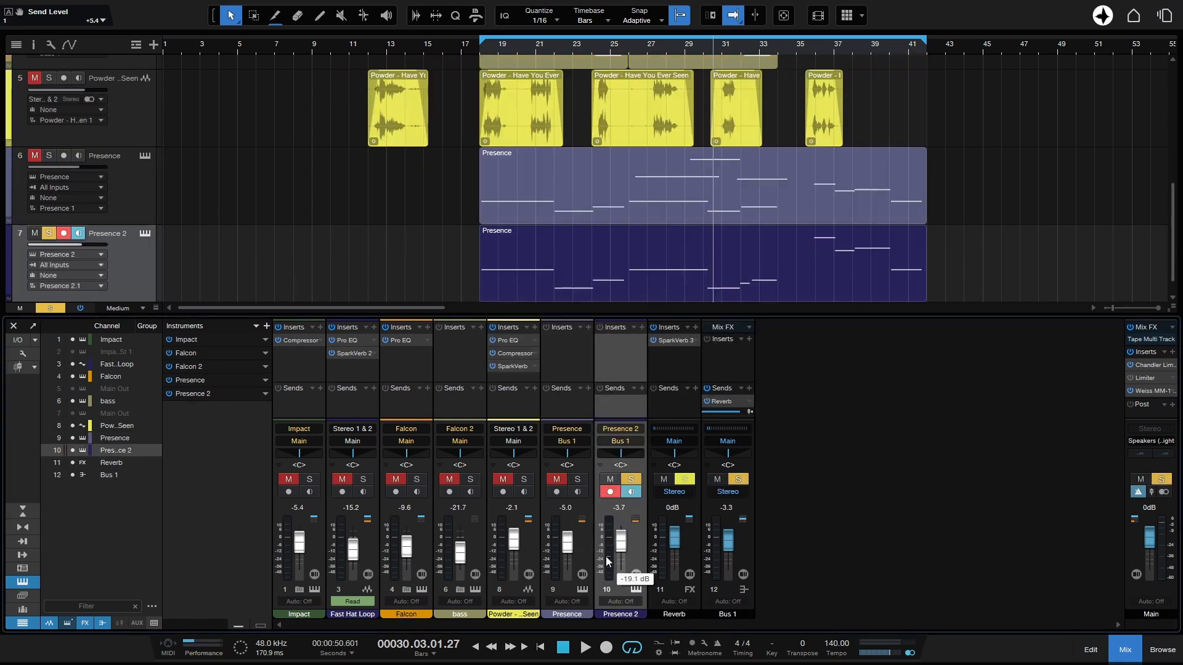
mouse_move(715, 450)
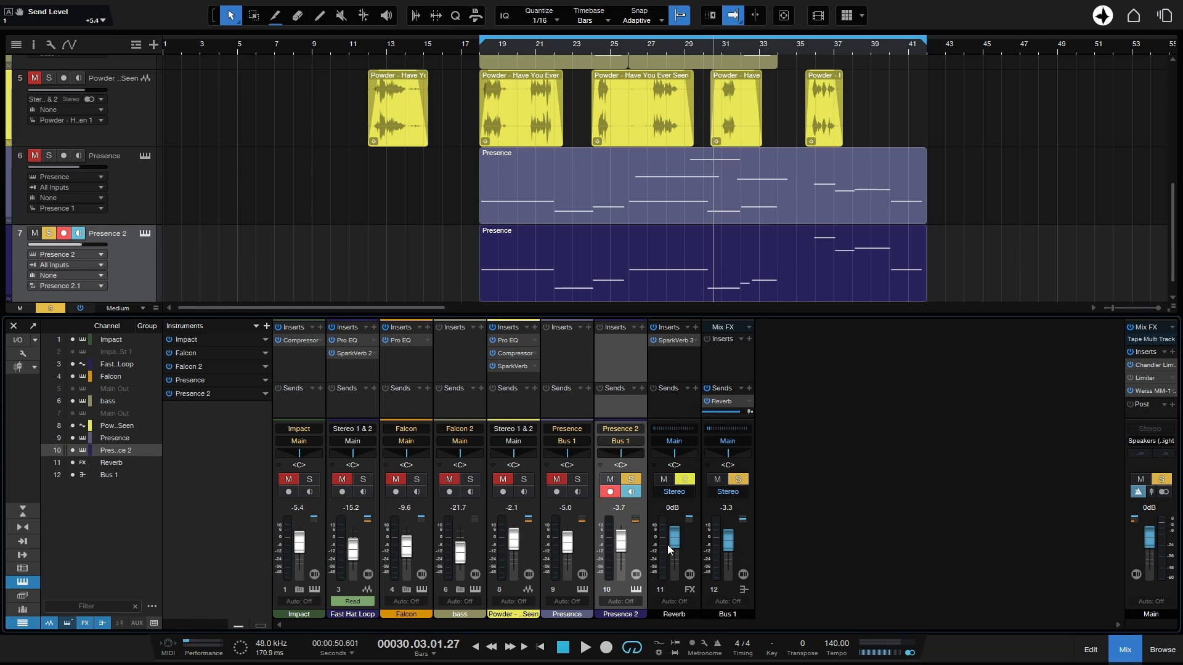
mouse_move(814, 523)
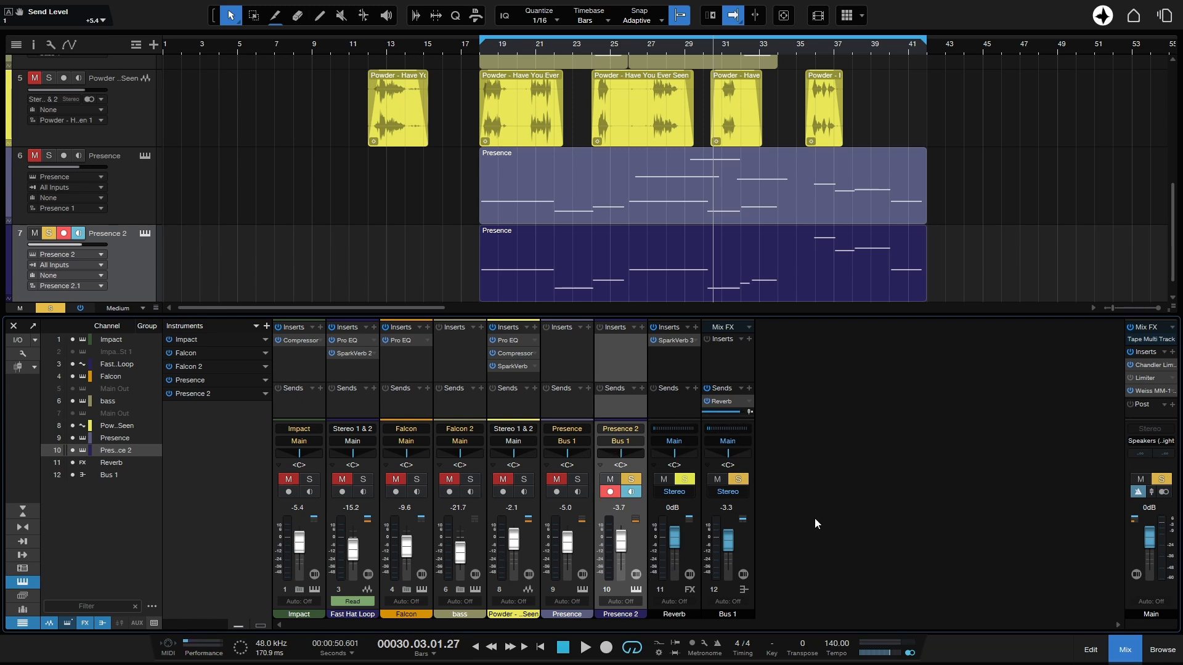